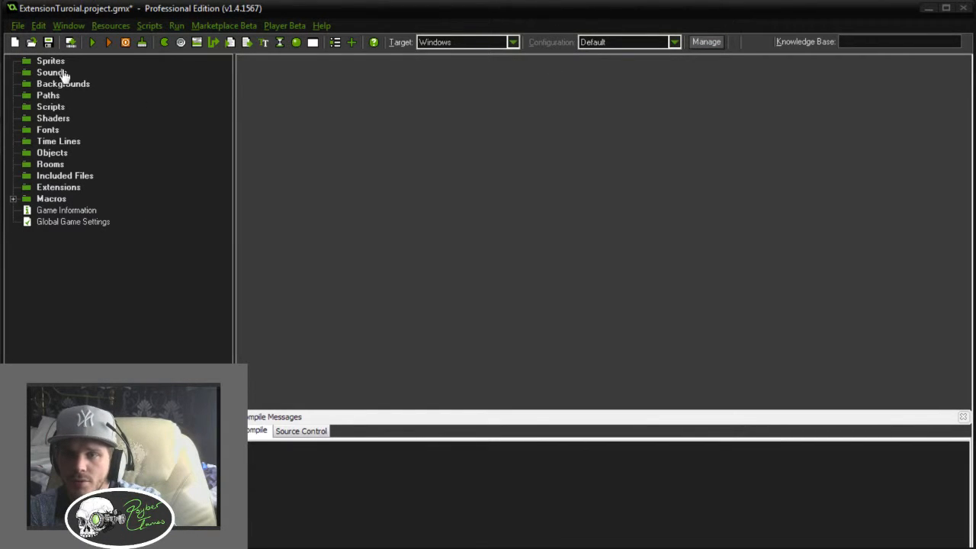
# Name the new sprite spr_player and give it a blank 16×16 image
pyautogui.doubleClick(50, 61)
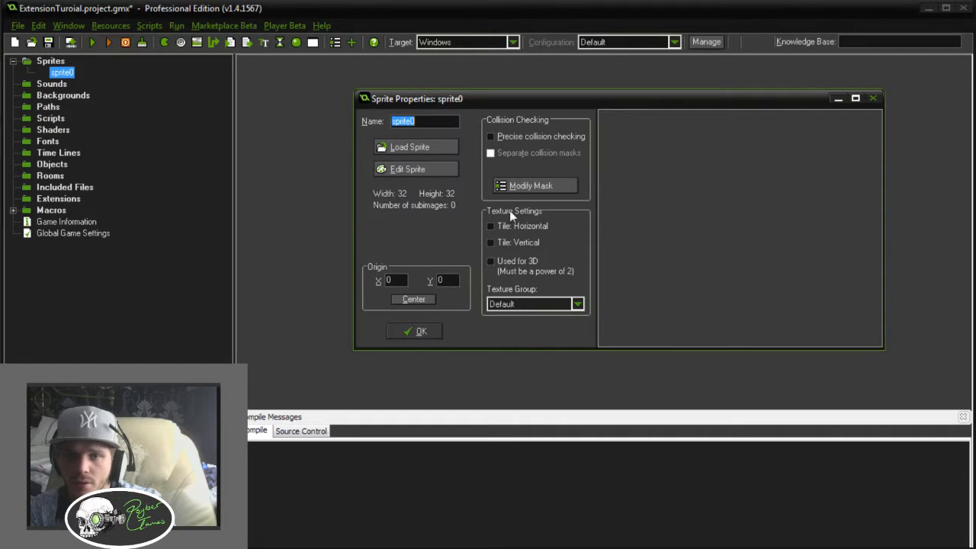
pyautogui.write('spr_')
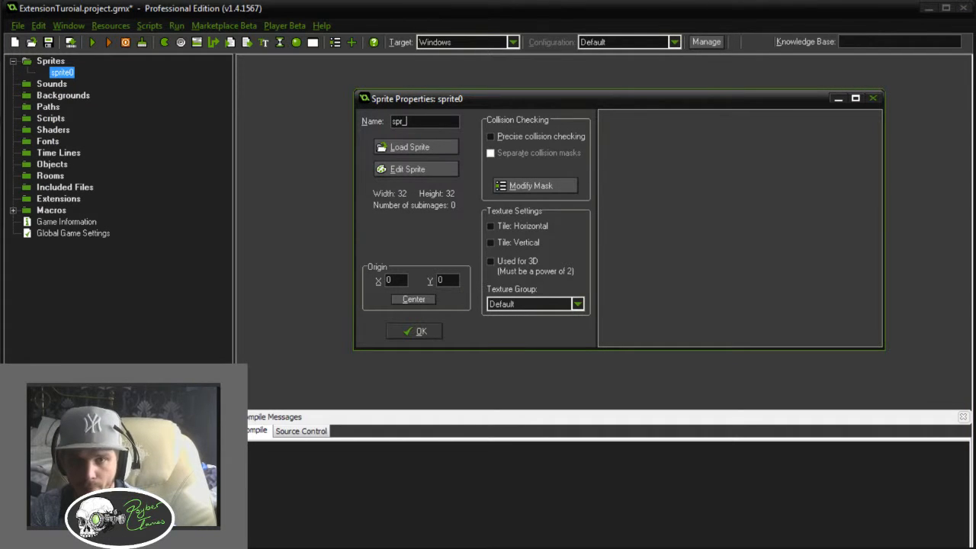
pyautogui.moveTo(467, 159)
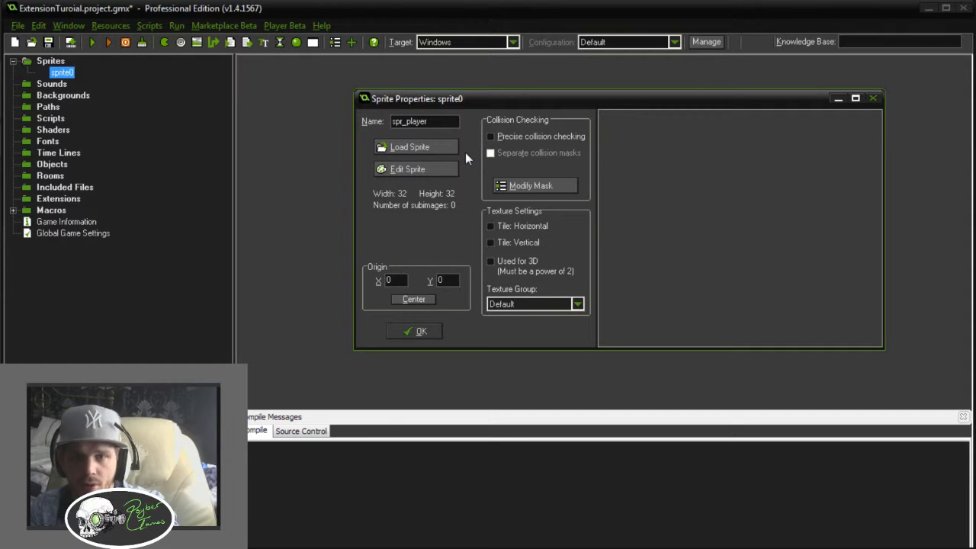
pyautogui.click(409, 168)
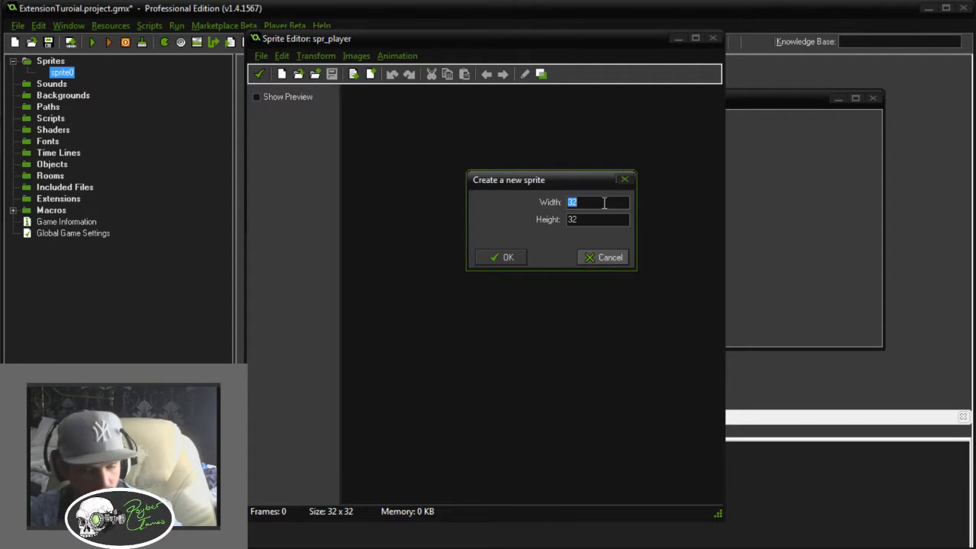
pyautogui.write('16')
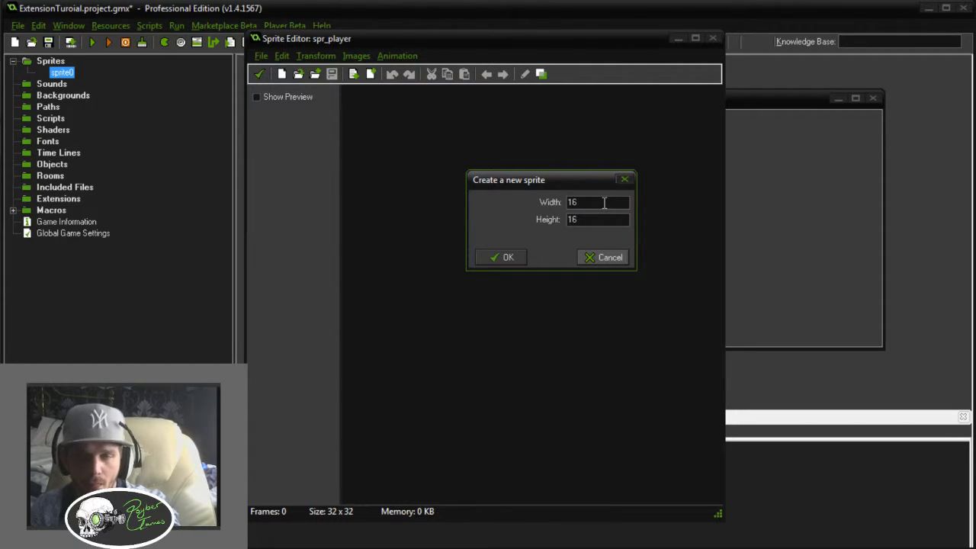
pyautogui.click(500, 256)
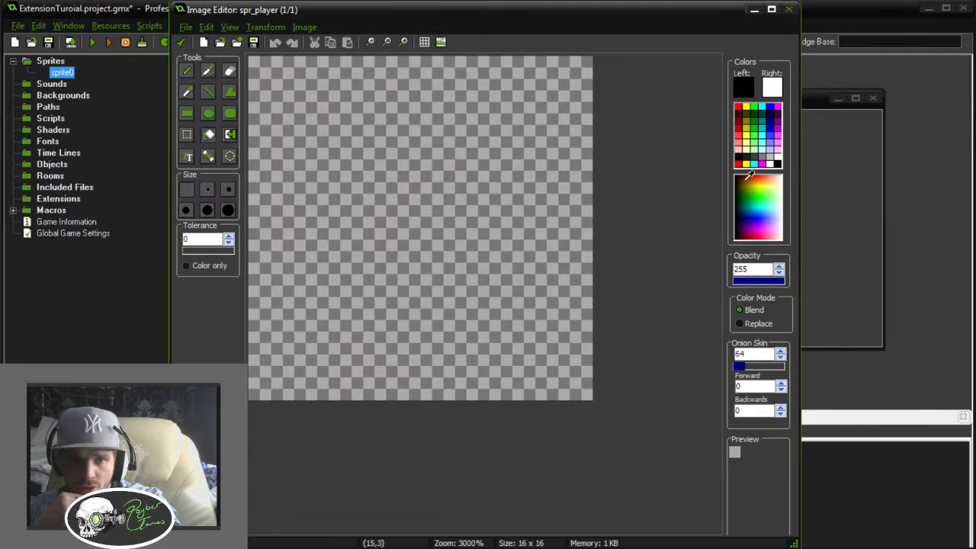
# Paint the sprite red in the Image Editor and confirm the sprite properties
pyautogui.click(414, 296)
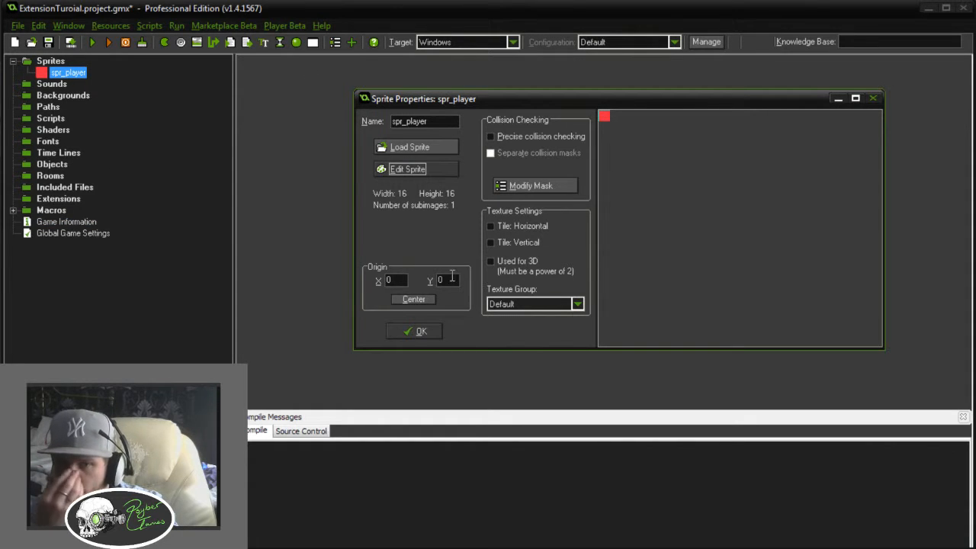
pyautogui.click(414, 329)
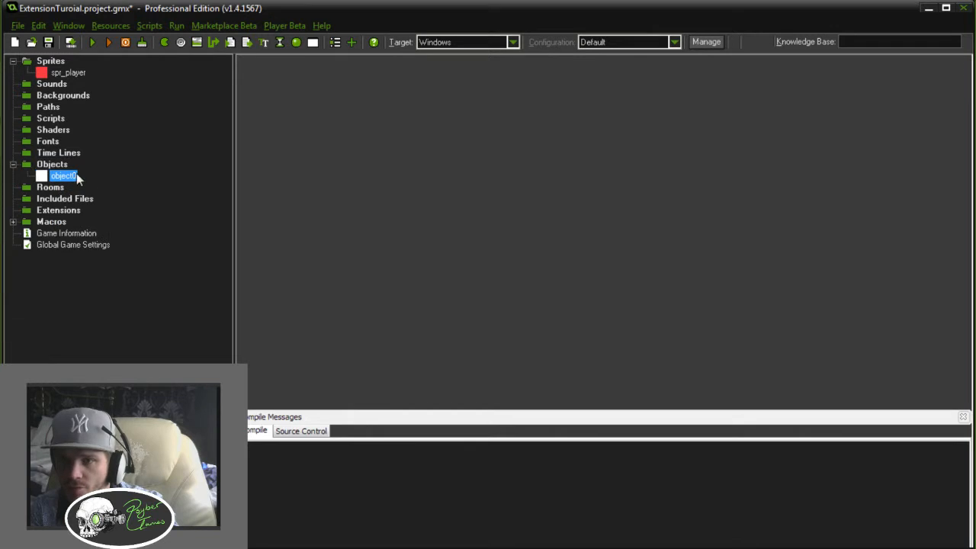
# Set up obj_player to use the spr_player sprite
pyautogui.doubleClick(64, 176)
pyautogui.write('obj_player')
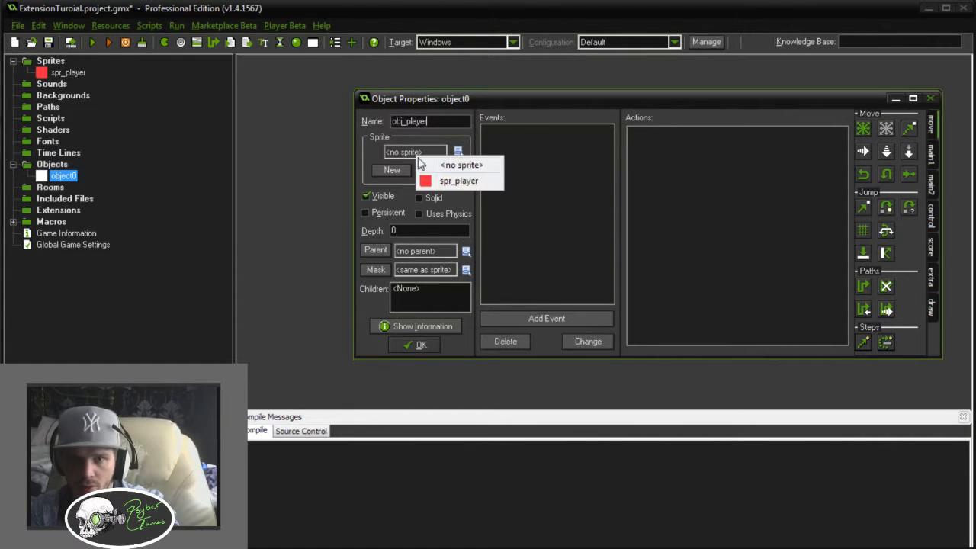
pyautogui.click(421, 344)
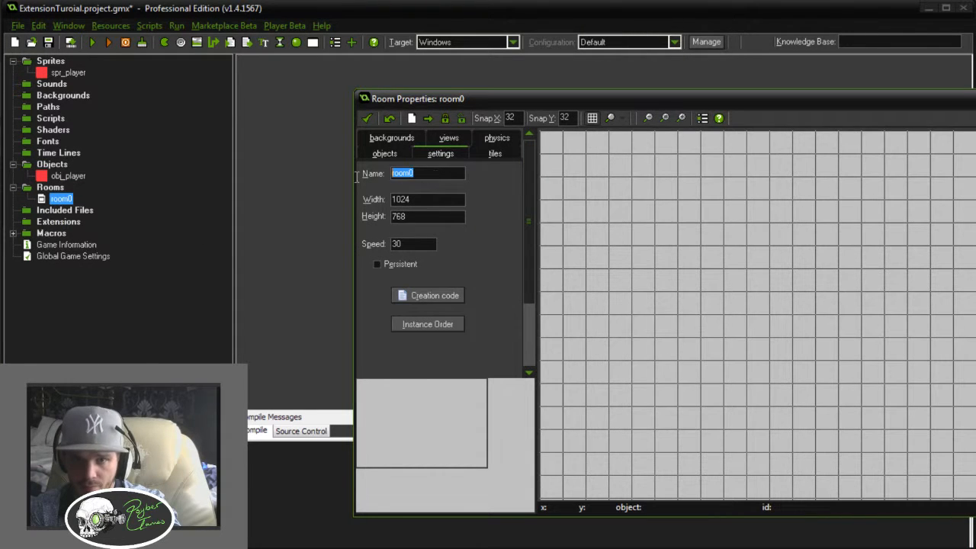
# Create the room rm_test with speed 60 and save its settings
pyautogui.write('rm_')
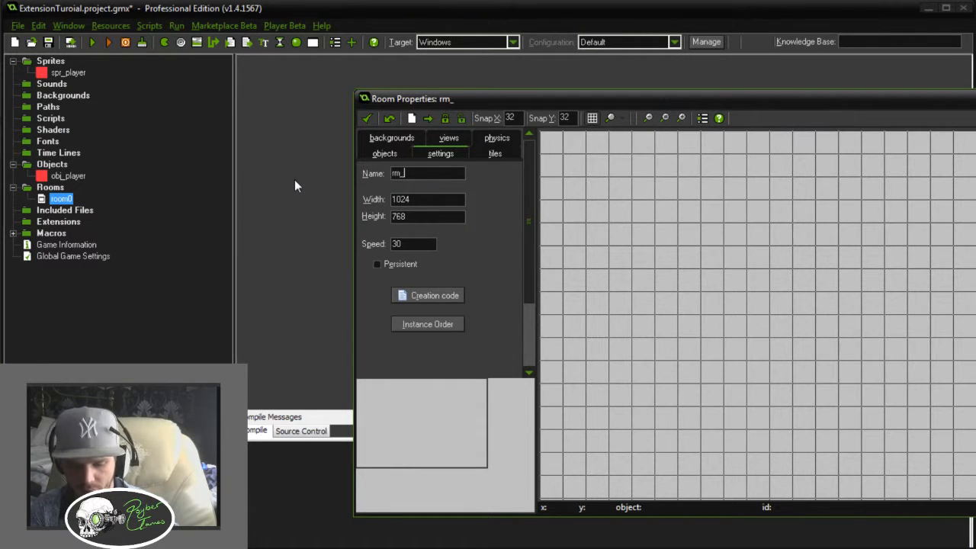
pyautogui.write('test')
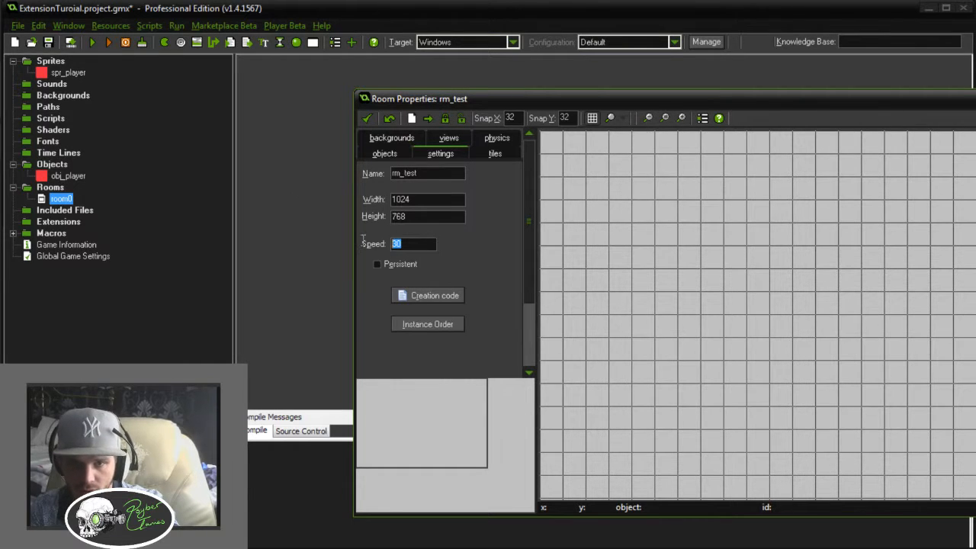
pyautogui.write('60')
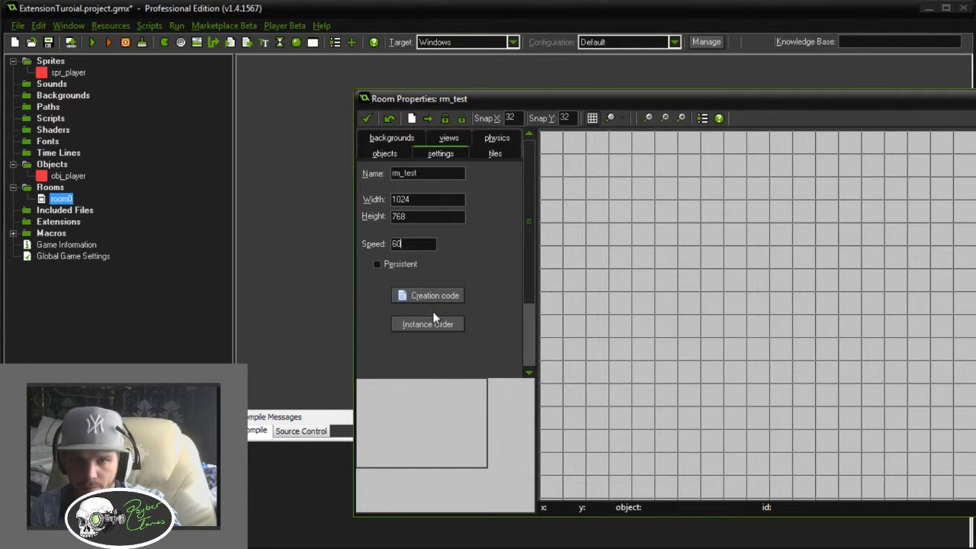
pyautogui.click(365, 117)
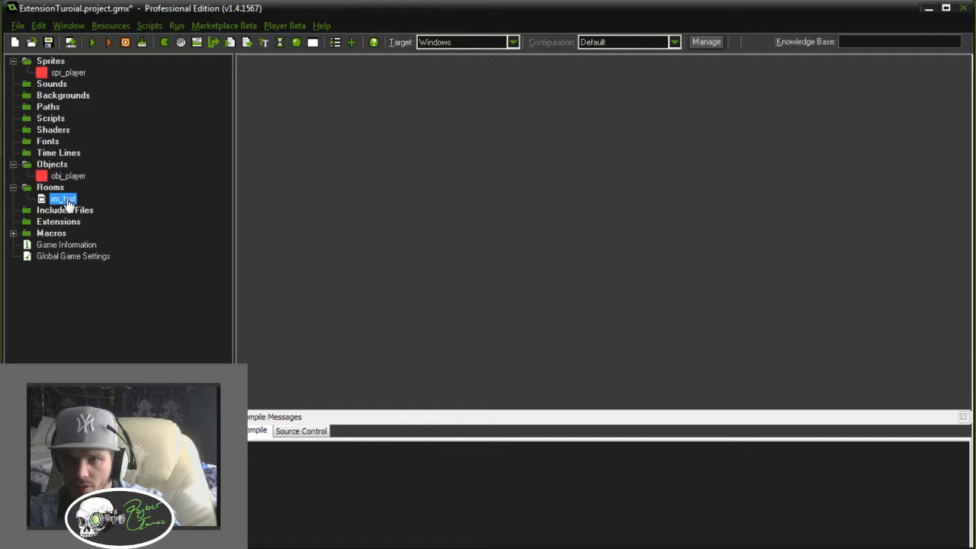
pyautogui.doubleClick(62, 199)
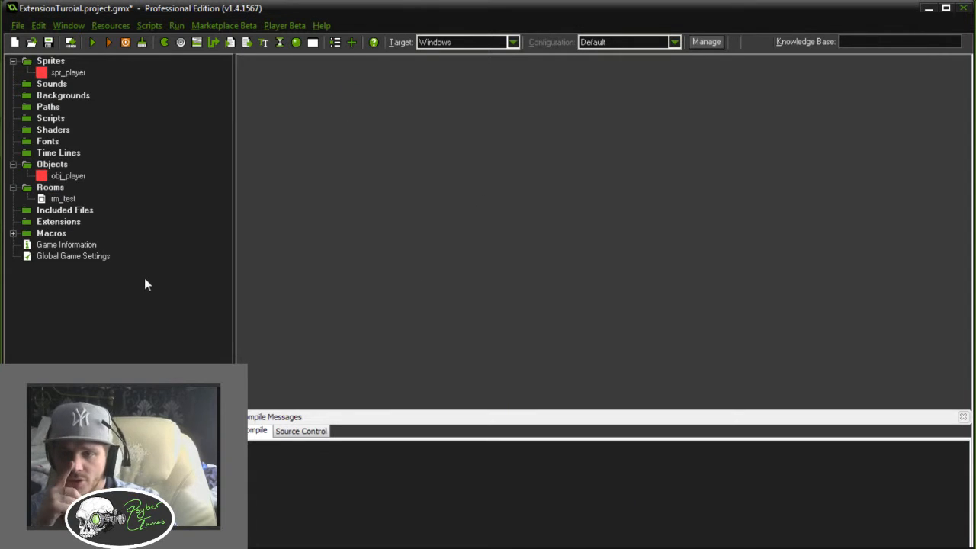
# Add a second object named obj_creation with no sprite
pyautogui.rightClick(52, 165)
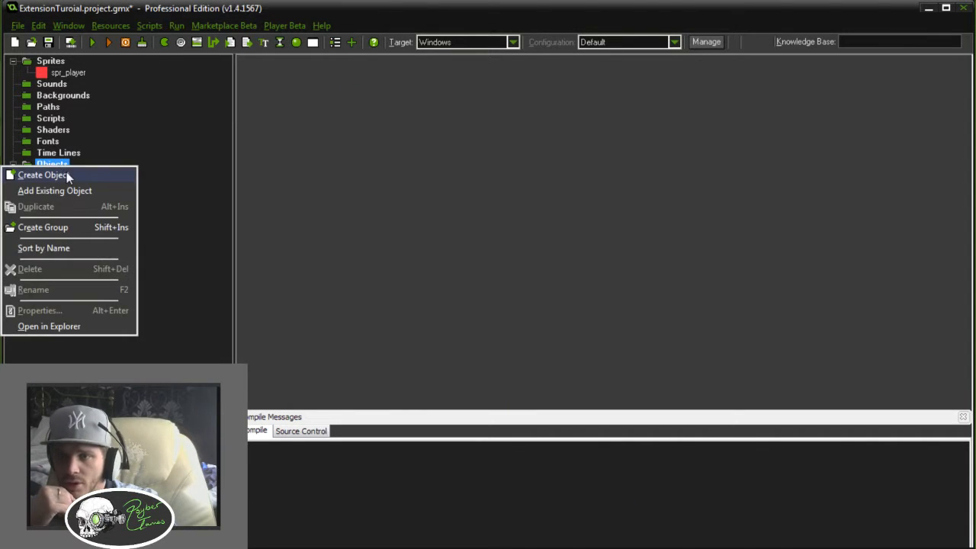
pyautogui.click(43, 174)
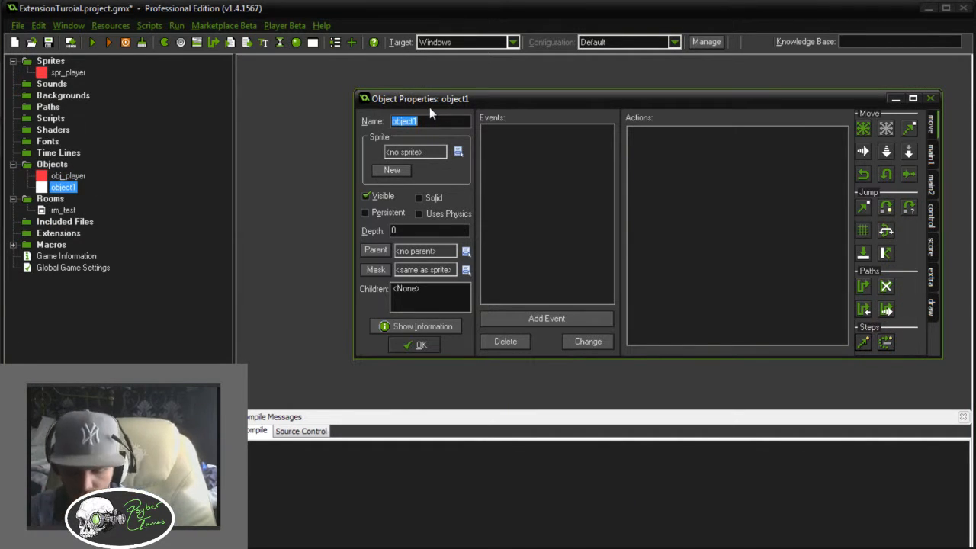
pyautogui.write('obj_creation')
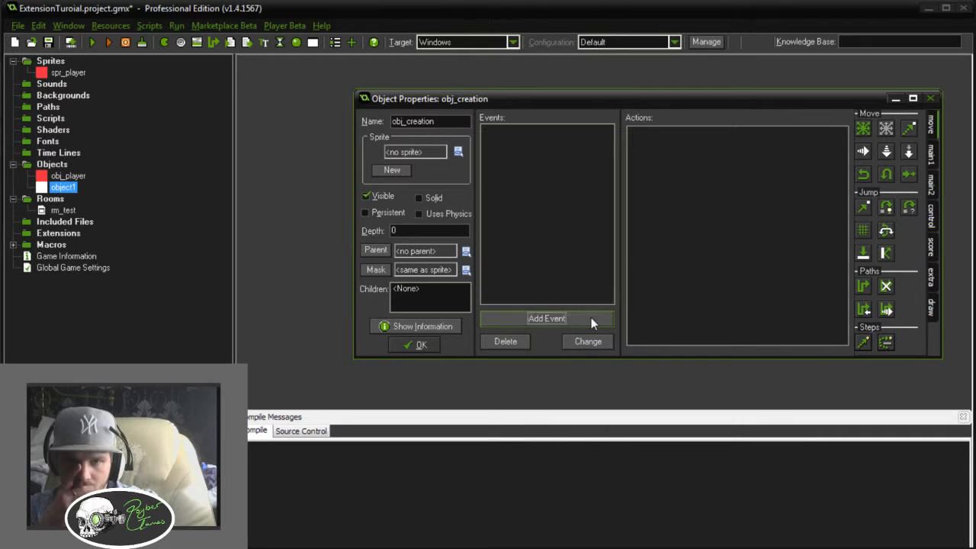
pyautogui.click(420, 345)
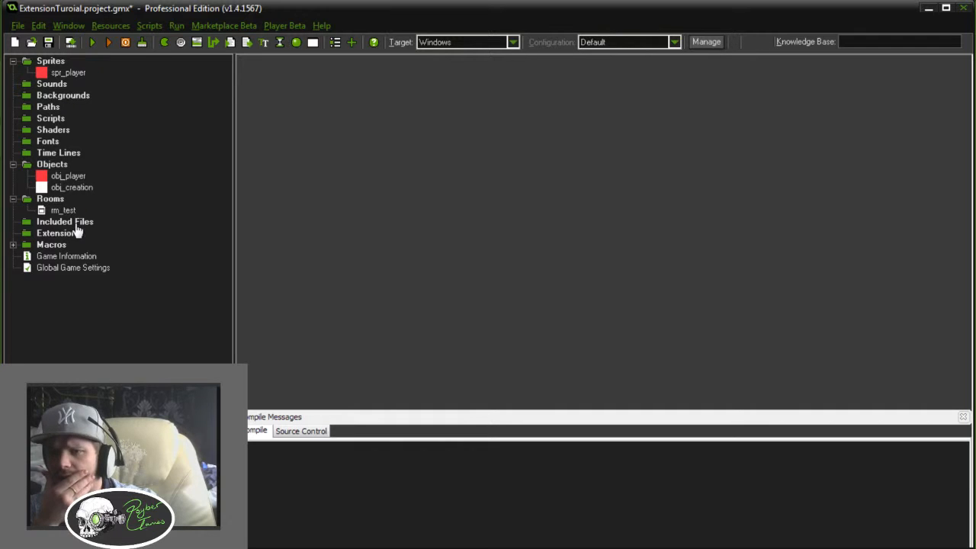
pyautogui.moveTo(73, 241)
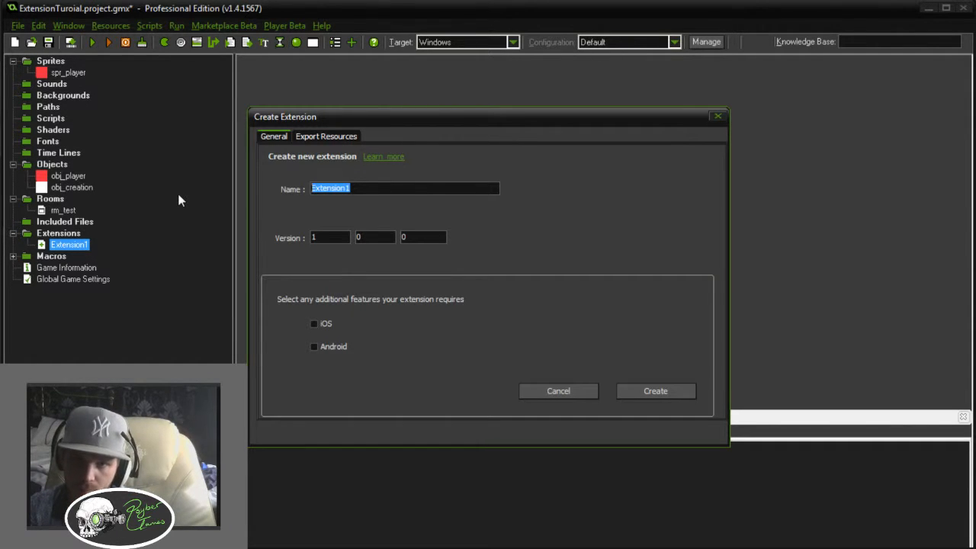
# Create a new extension named PlayerStuff
pyautogui.write('PlayerS')
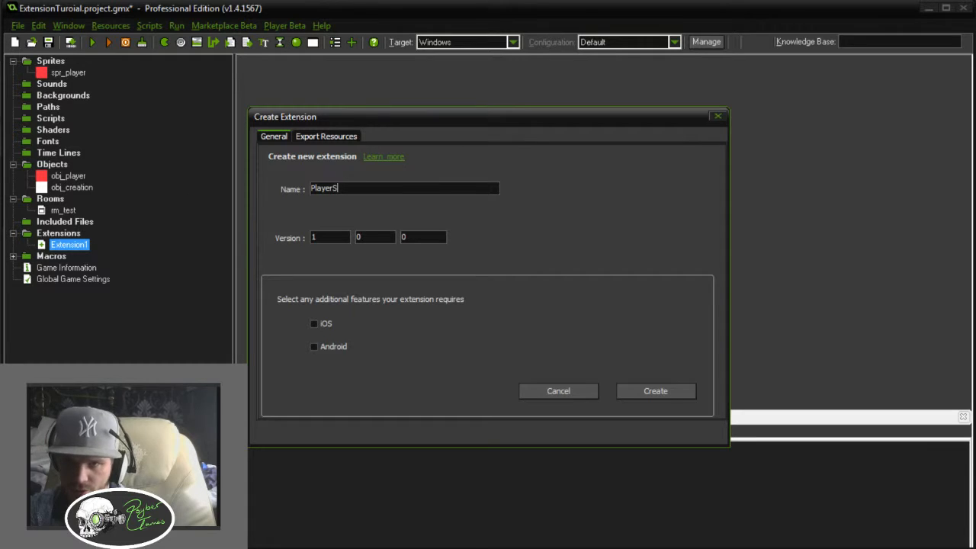
pyautogui.write('tuff')
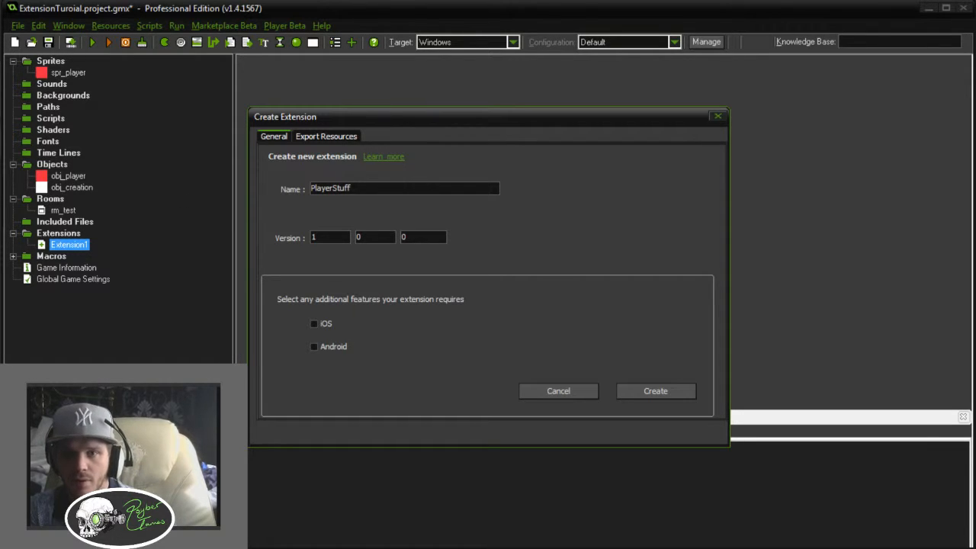
pyautogui.click(655, 390)
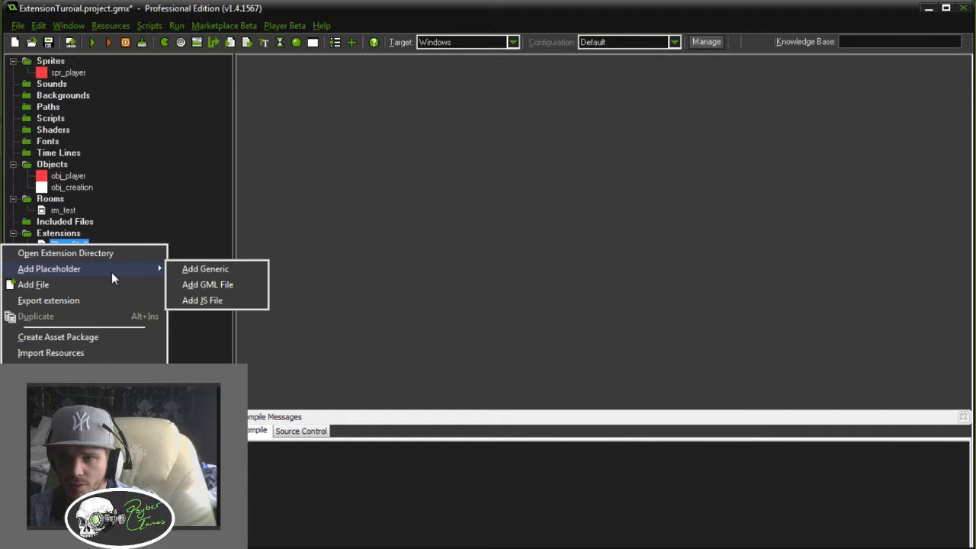
# Add a GML placeholder file and name its function and external name player_create
pyautogui.click(207, 285)
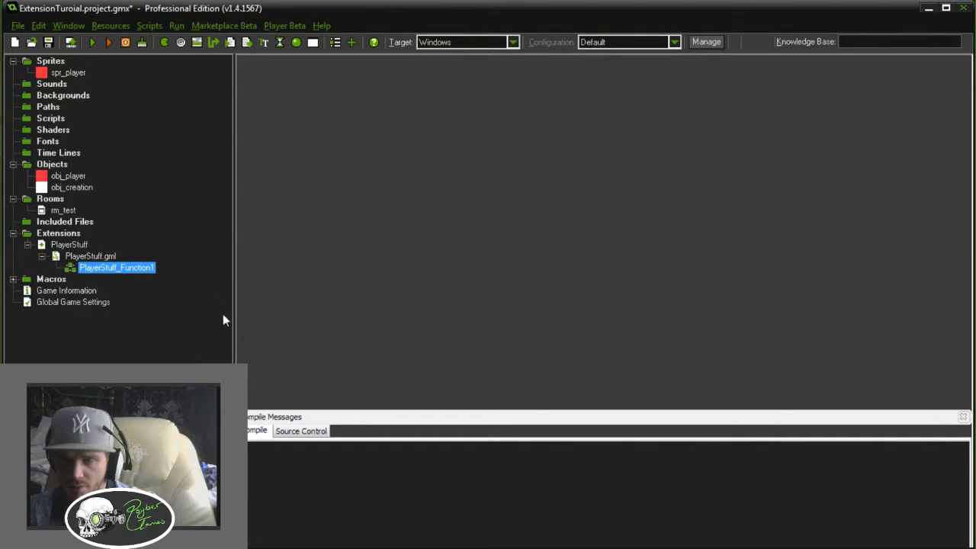
pyautogui.rightClick(115, 266)
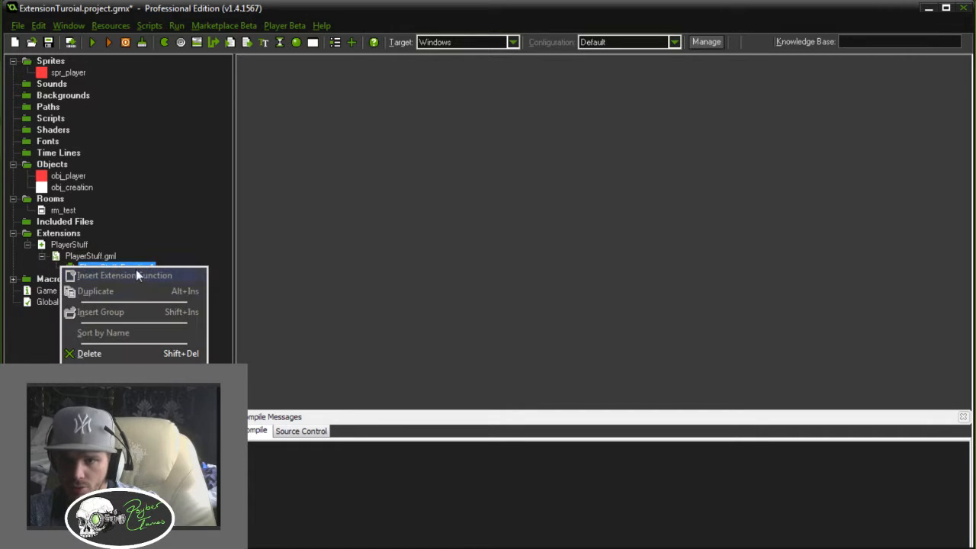
pyautogui.click(126, 274)
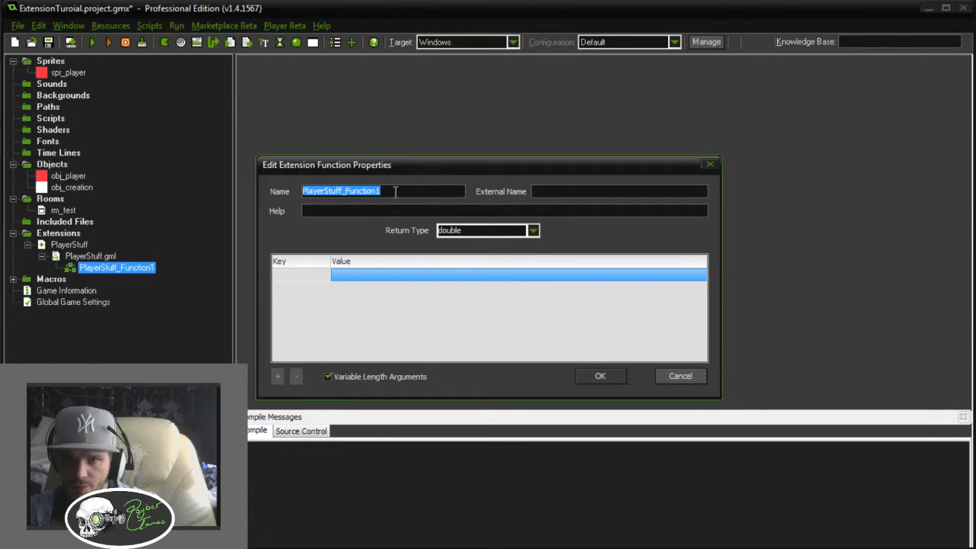
pyautogui.write('player_create')
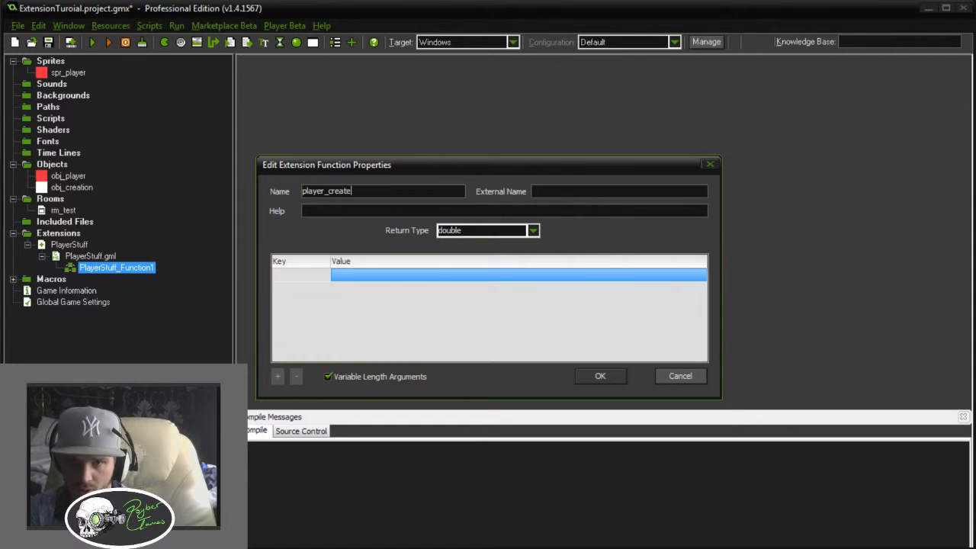
pyautogui.write('player_create')
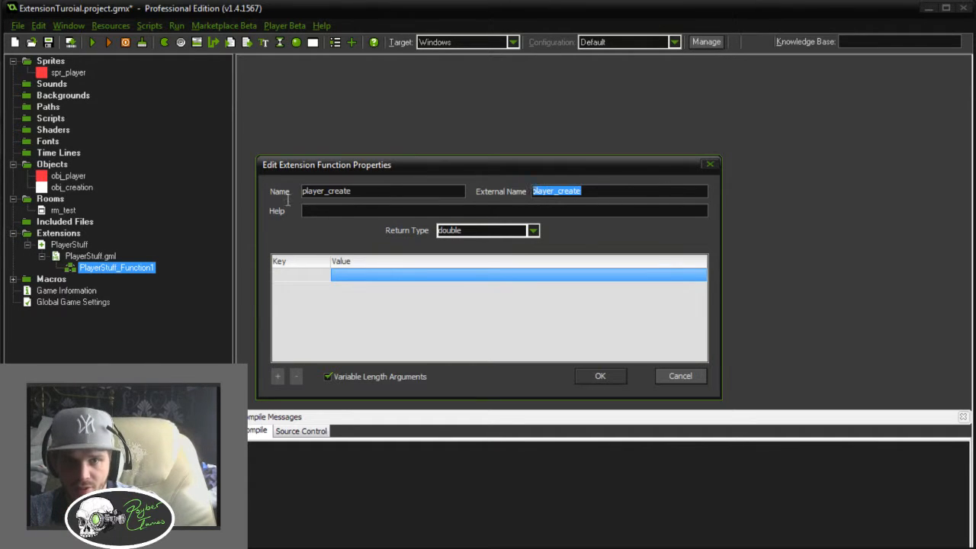
# Set the function's help text to (obj,x,y) and confirm its settings
pyautogui.click(381, 191)
pyautogui.write('(')
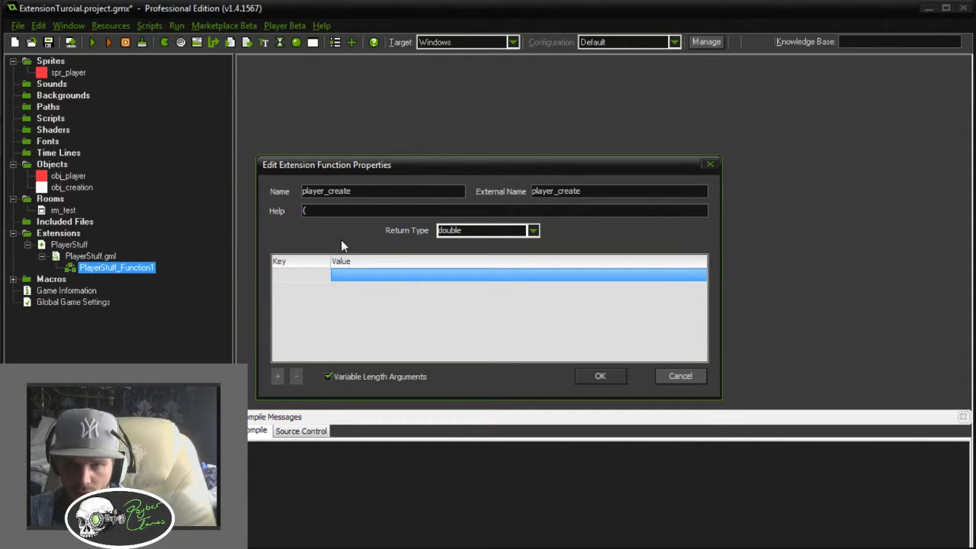
pyautogui.write('obj')
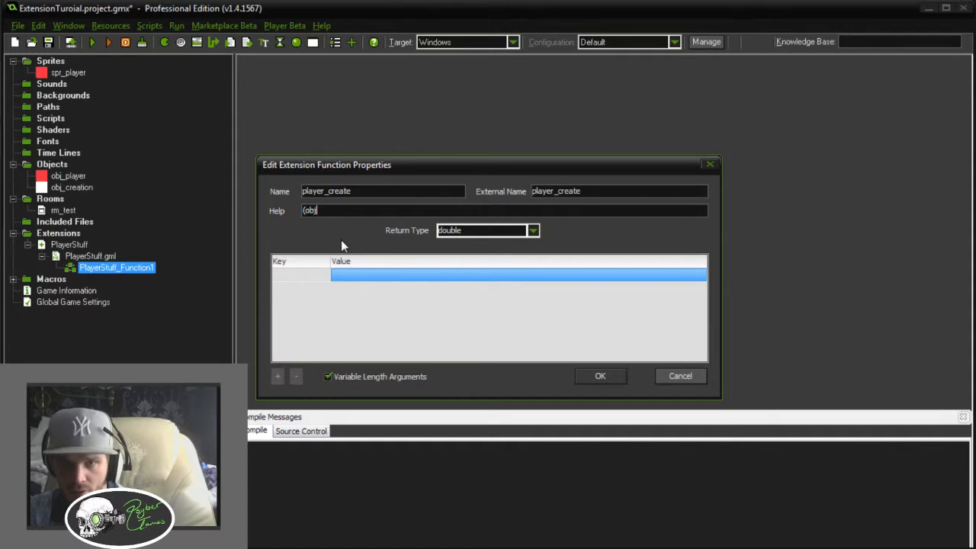
pyautogui.write(',')
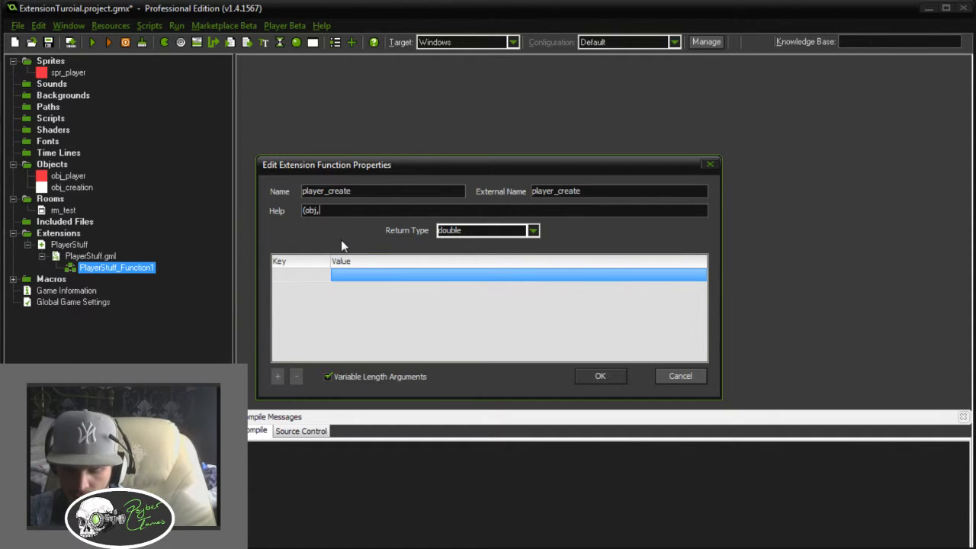
pyautogui.write('x,y)')
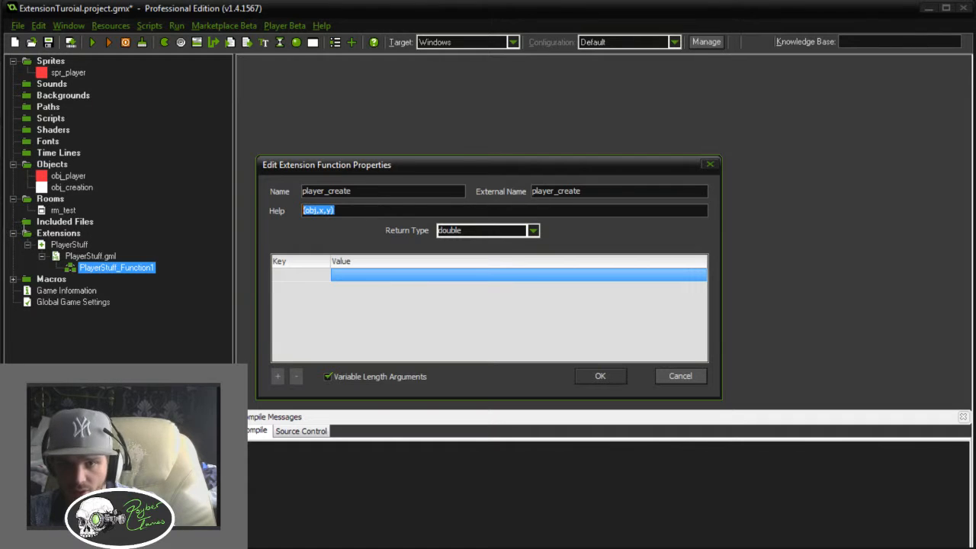
pyautogui.moveTo(84, 217)
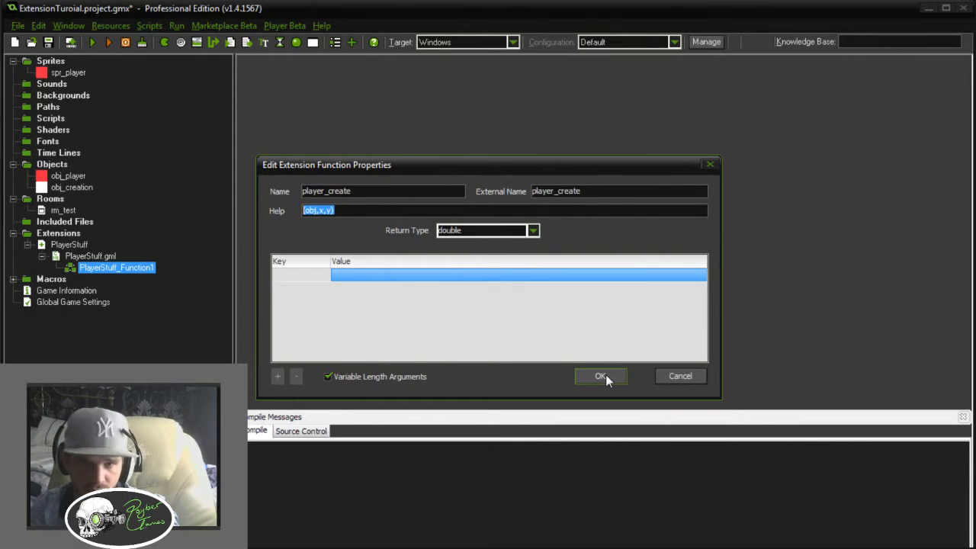
pyautogui.click(600, 375)
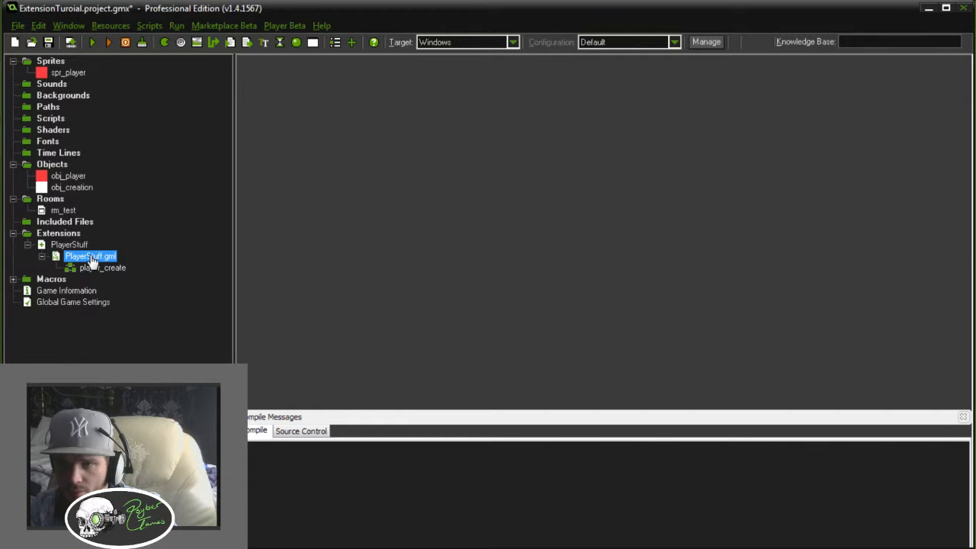
# Open PlayerStuff.gml and write playerObject = argument0;
pyautogui.rightClick(88, 256)
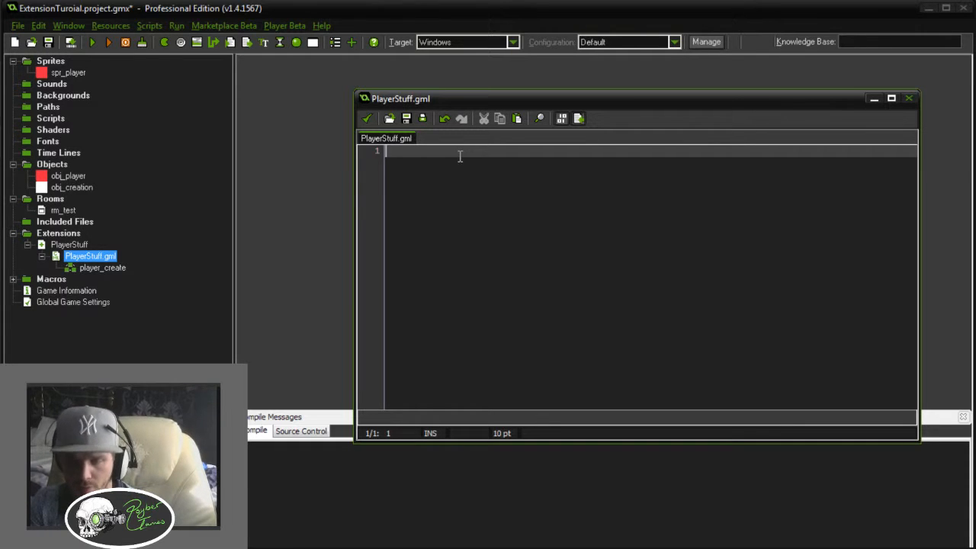
pyautogui.write('playerObject = arguem')
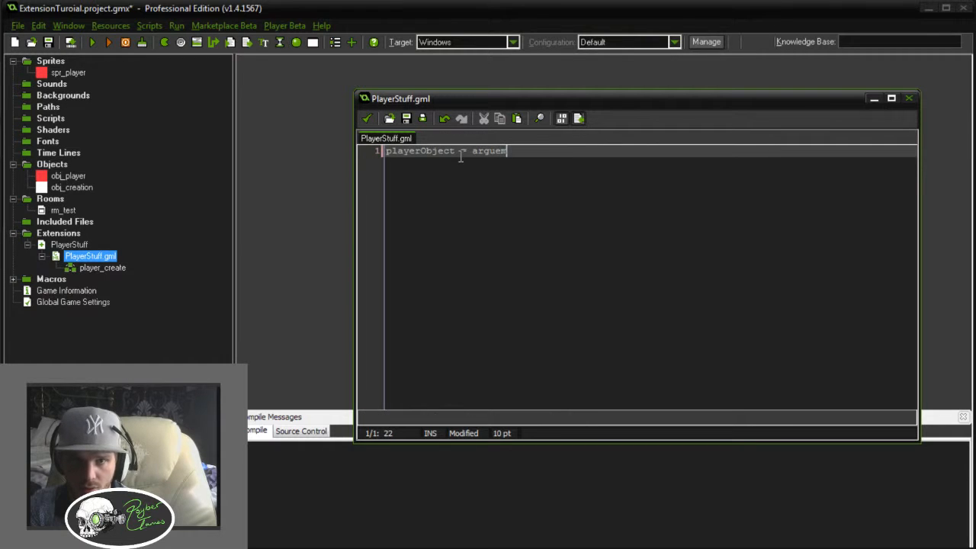
pyautogui.write('t')
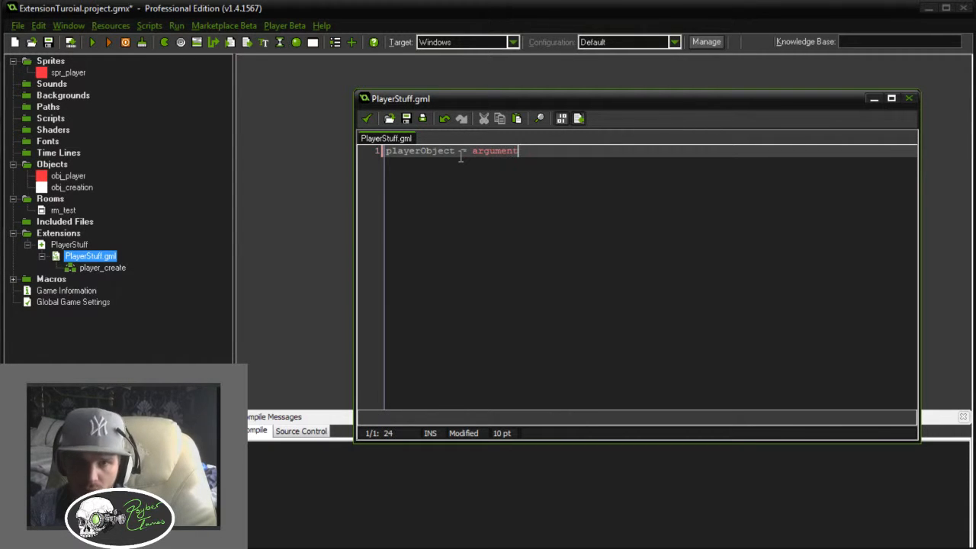
pyautogui.write('0;')
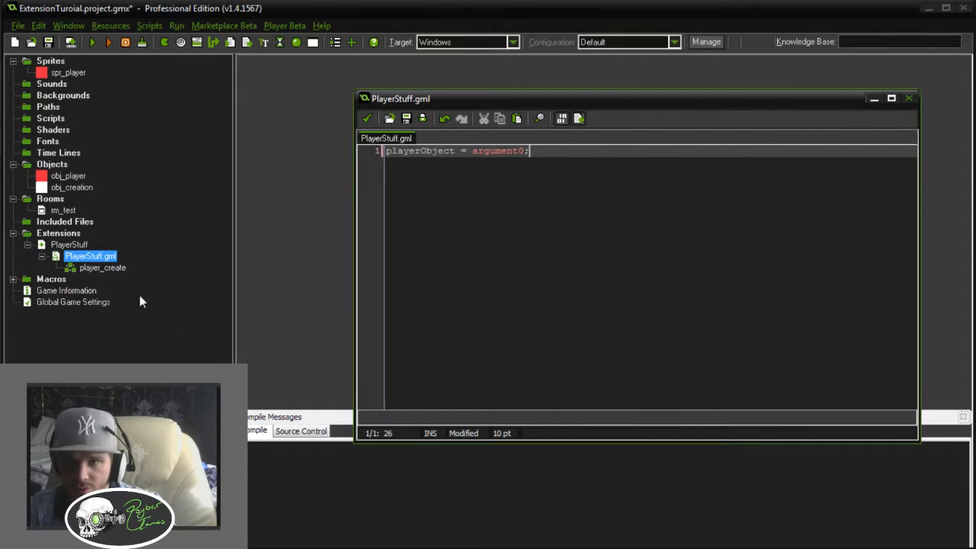
pyautogui.doubleClick(102, 268)
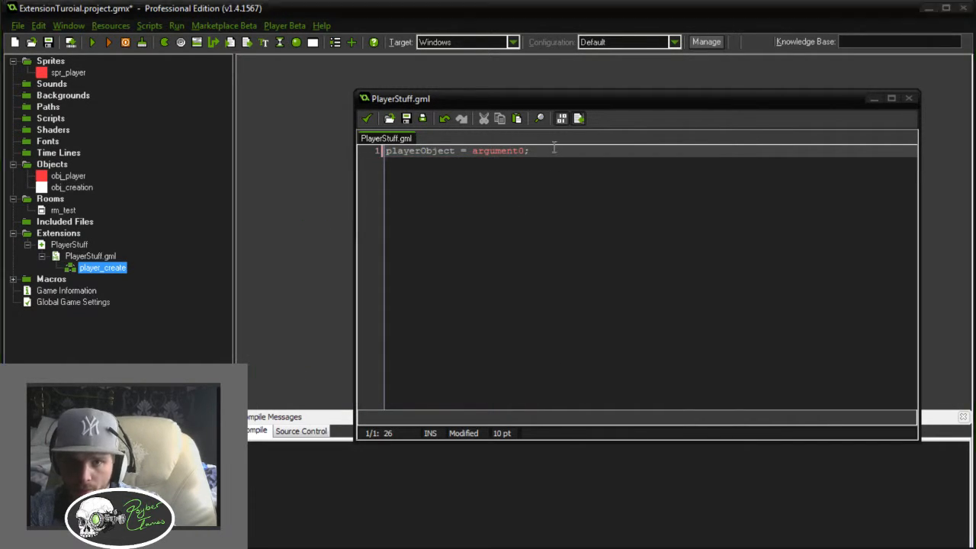
# Write playerX = argument1; checking player_create's argument list along the way
pyautogui.write('player')
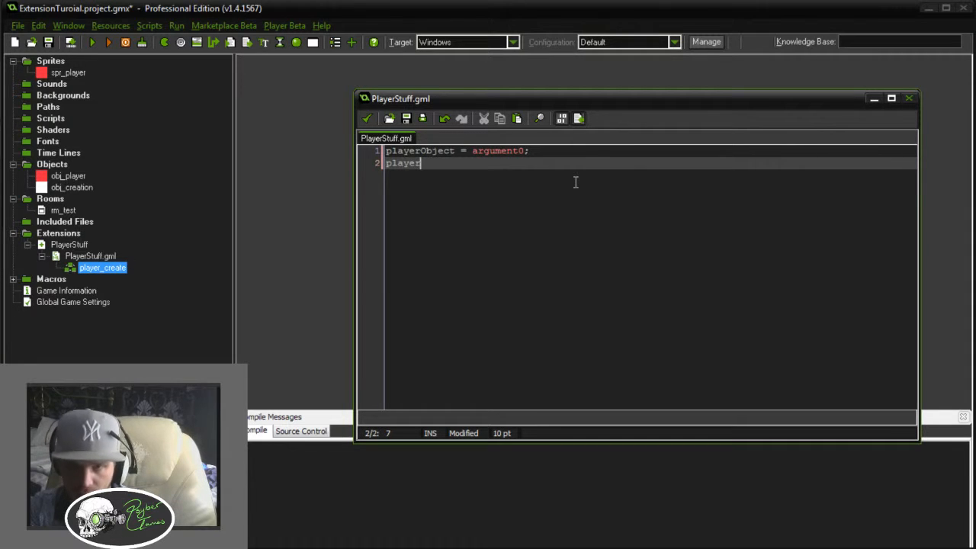
pyautogui.write('X')
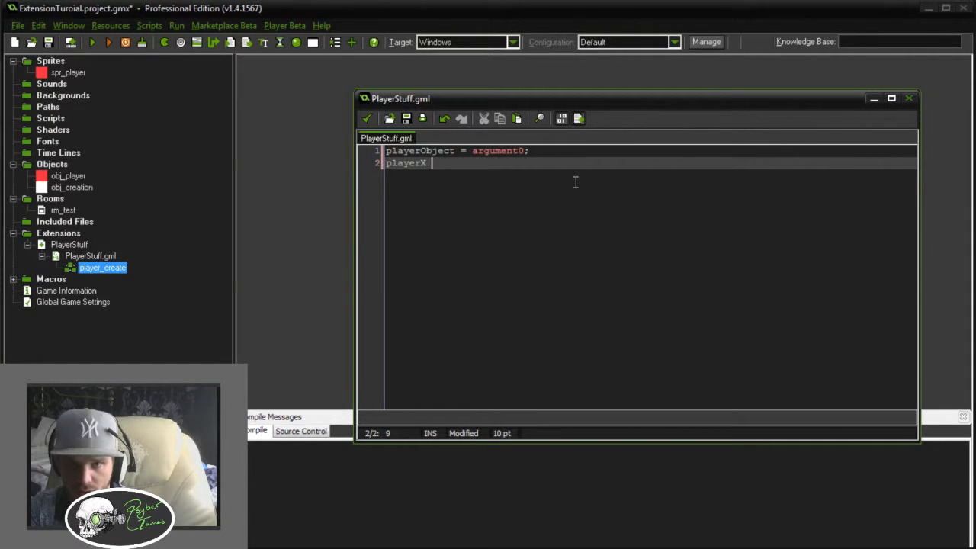
pyautogui.write('= argument1;')
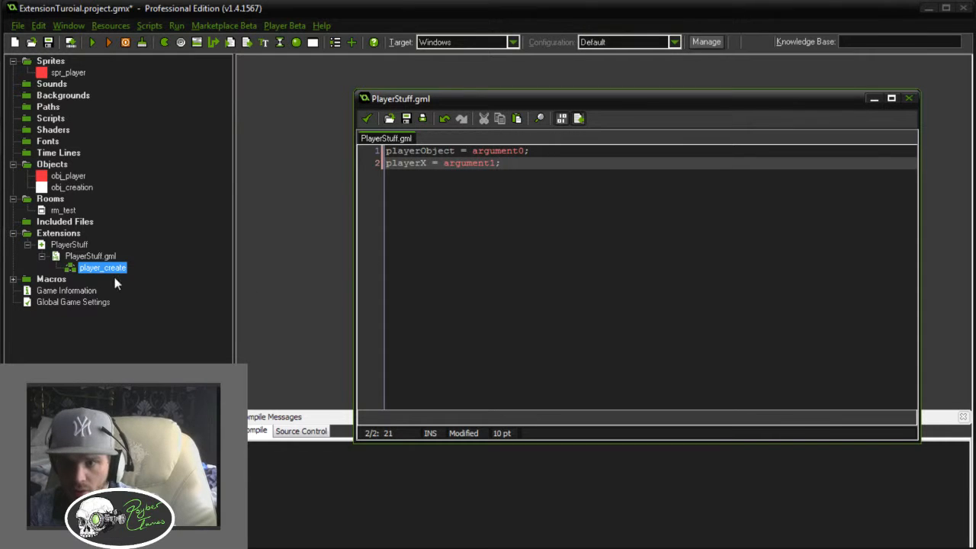
pyautogui.doubleClick(102, 268)
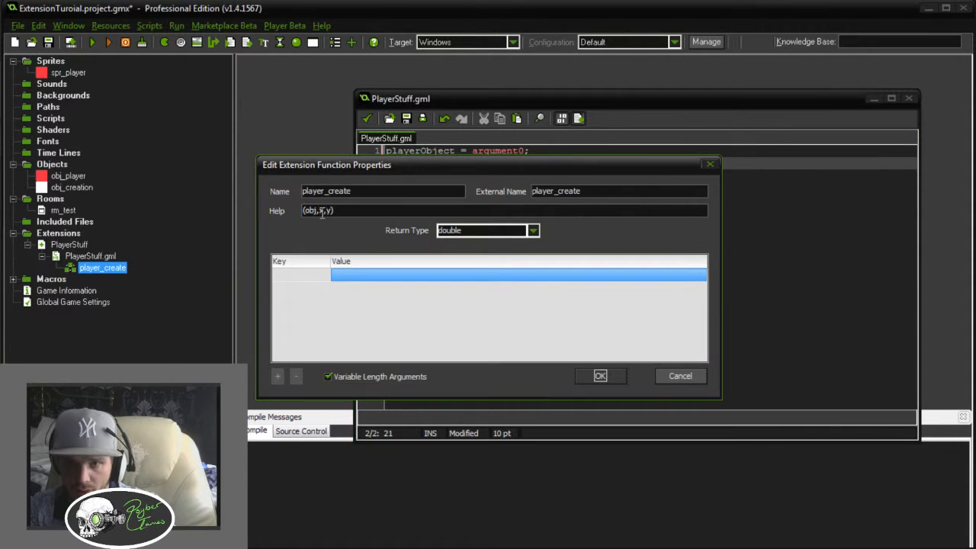
pyautogui.click(600, 375)
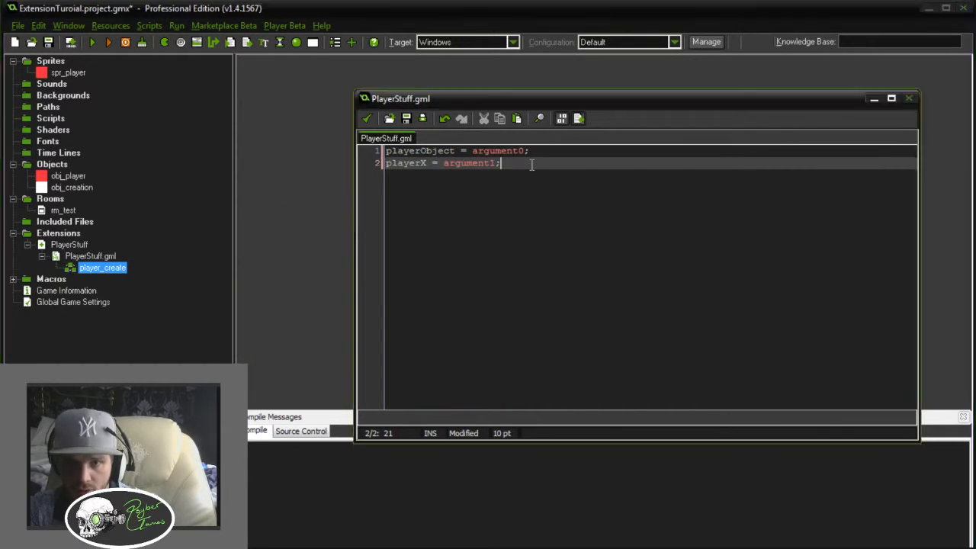
# Write playerY = argument2; and move to a new line
pyautogui.write('playerY =')
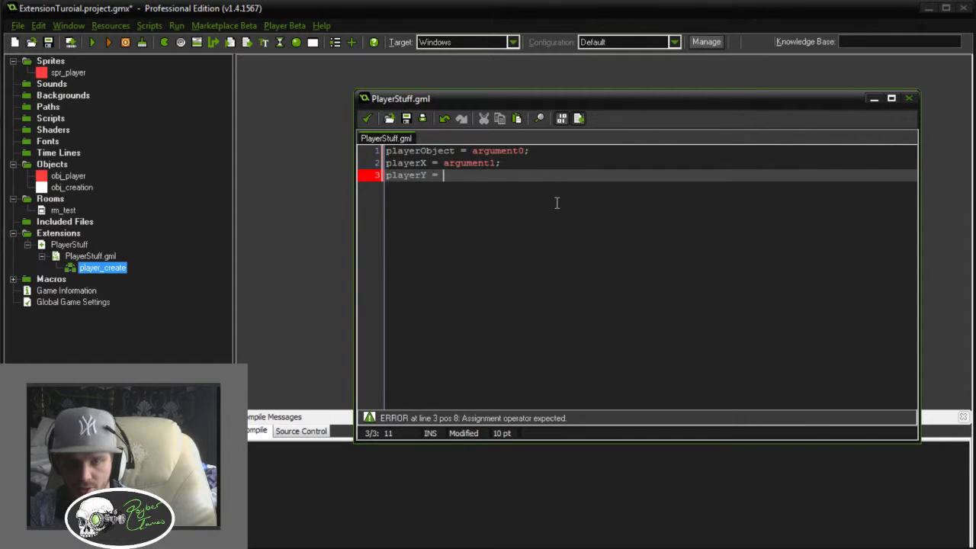
pyautogui.write('argument')
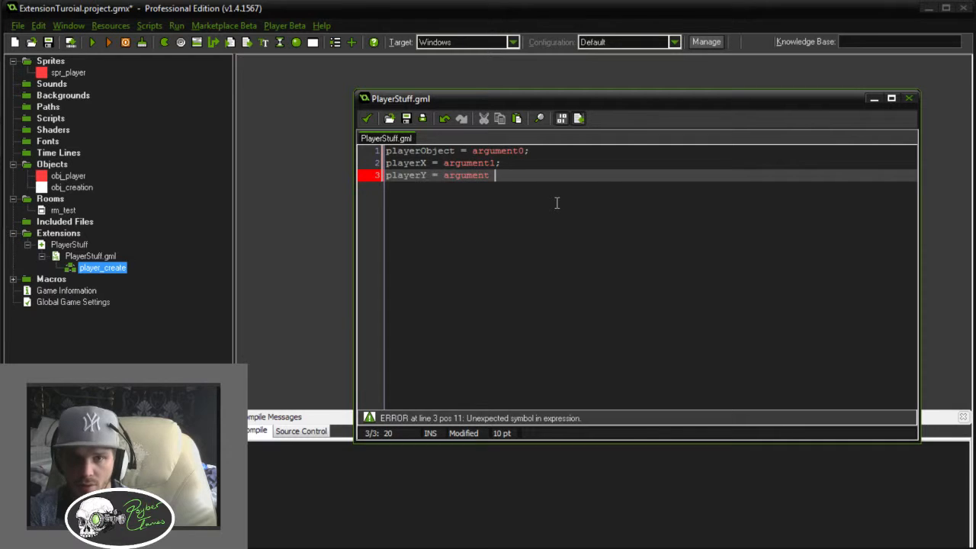
pyautogui.write('2;')
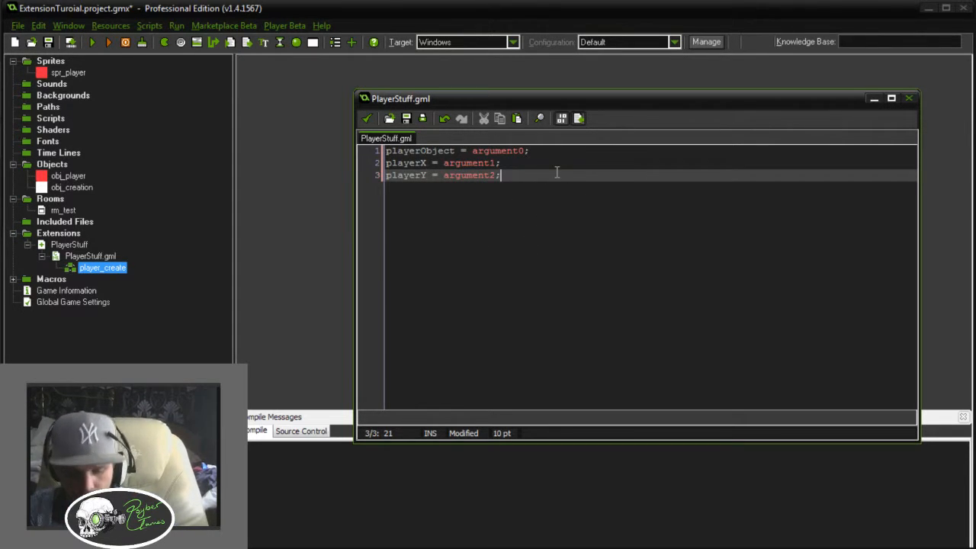
pyautogui.press('enter')
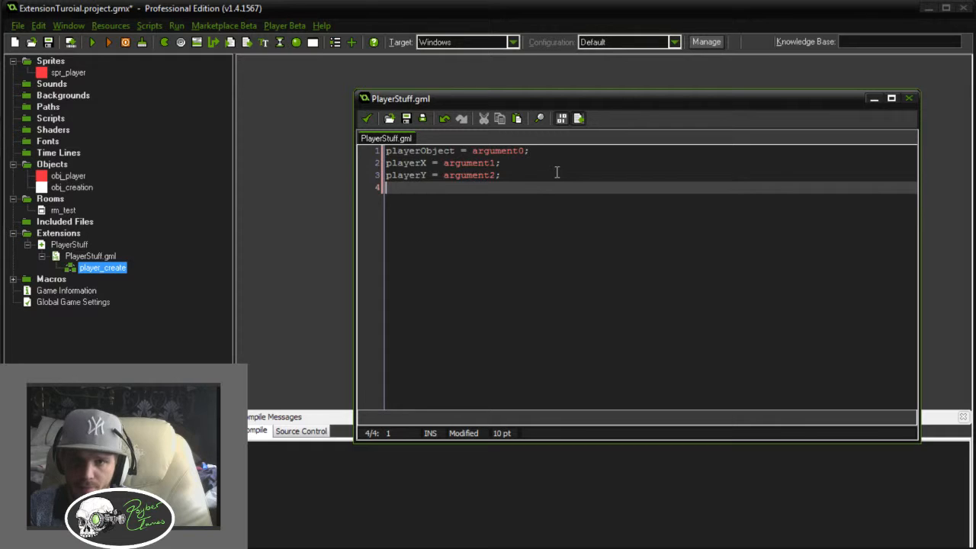
# Begin typing if(playerObject == ..., correcting a mistyped comparison with Backspace
pyautogui.press('enter')
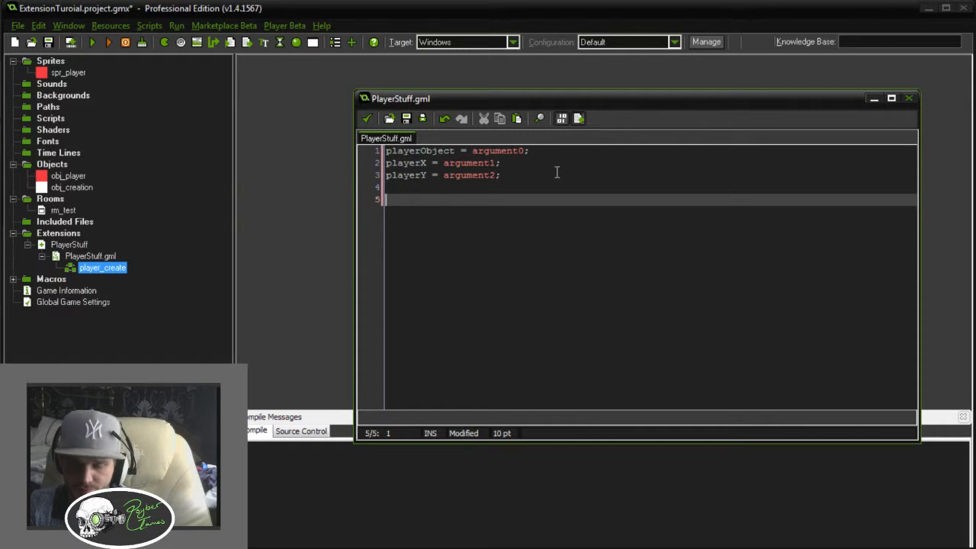
pyautogui.write('if')
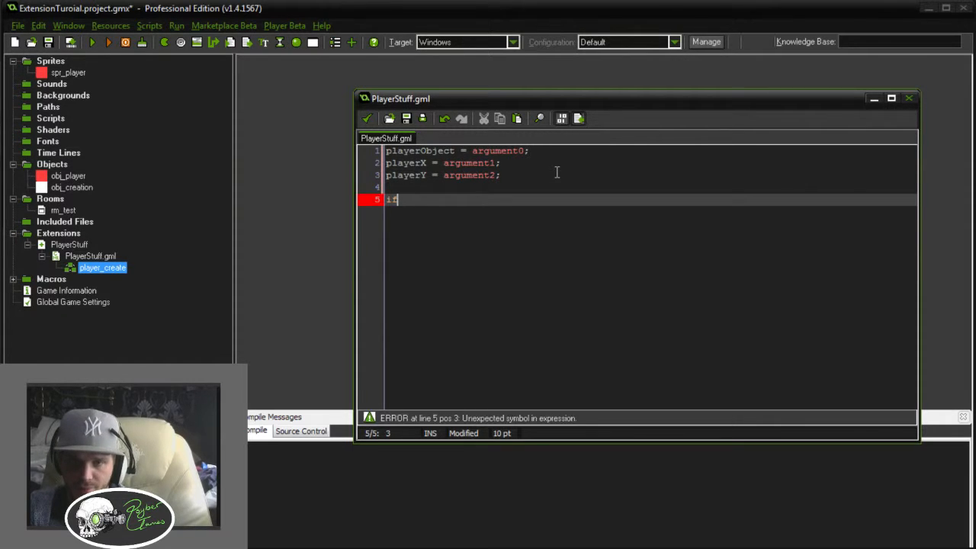
pyautogui.write('(')
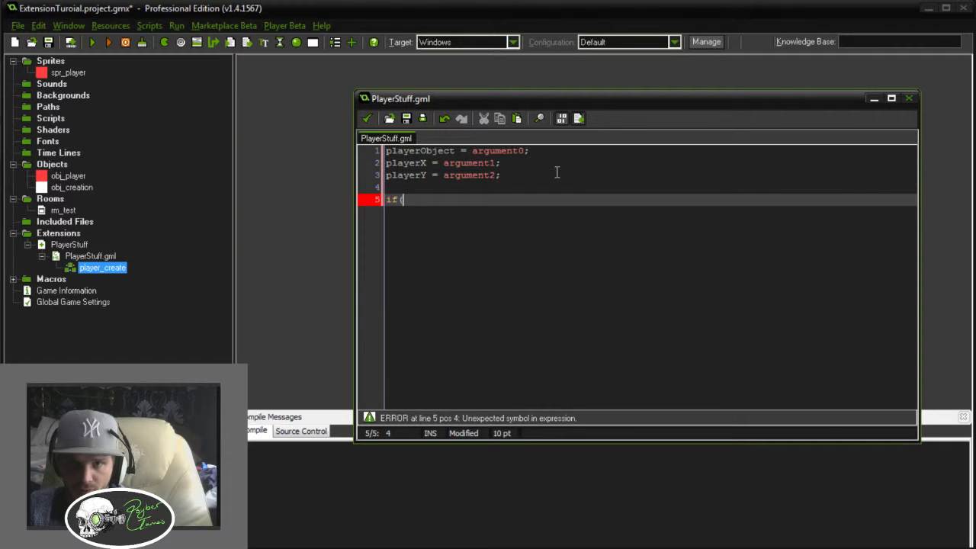
pyautogui.write('playerO')
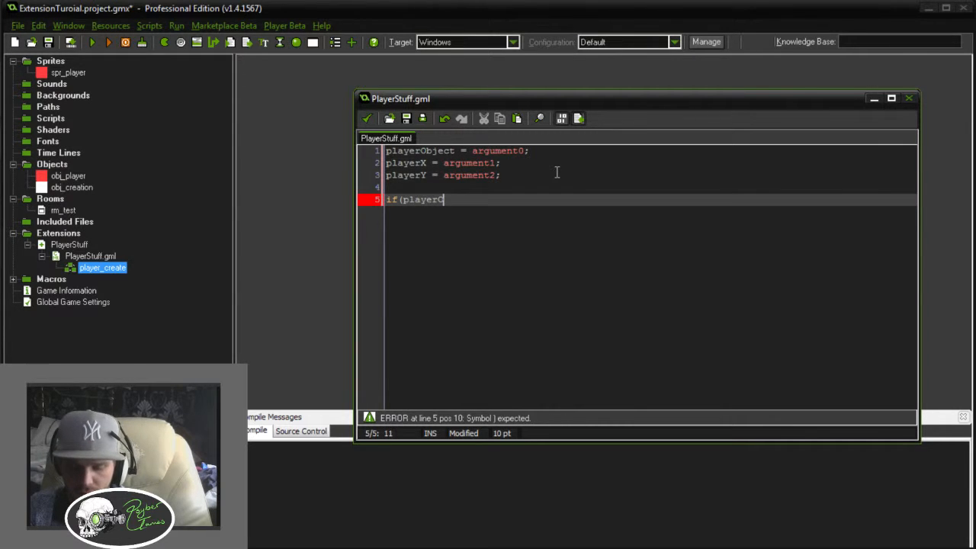
pyautogui.write('bject =')
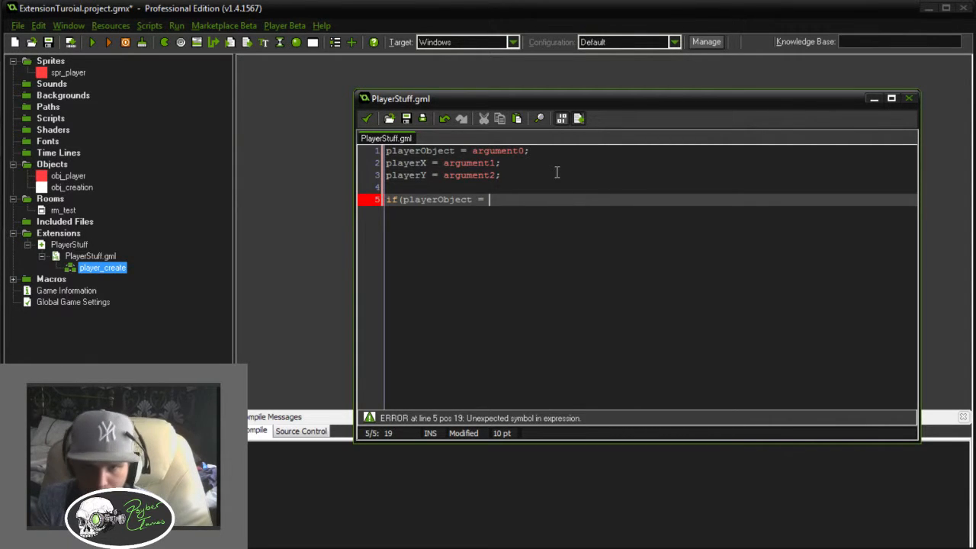
pyautogui.press('backspace')
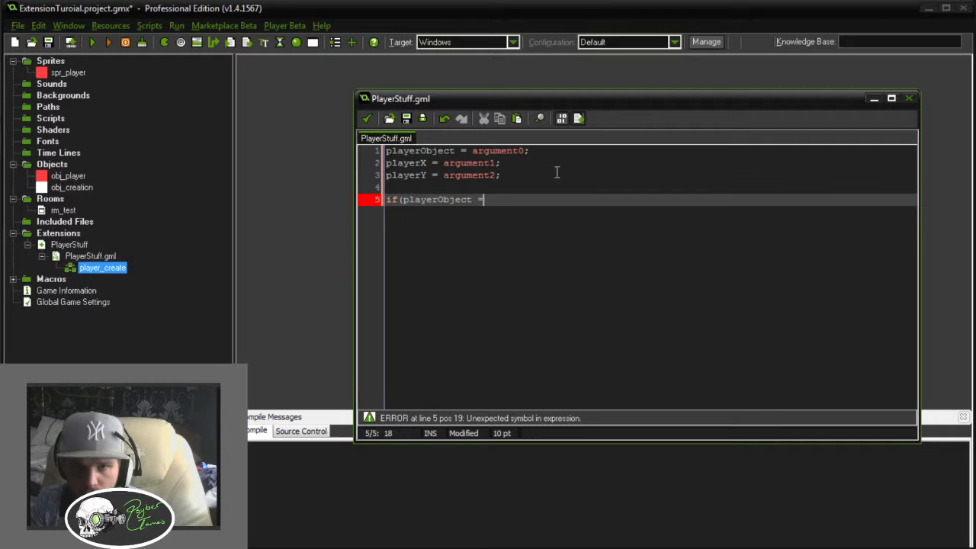
pyautogui.press('Backspace')
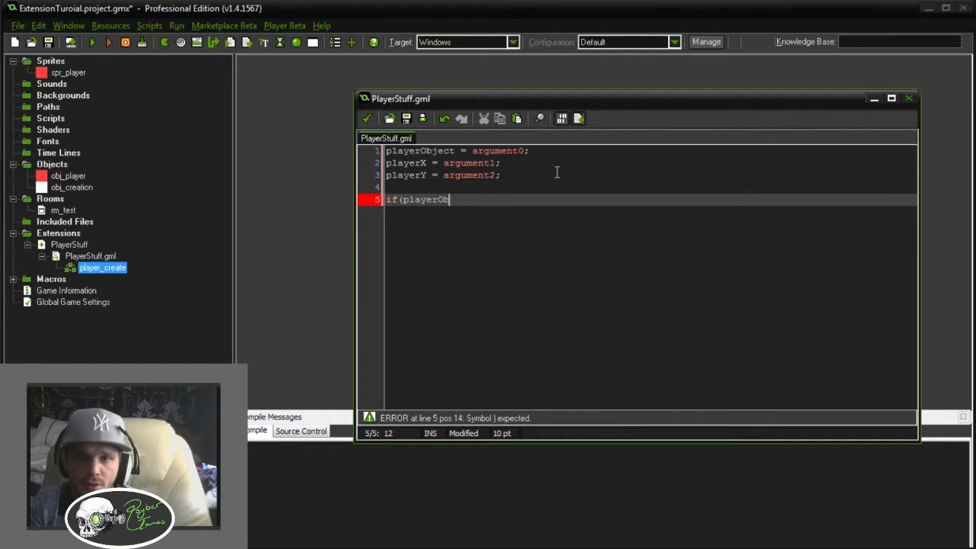
pyautogui.press('Backspace')
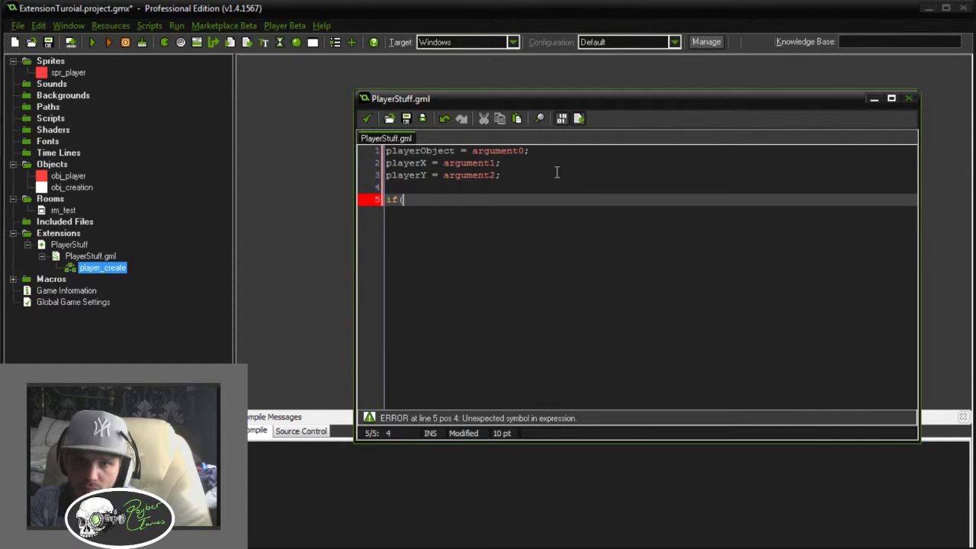
pyautogui.write('playerO')
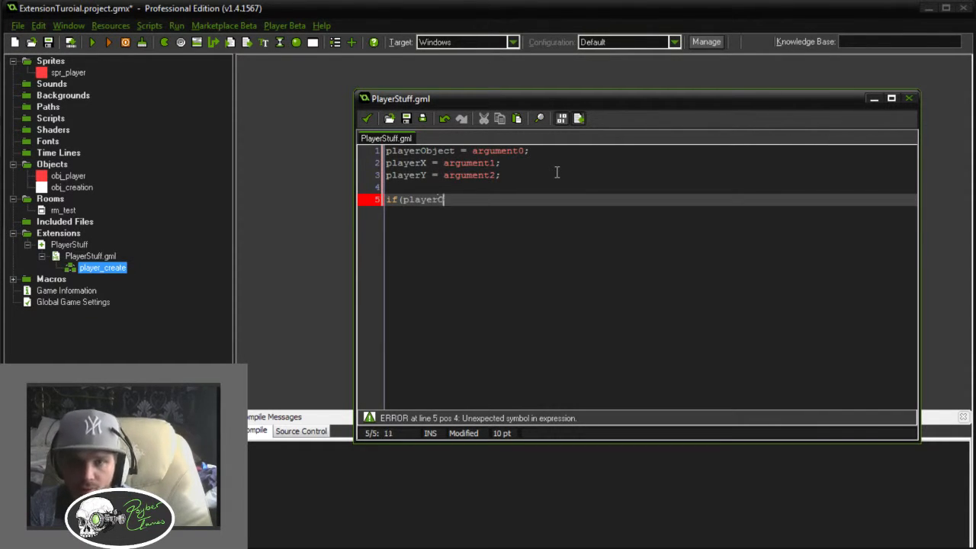
pyautogui.write('bject == argument0')
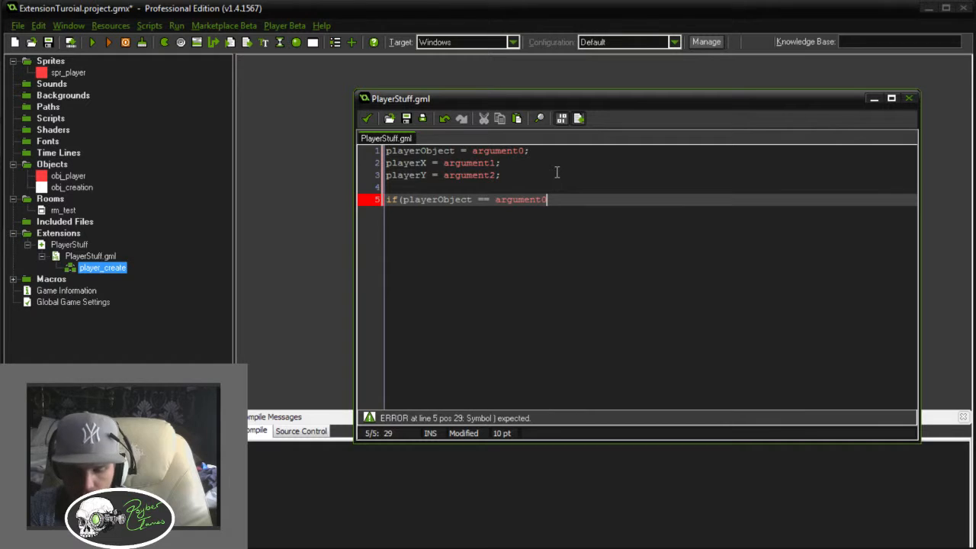
# Close the condition and write instance_create(playerX,playerY,obj_player); inside the if block
pyautogui.write(')')
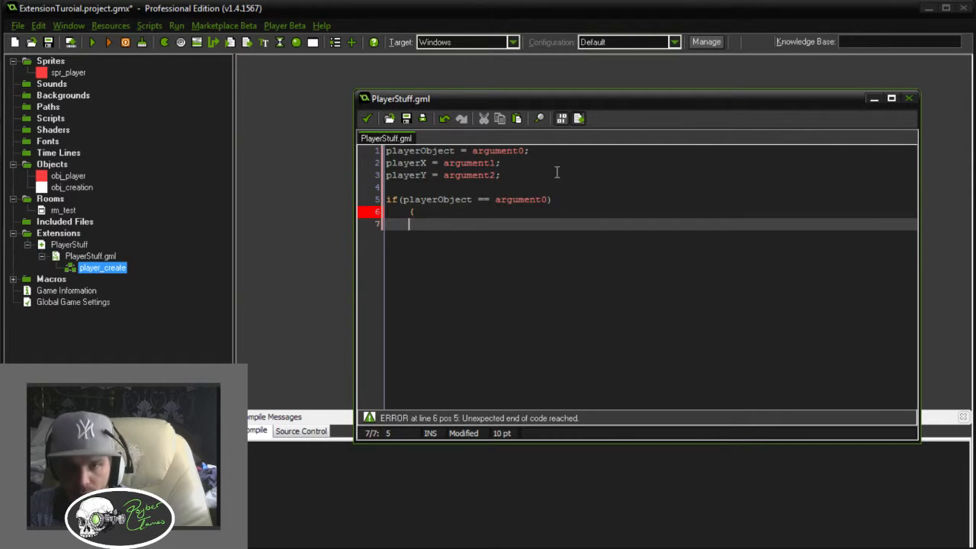
pyautogui.write('instance_cr')
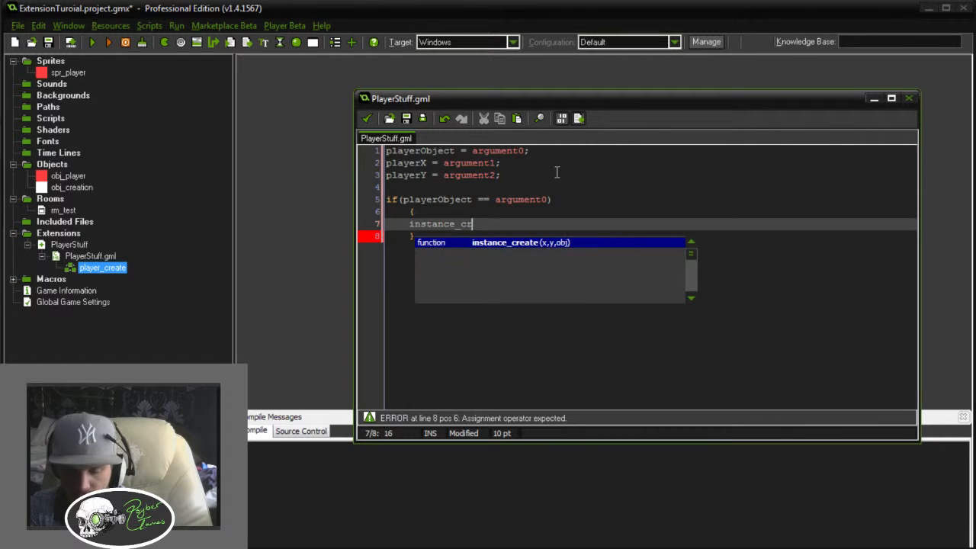
pyautogui.write('eate(')
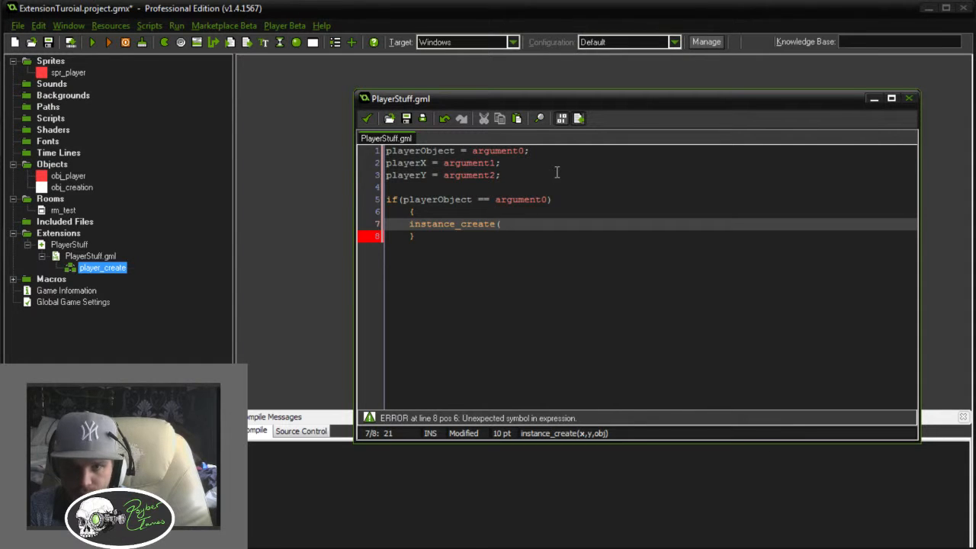
pyautogui.write('playerX')
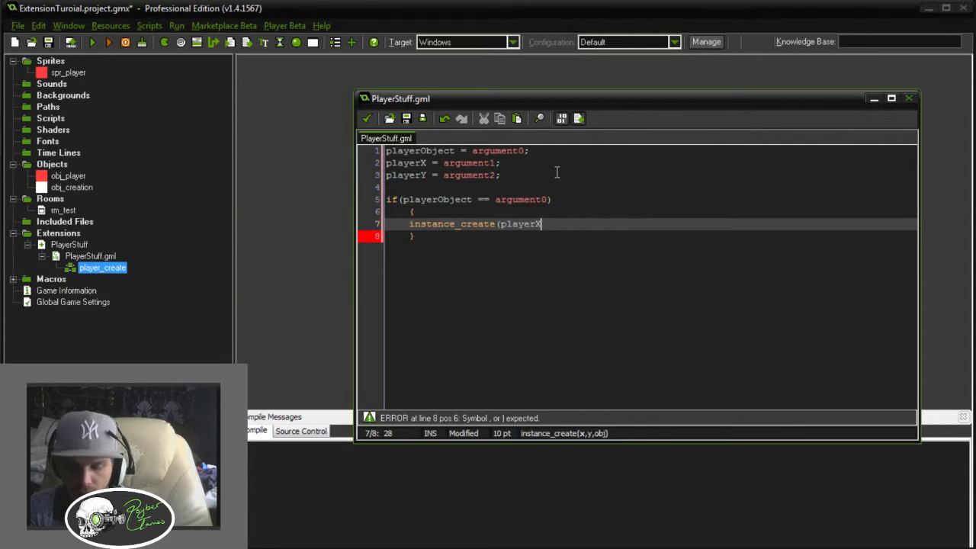
pyautogui.write(',player')
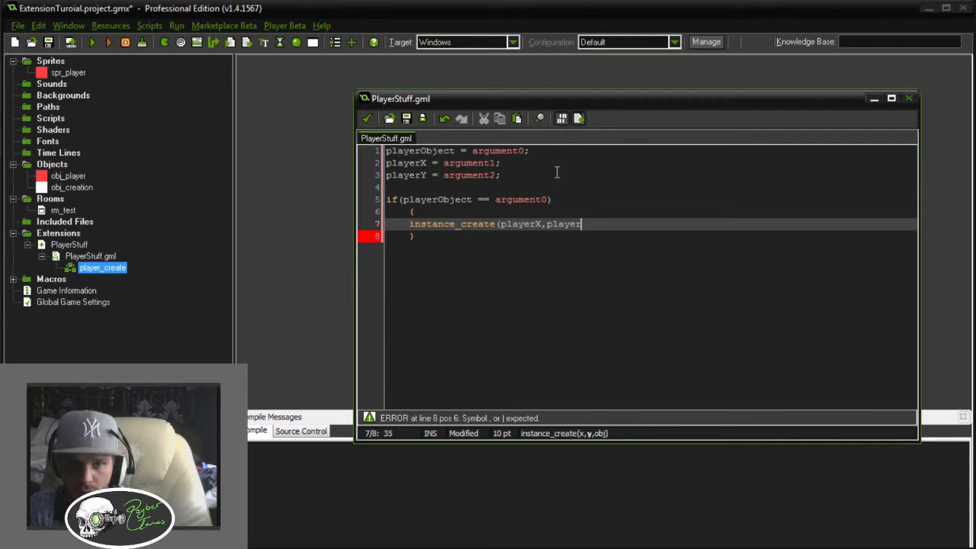
pyautogui.write('Y,')
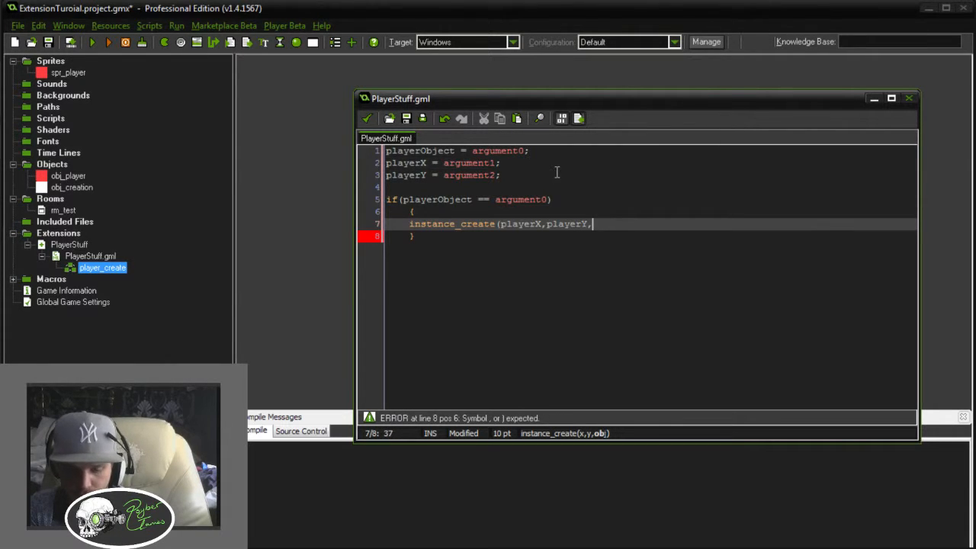
pyautogui.write('obj_p')
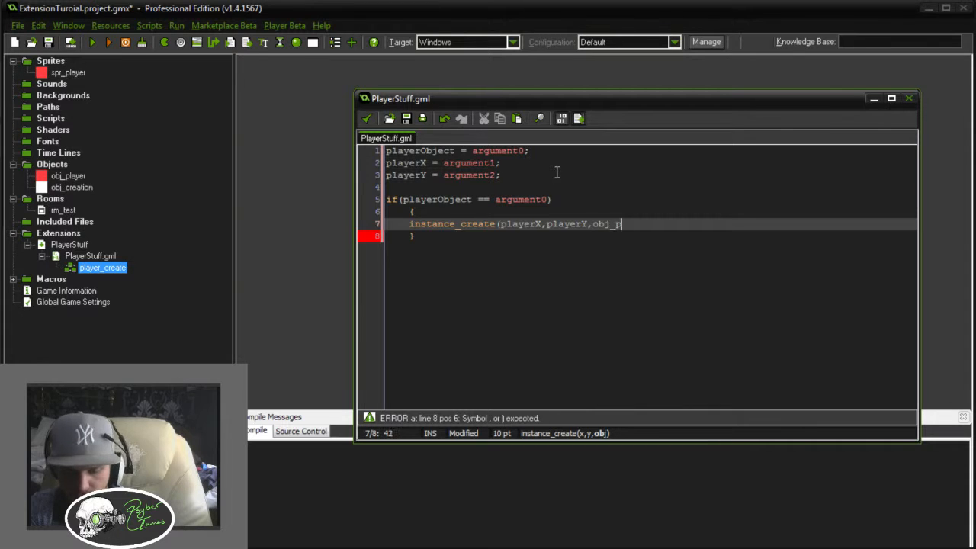
pyautogui.write('layer')
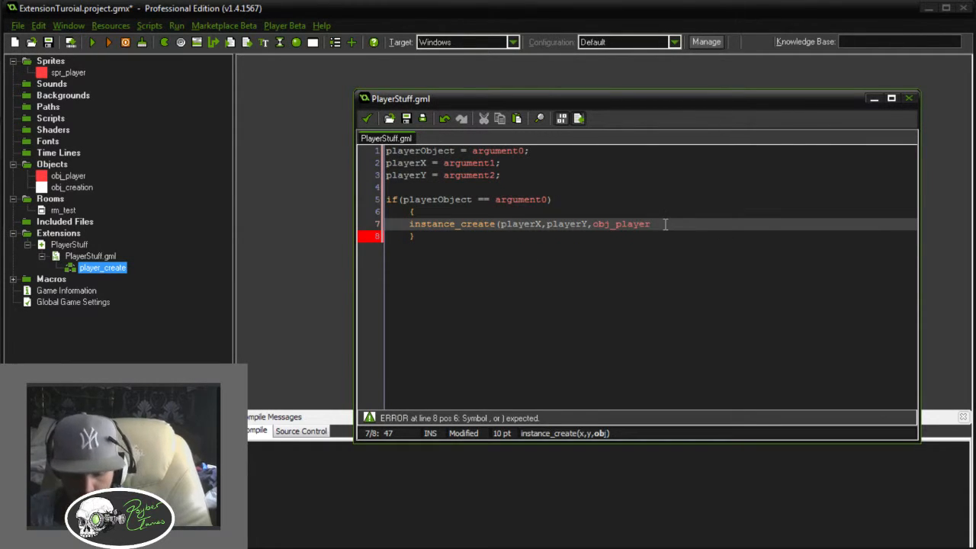
pyautogui.write(';')
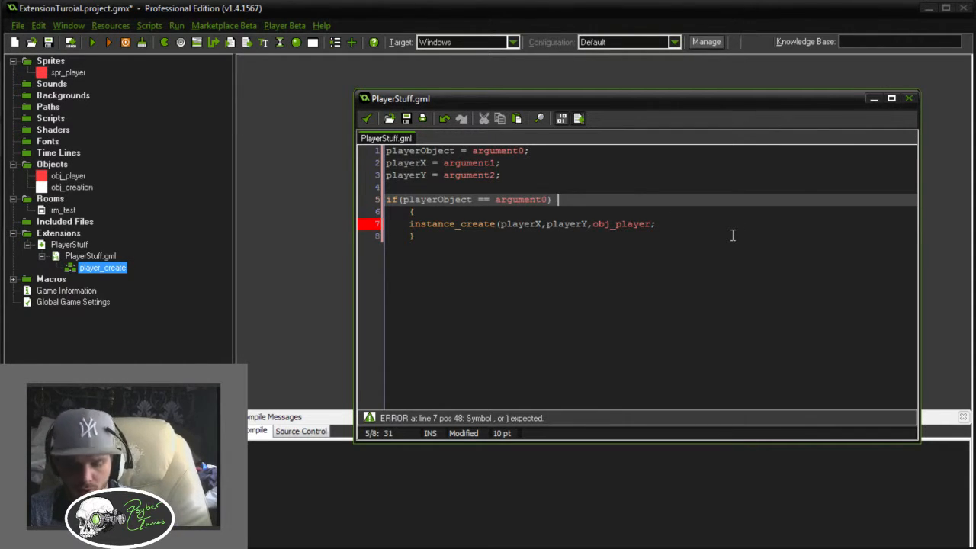
# Add the comment // if is == an object defined by function player_create! to the if line
pyautogui.write('// if')
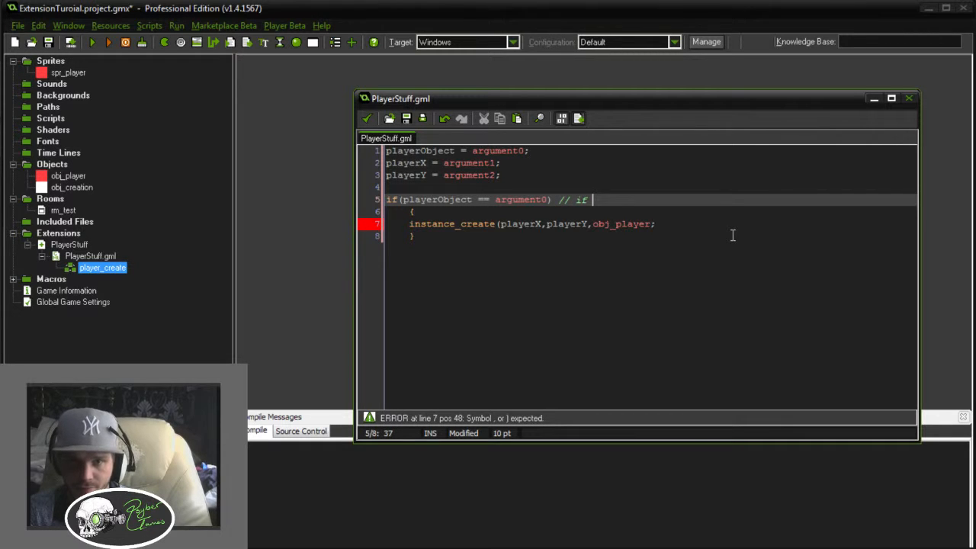
pyautogui.write('is')
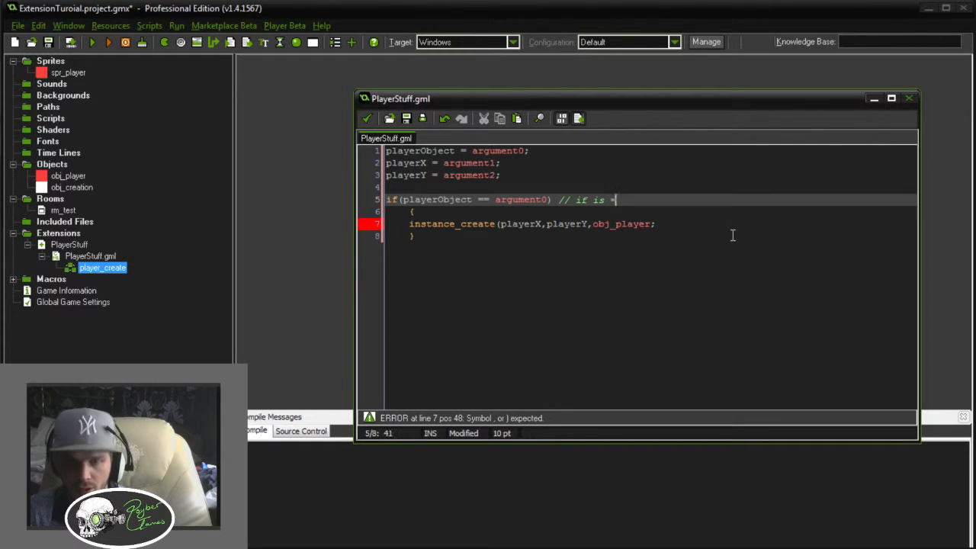
pyautogui.write('= an object')
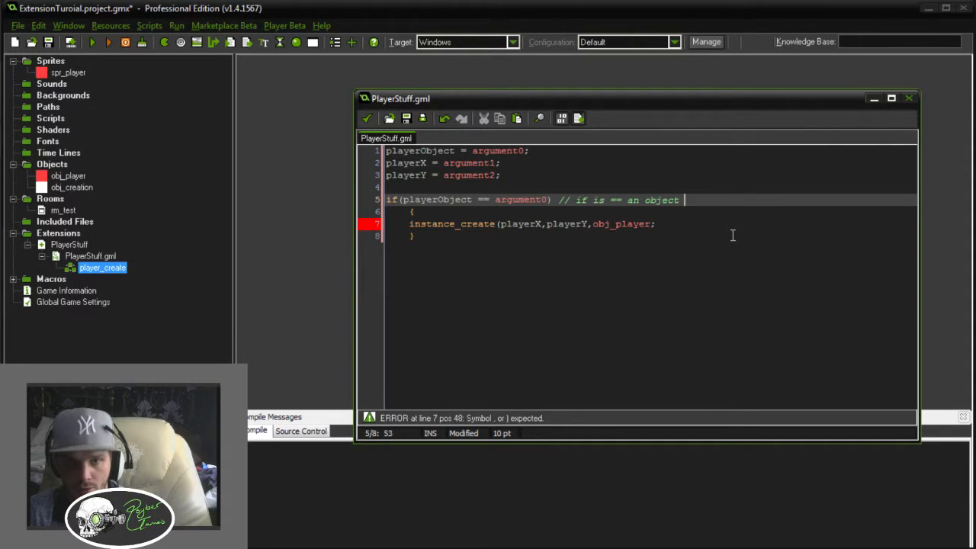
pyautogui.write('defined by c')
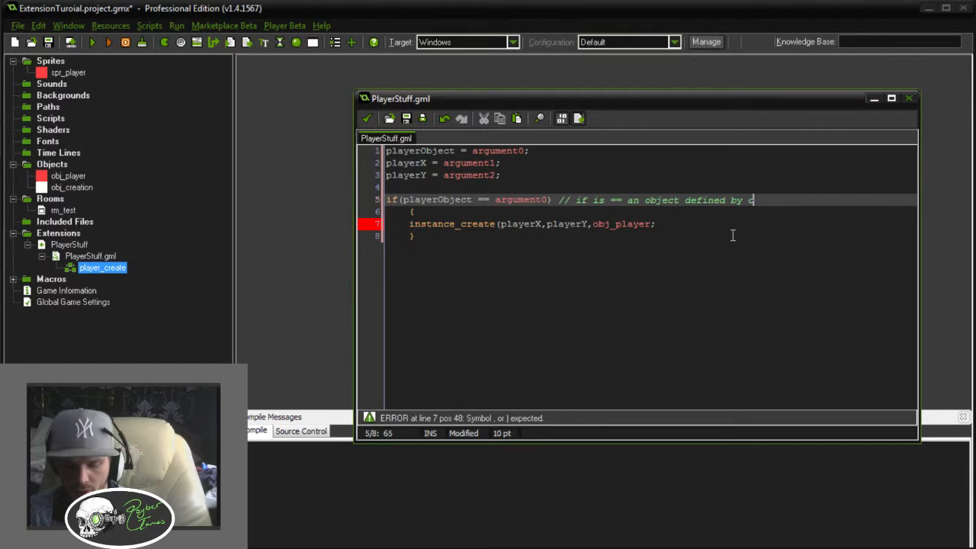
pyautogui.press('Backspace')
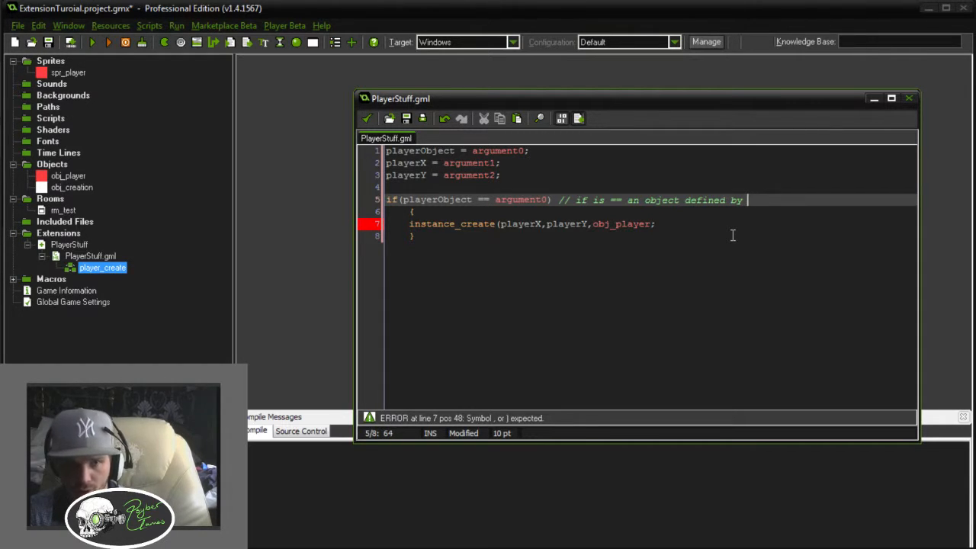
pyautogui.write('function pla')
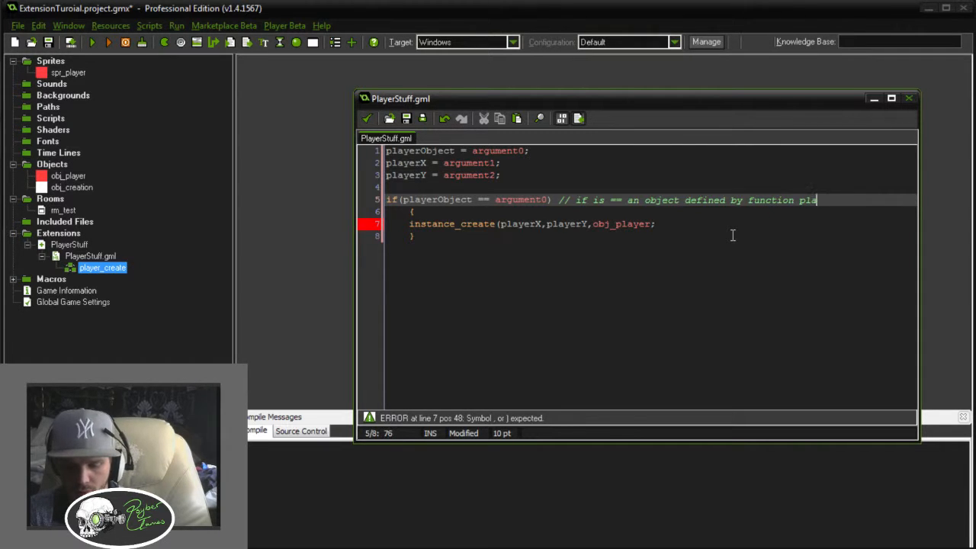
pyautogui.write('yer_create!')
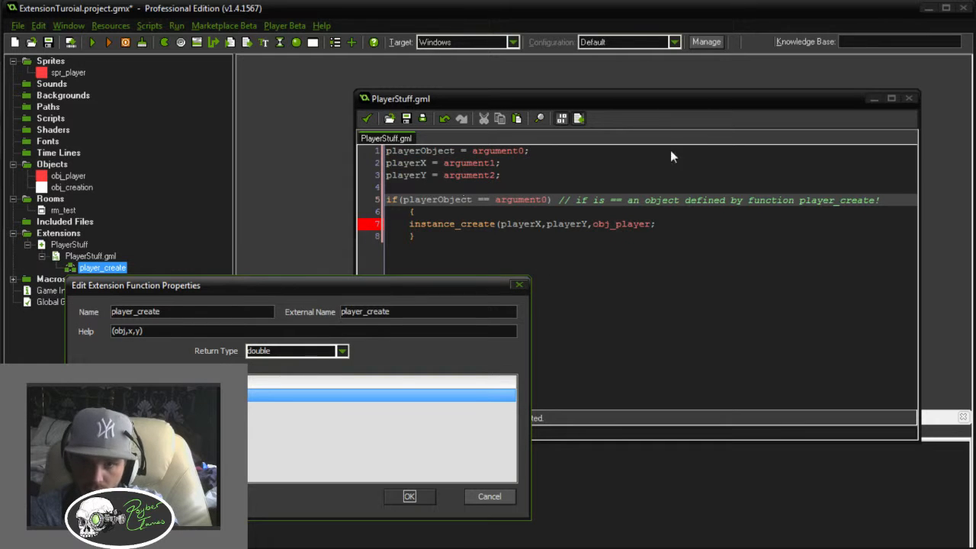
# Close the function properties and rename the extension's code file to player_create.gml
pyautogui.click(409, 497)
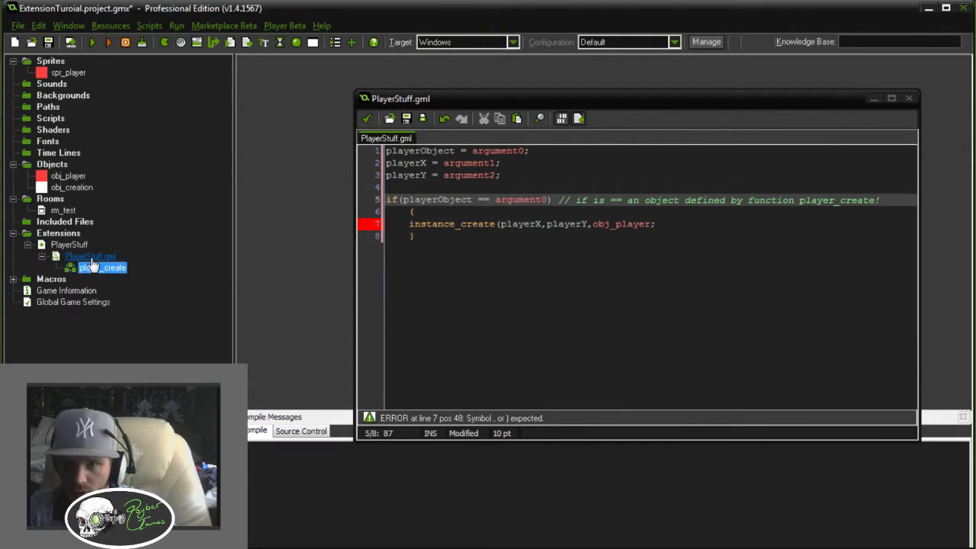
pyautogui.rightClick(90, 257)
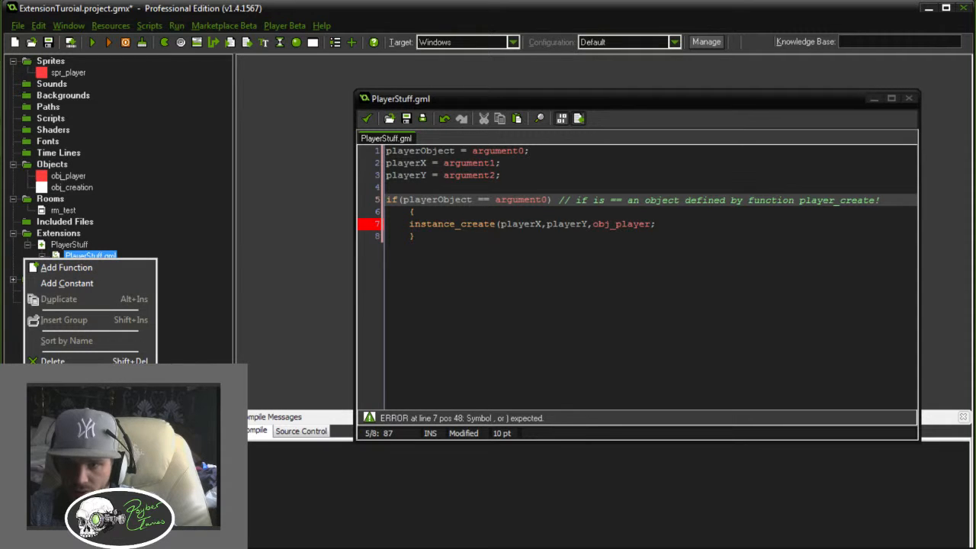
pyautogui.click(67, 266)
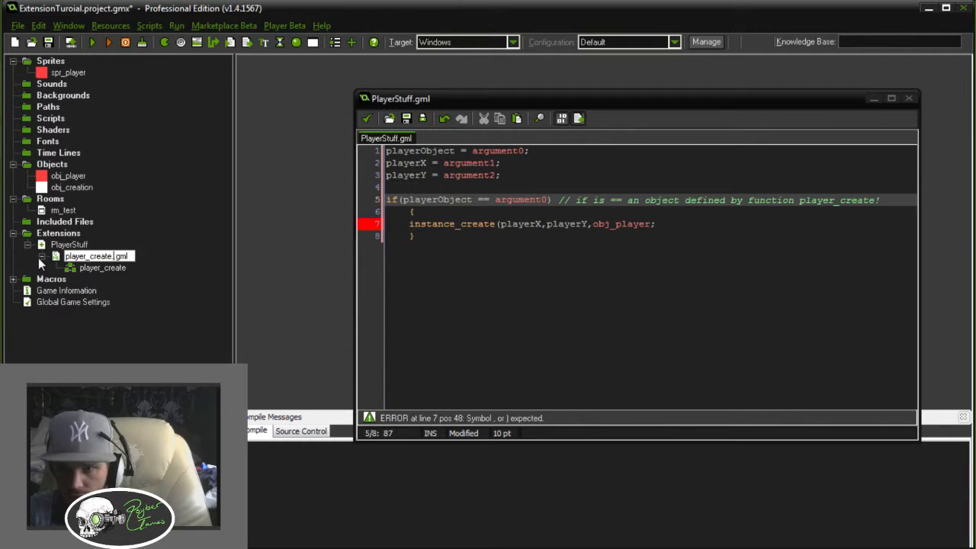
pyautogui.click(95, 256)
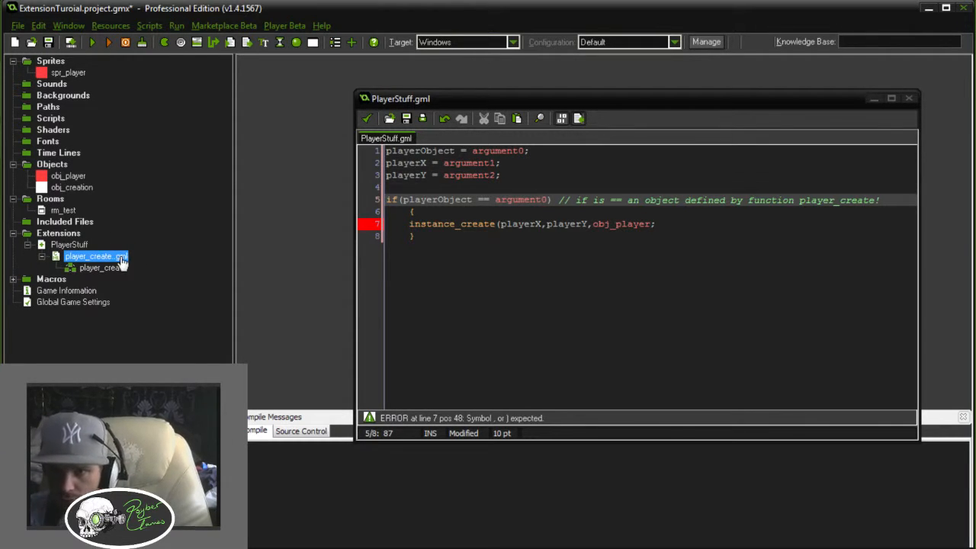
pyautogui.doubleClick(96, 257)
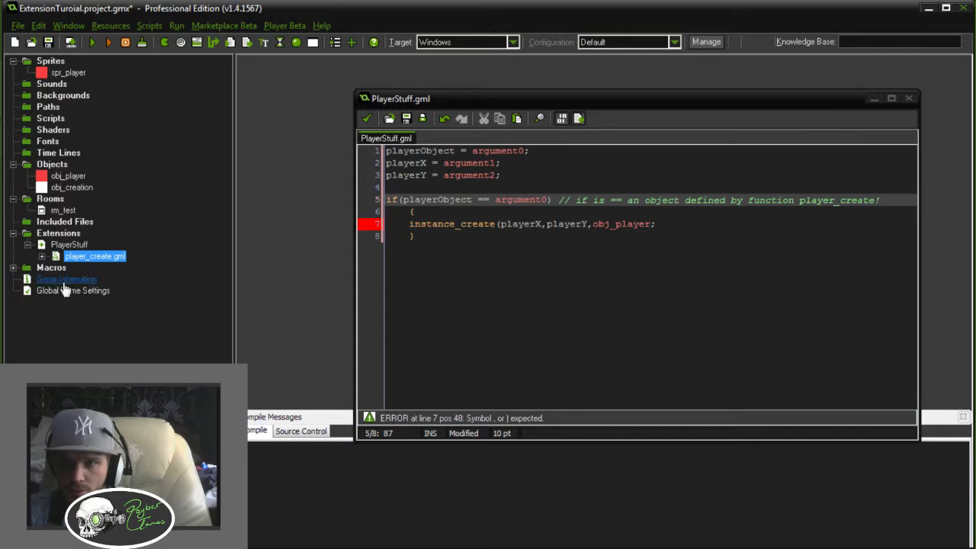
# Expand player_create.gml to show its player_create function and close the PlayerStuff.gml code
pyautogui.rightClick(94, 256)
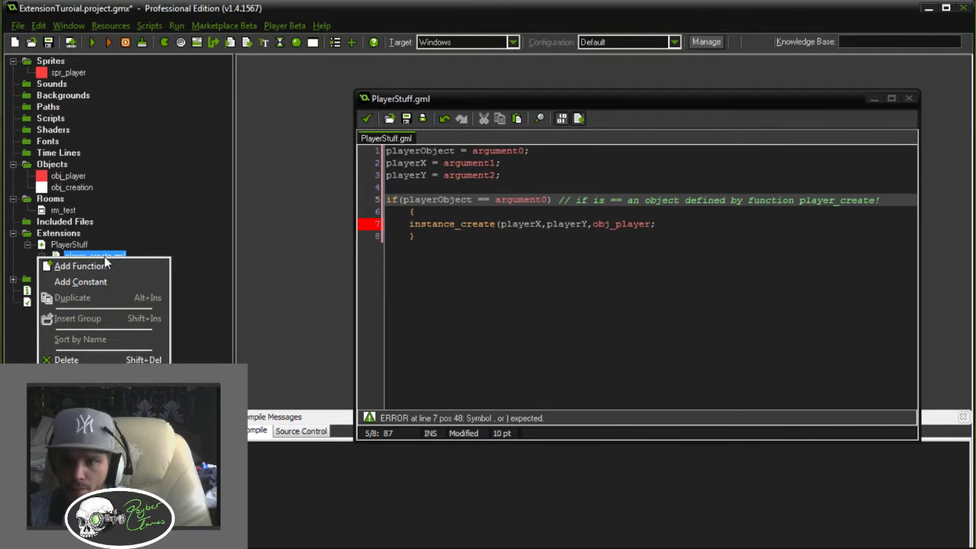
pyautogui.click(81, 266)
pyautogui.write(')')
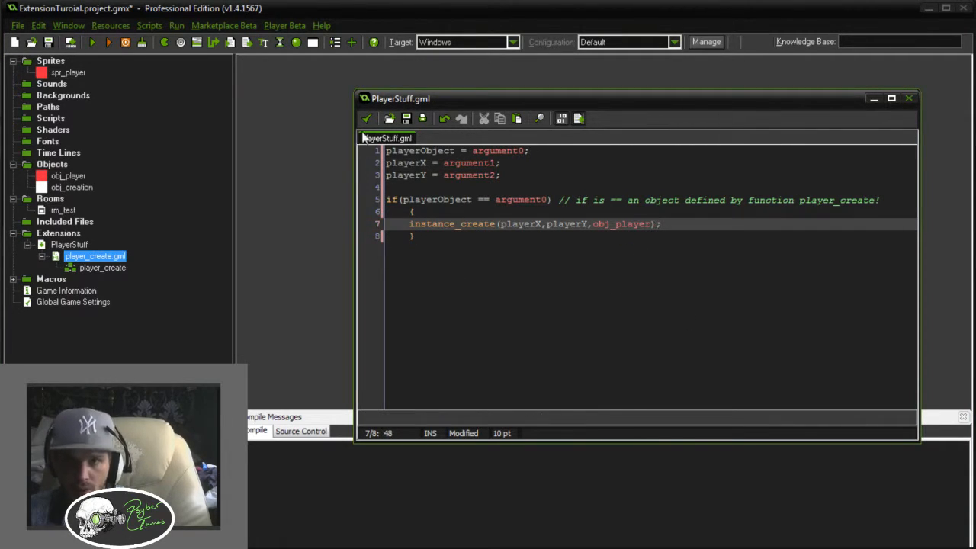
pyautogui.rightClick(95, 256)
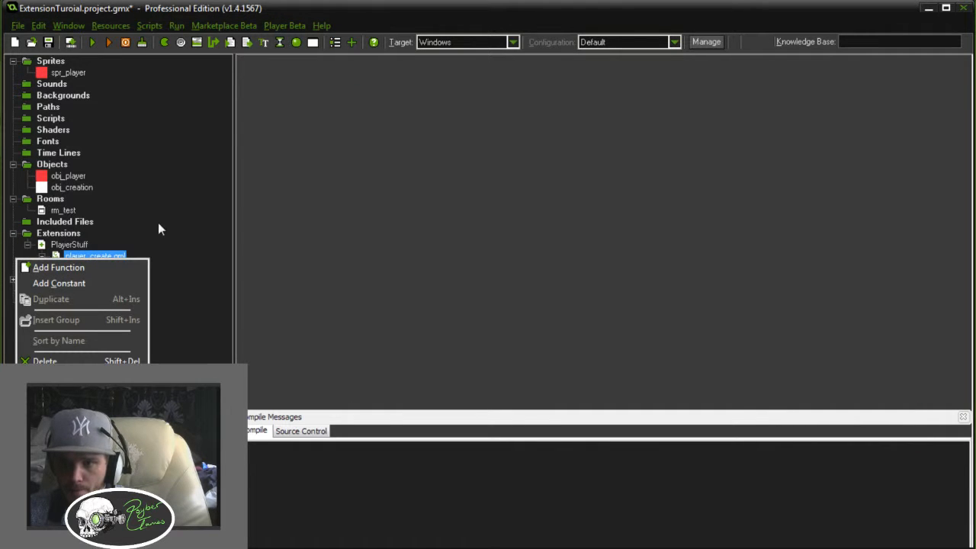
pyautogui.click(58, 266)
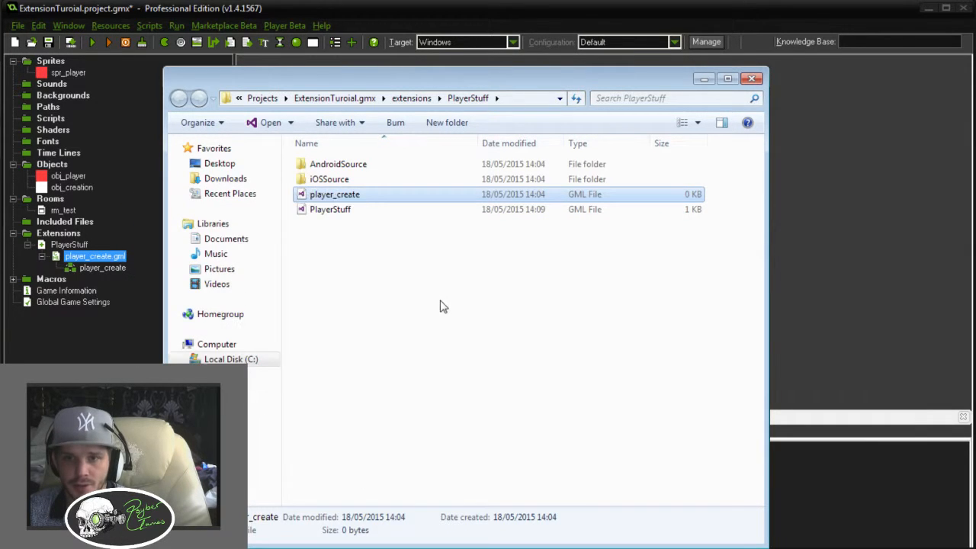
pyautogui.click(110, 24)
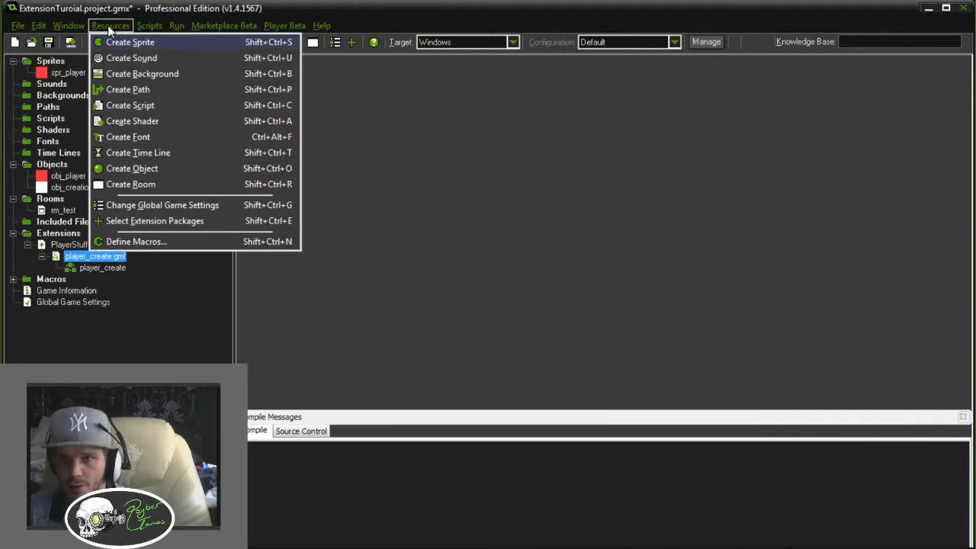
pyautogui.moveTo(191, 105)
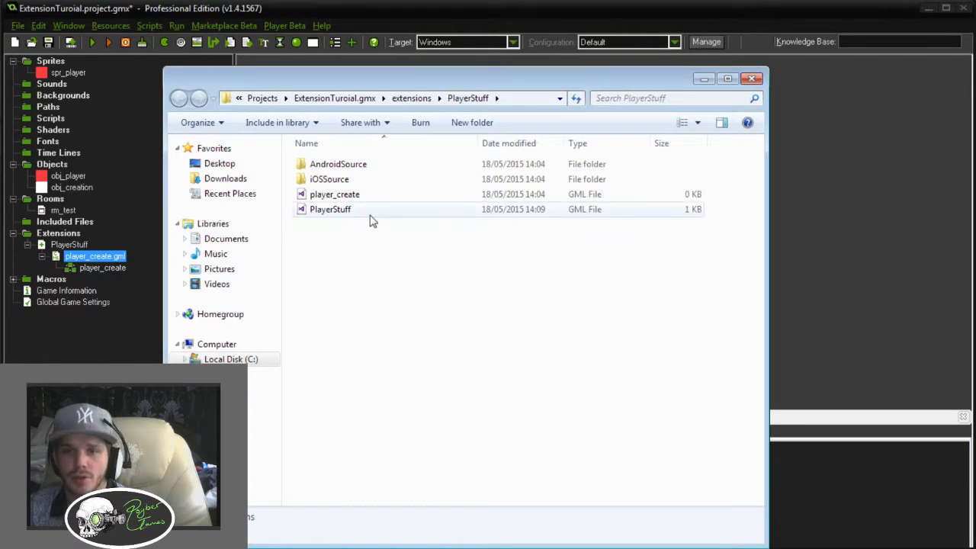
pyautogui.click(334, 193)
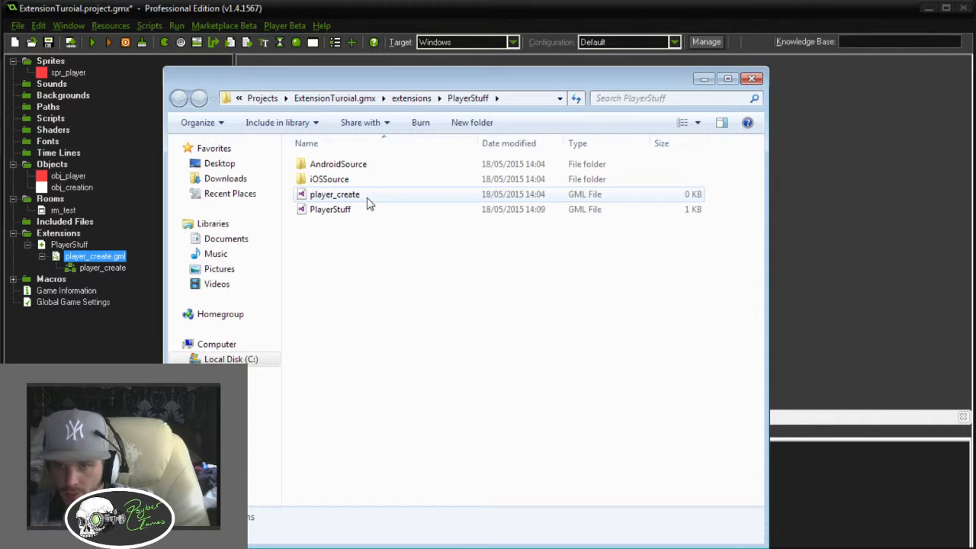
pyautogui.rightClick(334, 194)
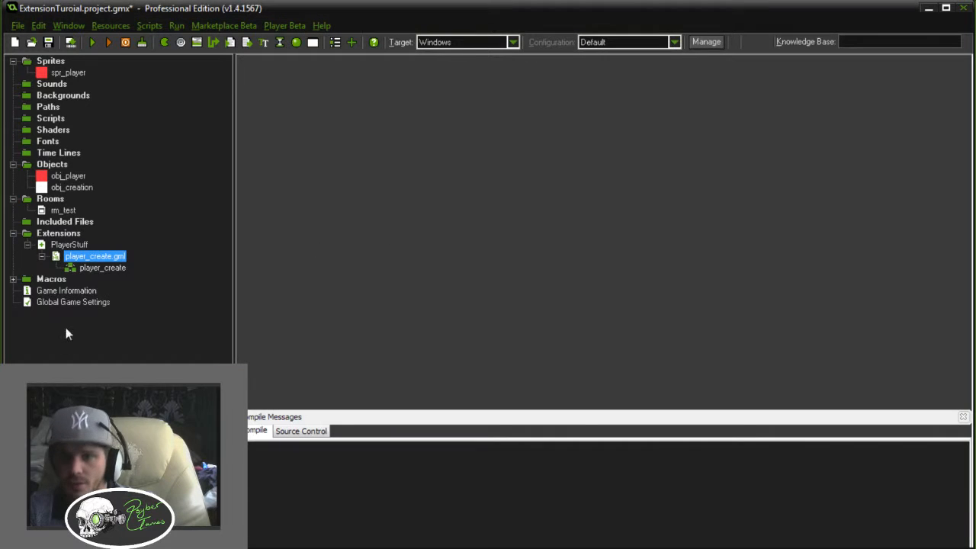
# Start loading code from a file for player_create.gml and jump up to the Projects folder
pyautogui.rightClick(95, 256)
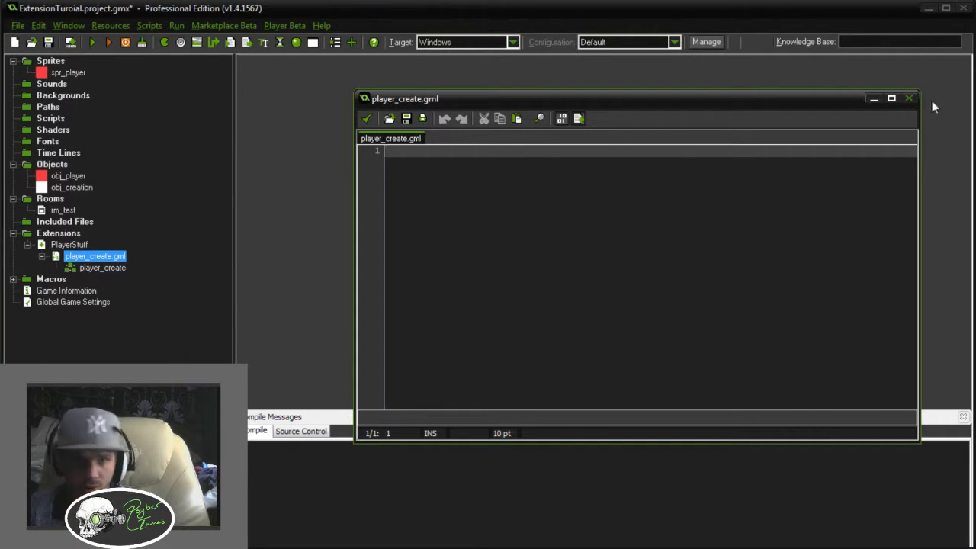
pyautogui.moveTo(564, 313)
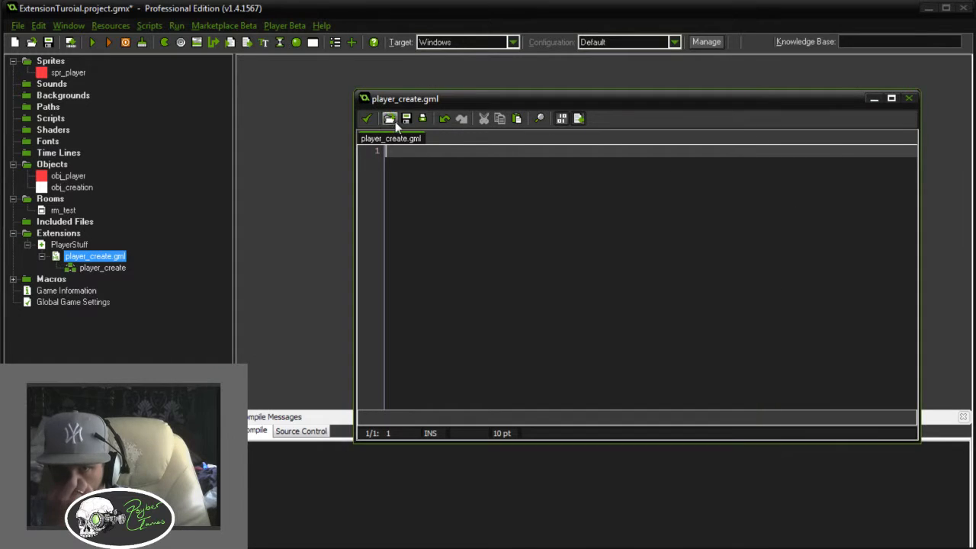
pyautogui.click(389, 119)
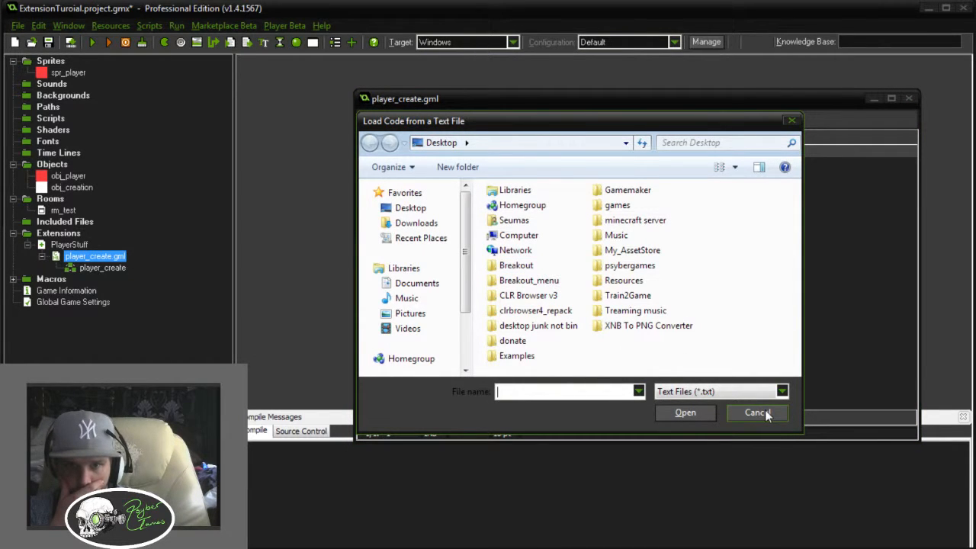
pyautogui.click(756, 411)
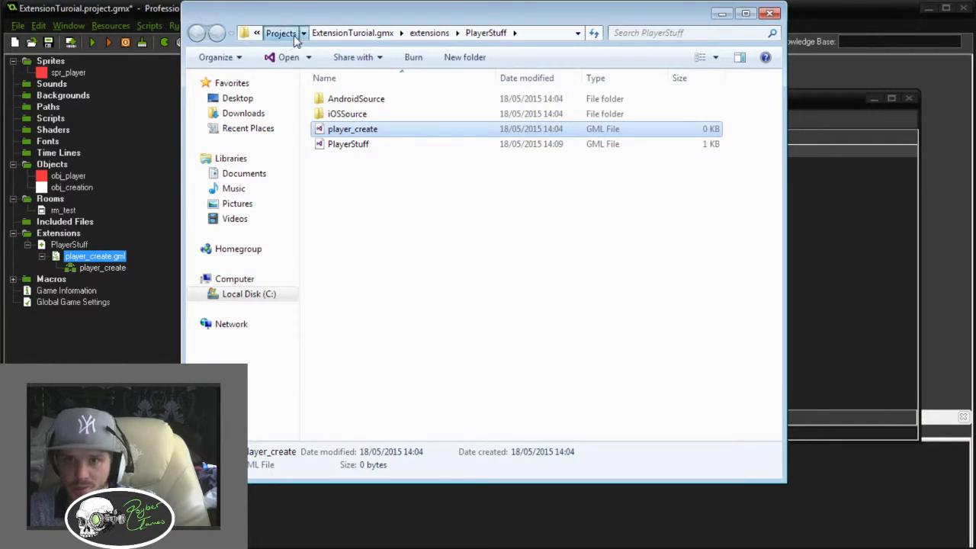
pyautogui.click(281, 34)
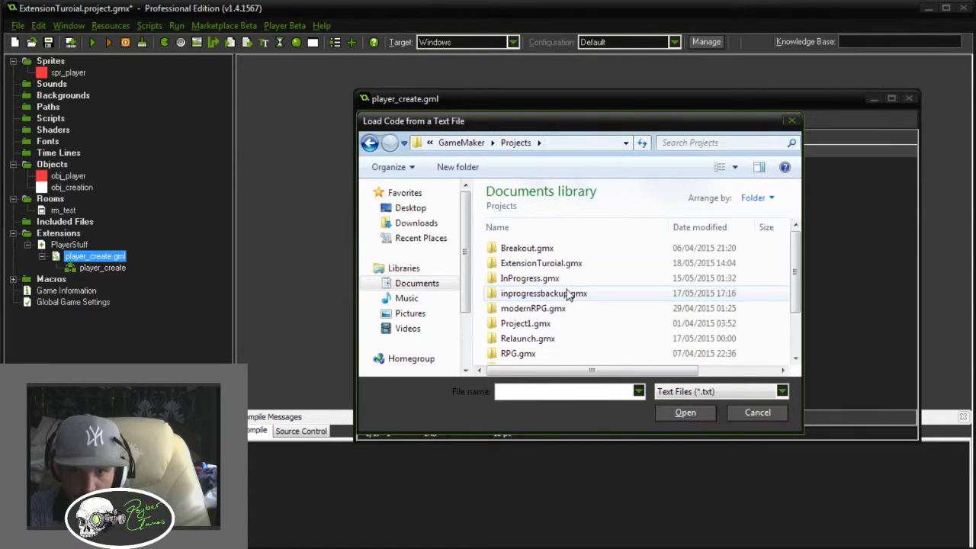
pyautogui.scroll(-3)
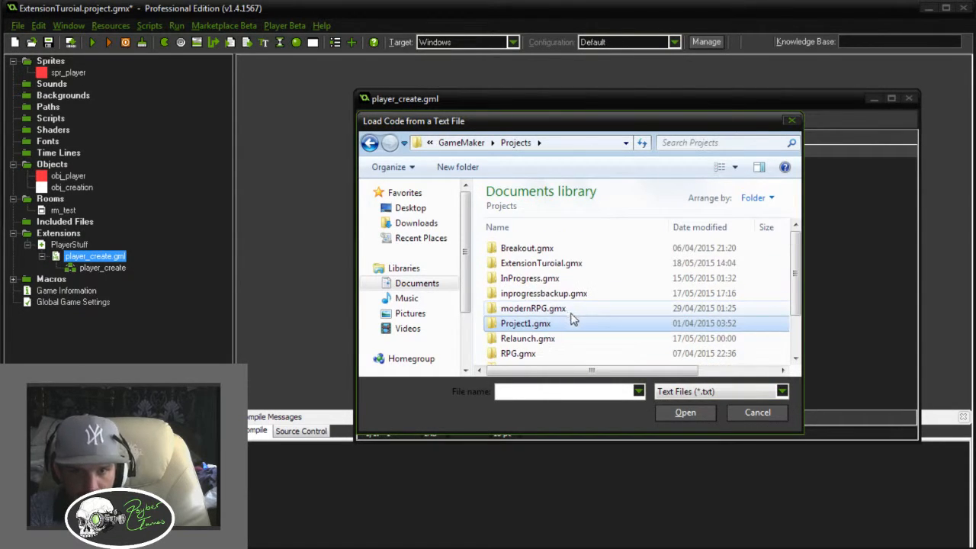
# Browse through the tutorial project's iOSSource folder into extensions\PlayerStuff, then cancel the load
pyautogui.doubleClick(542, 262)
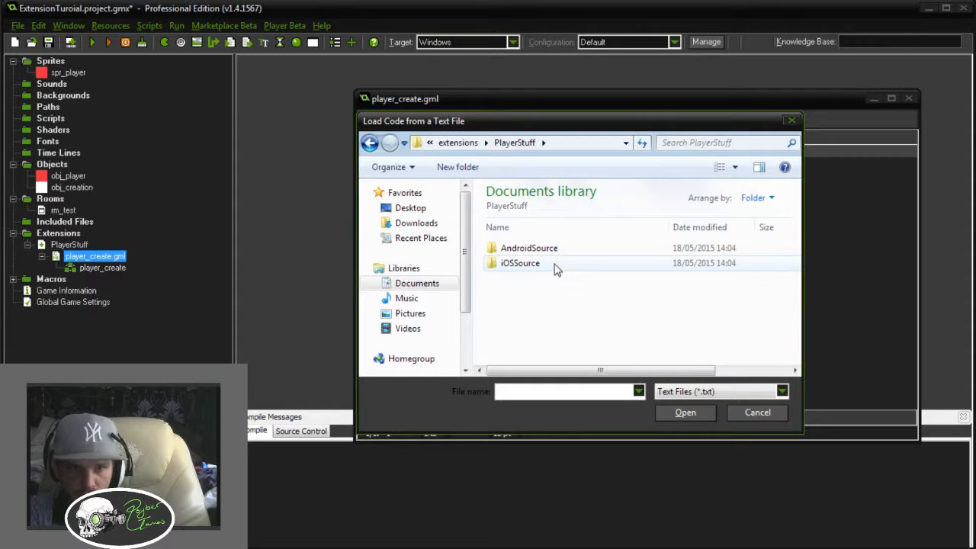
pyautogui.doubleClick(520, 263)
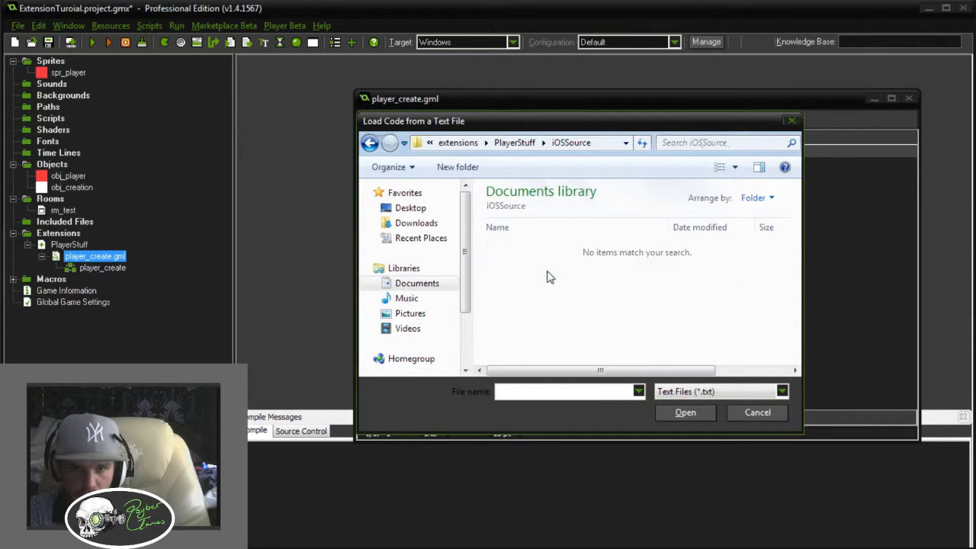
pyautogui.click(369, 143)
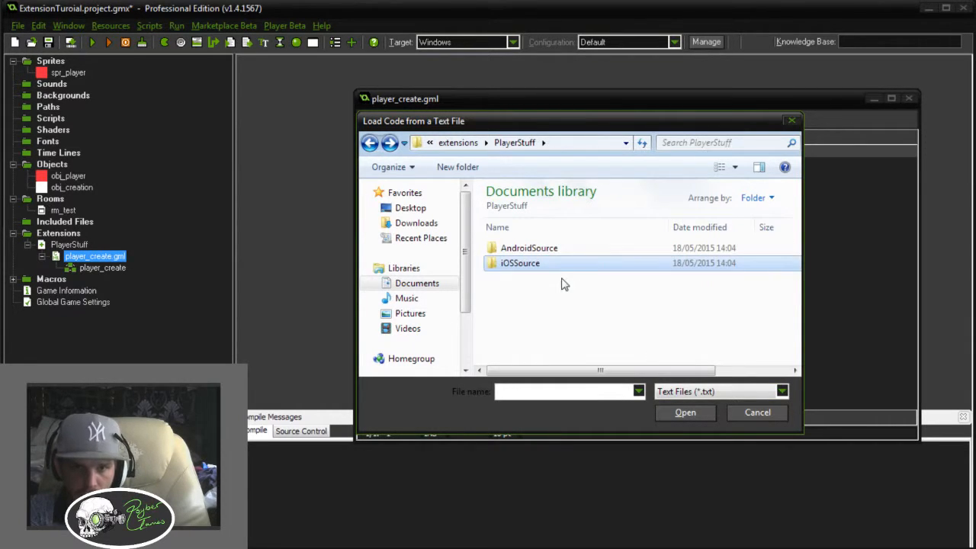
pyautogui.click(756, 412)
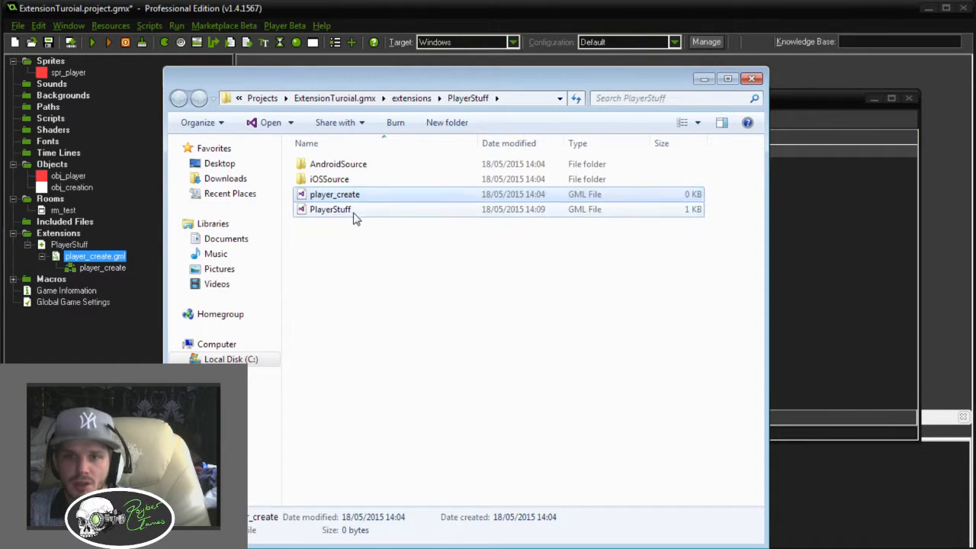
# Copy all the player code from PlayerStuff.gml into player_create.gml
pyautogui.rightClick(330, 208)
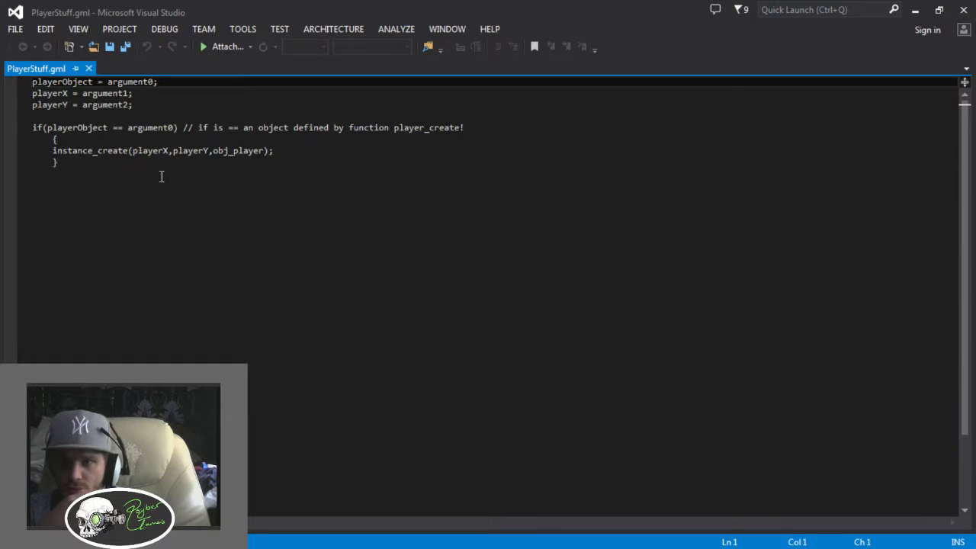
pyautogui.press('ctrl+a')
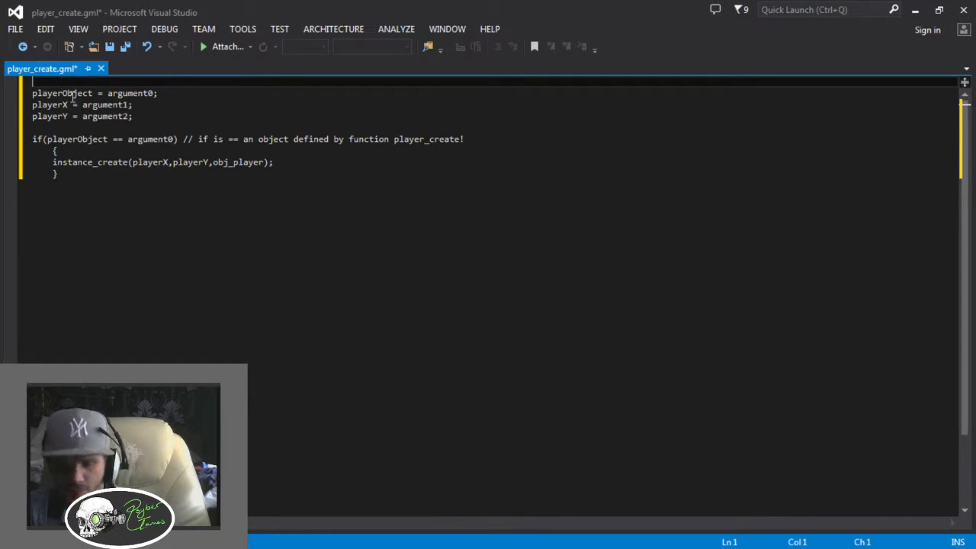
# Head the script with '#define player_create' and save player_create.gml
pyautogui.write('#')
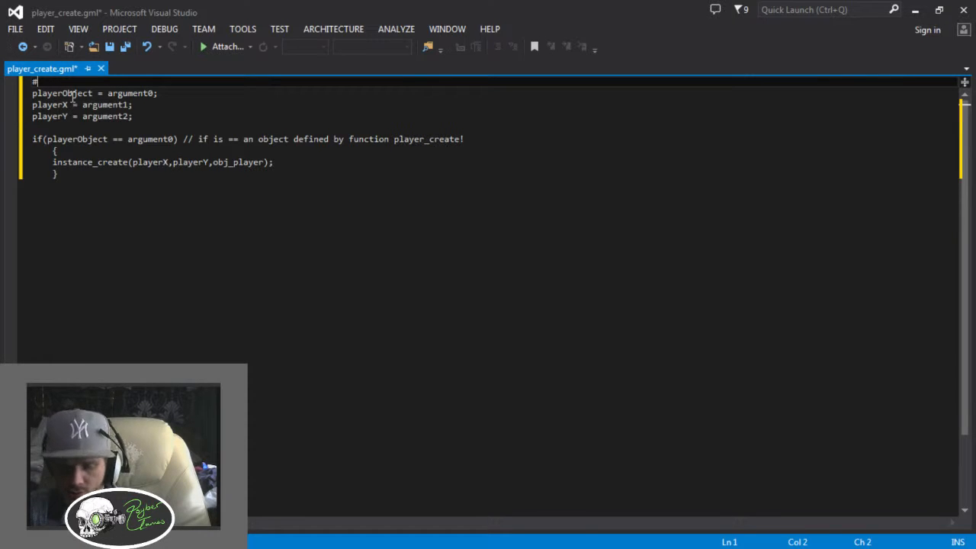
pyautogui.write('define')
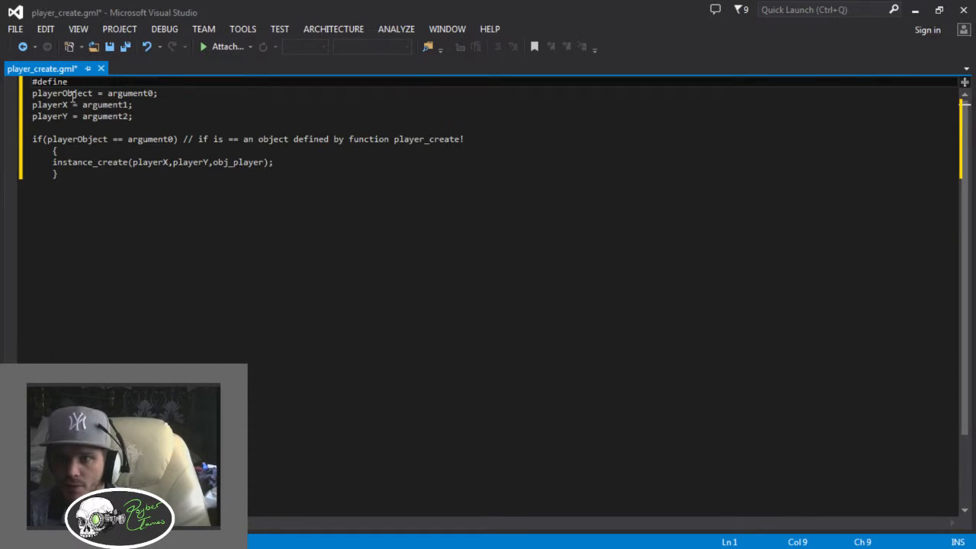
pyautogui.write('player_')
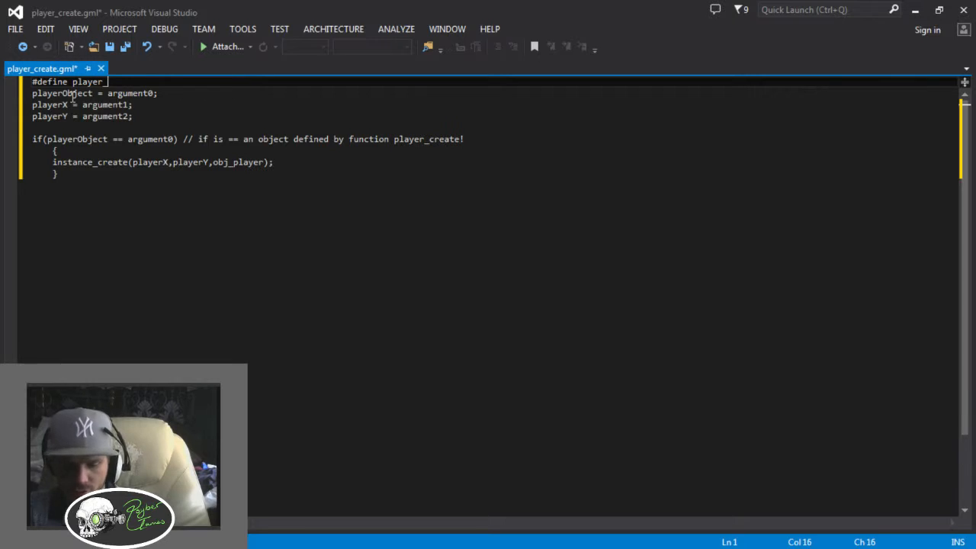
pyautogui.write('create;')
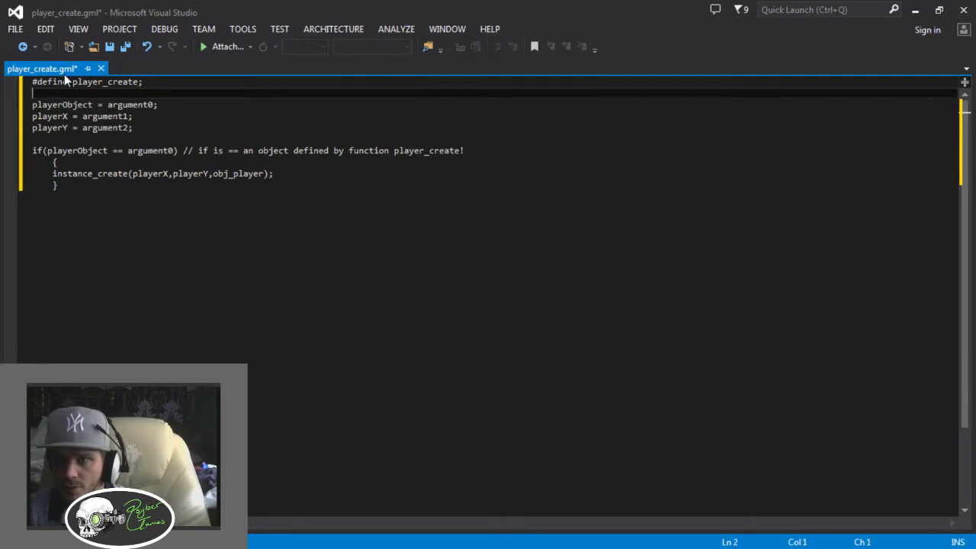
pyautogui.press('ctrl+s')
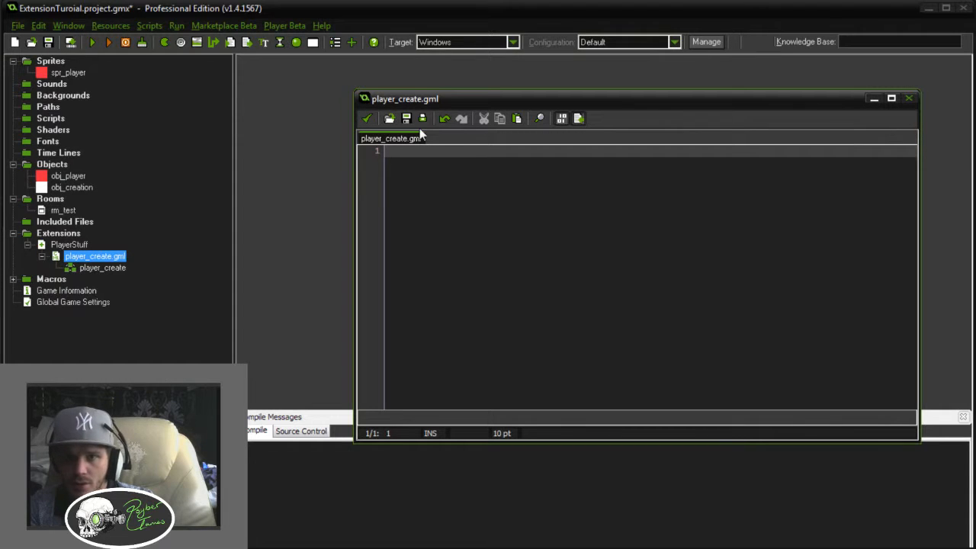
# Close GameMaker's empty player_create.gml without saving and decline Visual Studio's reload
pyautogui.click(908, 98)
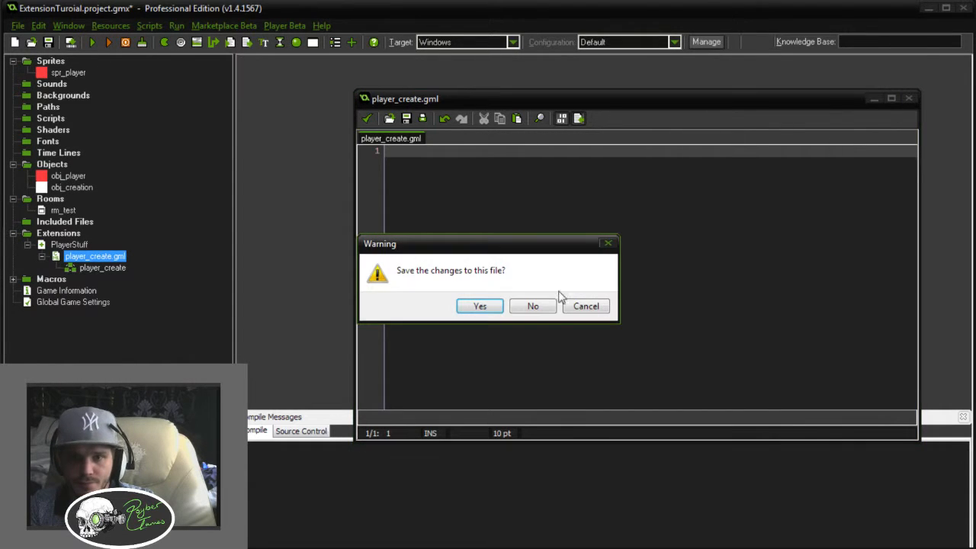
pyautogui.click(532, 305)
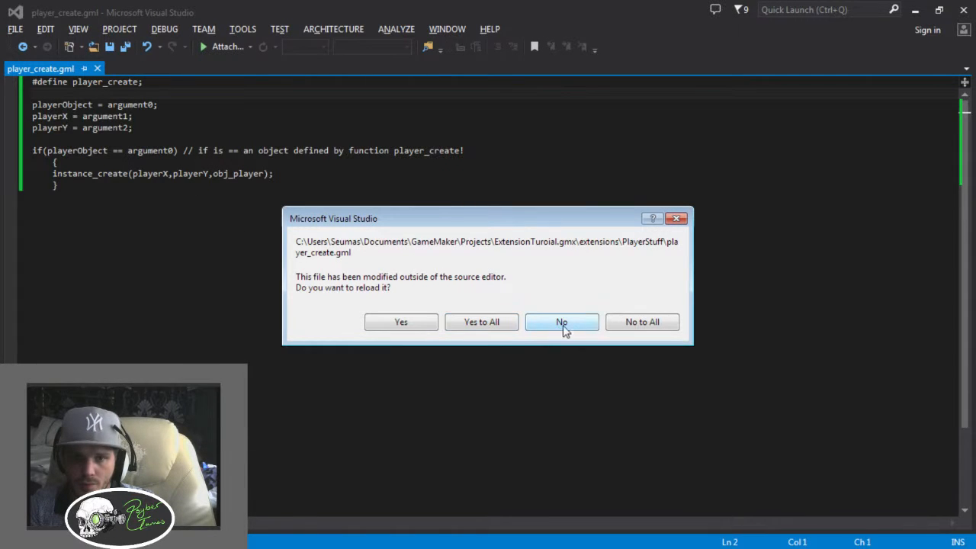
pyautogui.click(561, 321)
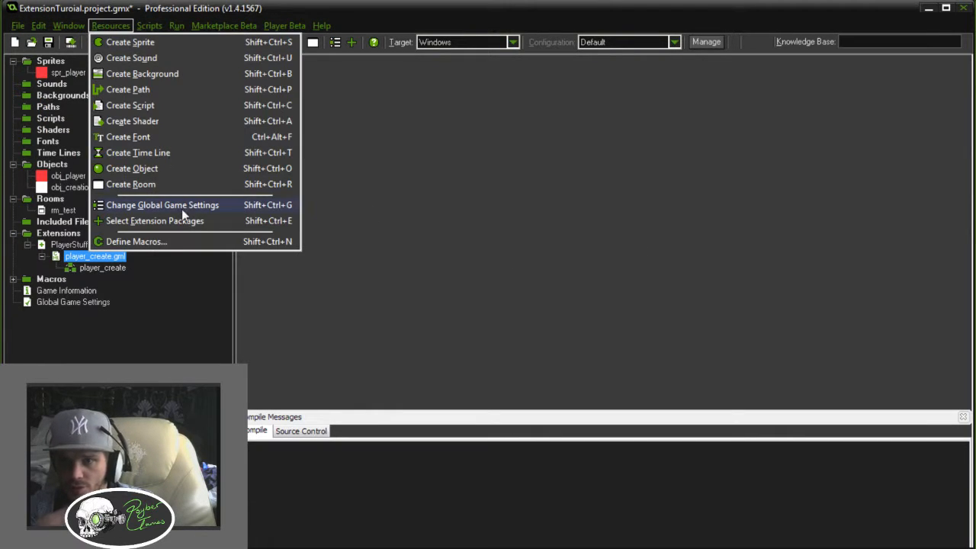
pyautogui.click(156, 219)
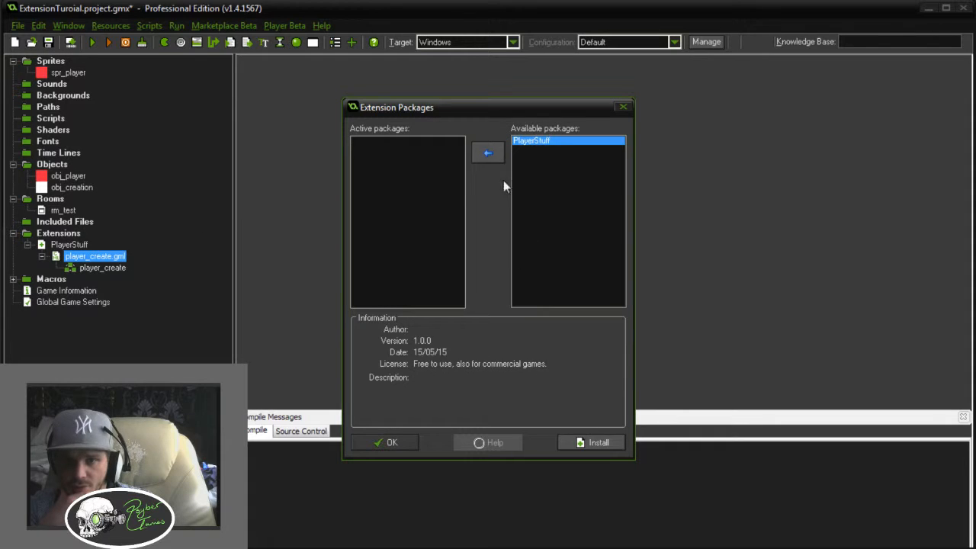
pyautogui.click(390, 442)
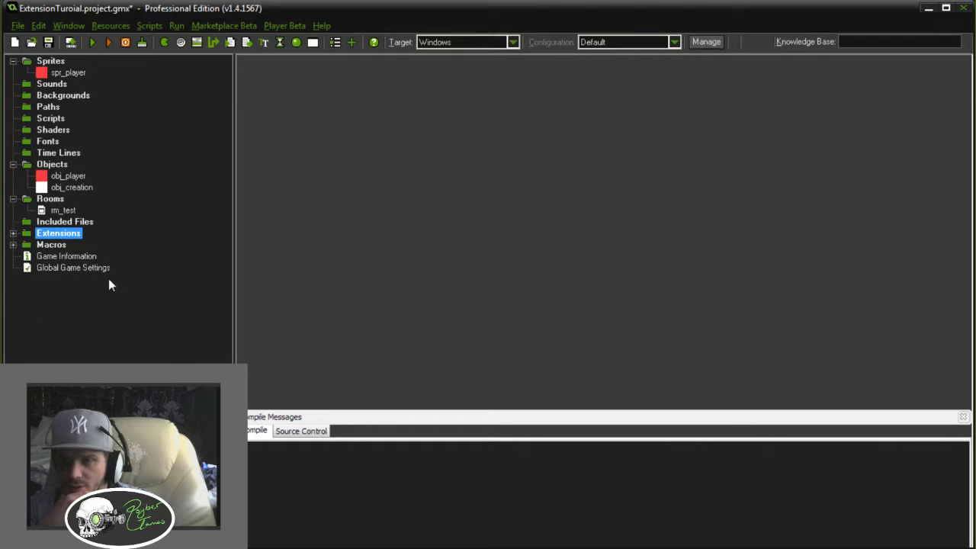
# Bring up rm_test's room properties and its creation code
pyautogui.click(64, 210)
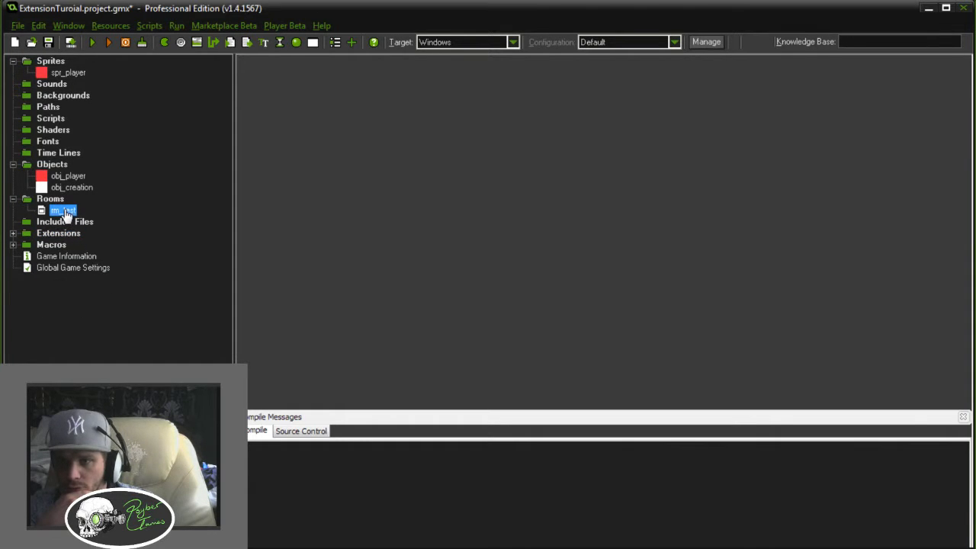
pyautogui.doubleClick(64, 211)
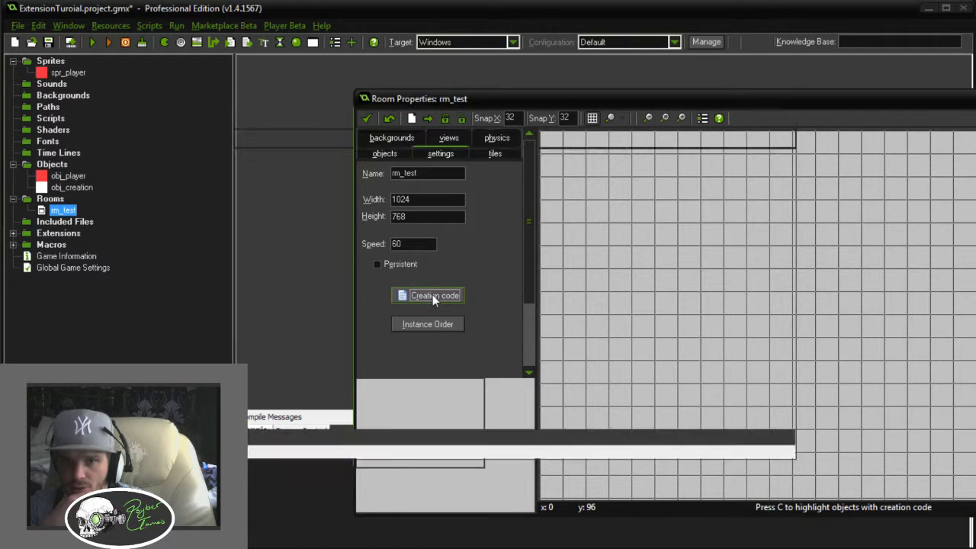
pyautogui.click(426, 295)
pyautogui.write('player_creat')
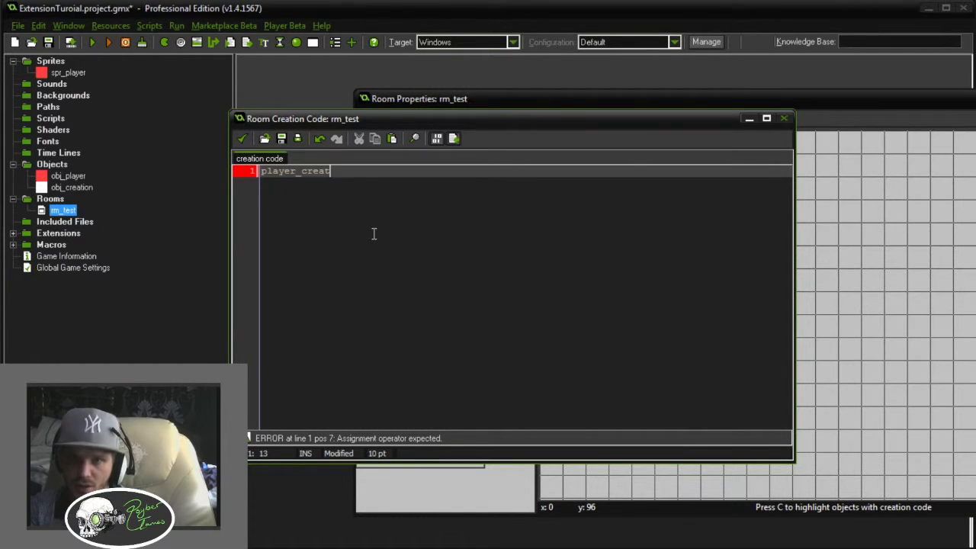
# Enter the creation code call player_create(obj_player,10,10);
pyautogui.write('e(')
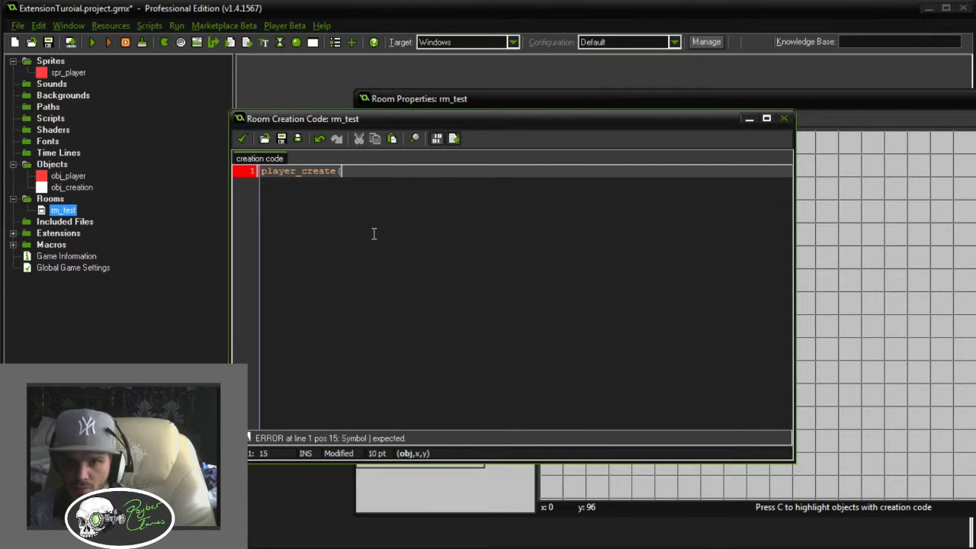
pyautogui.write('obj_playe')
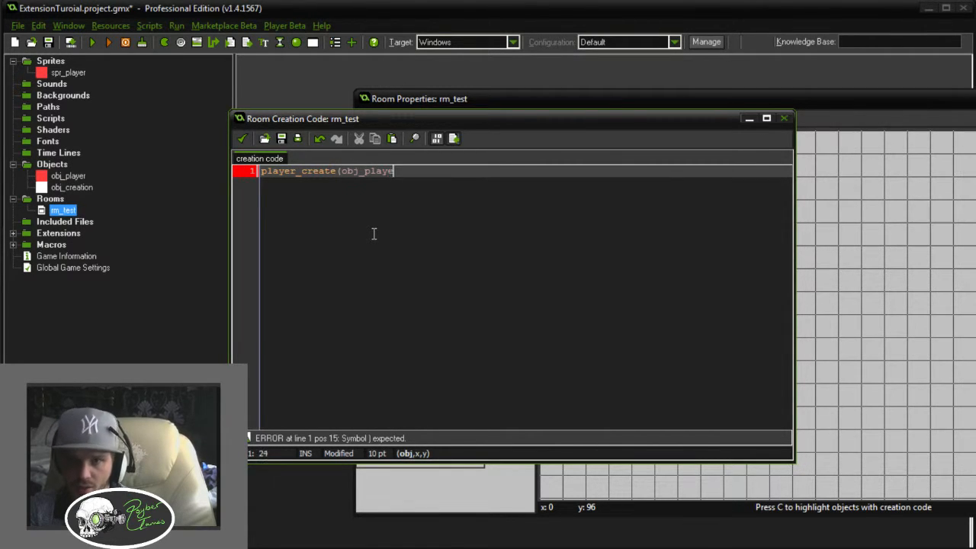
pyautogui.write('r,')
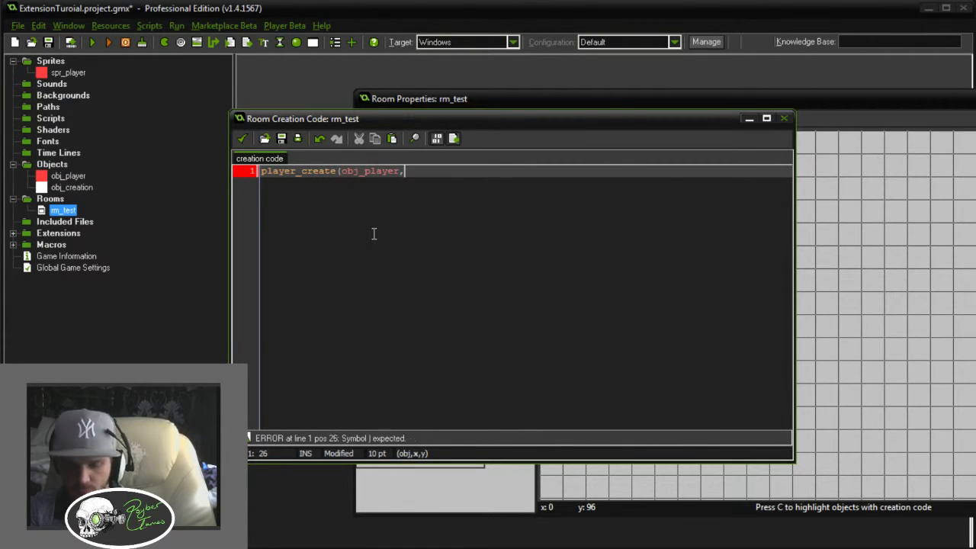
pyautogui.write('10,10)')
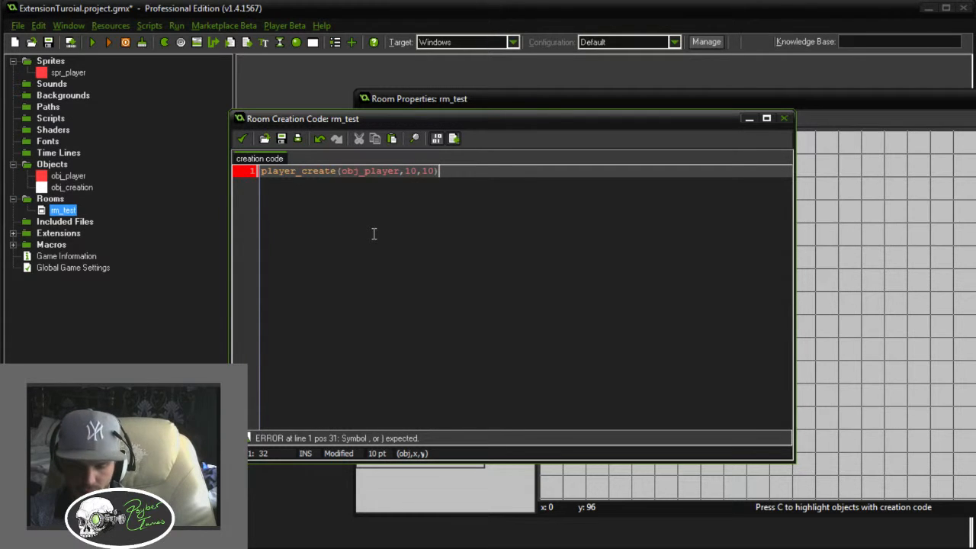
pyautogui.write(';')
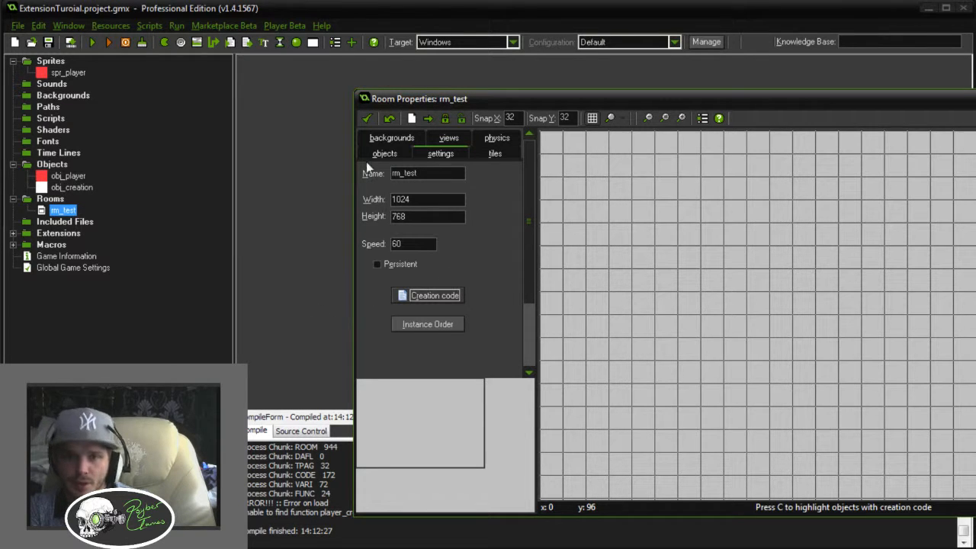
# Close the room, run the game and abort at the missing player_create error
pyautogui.click(108, 42)
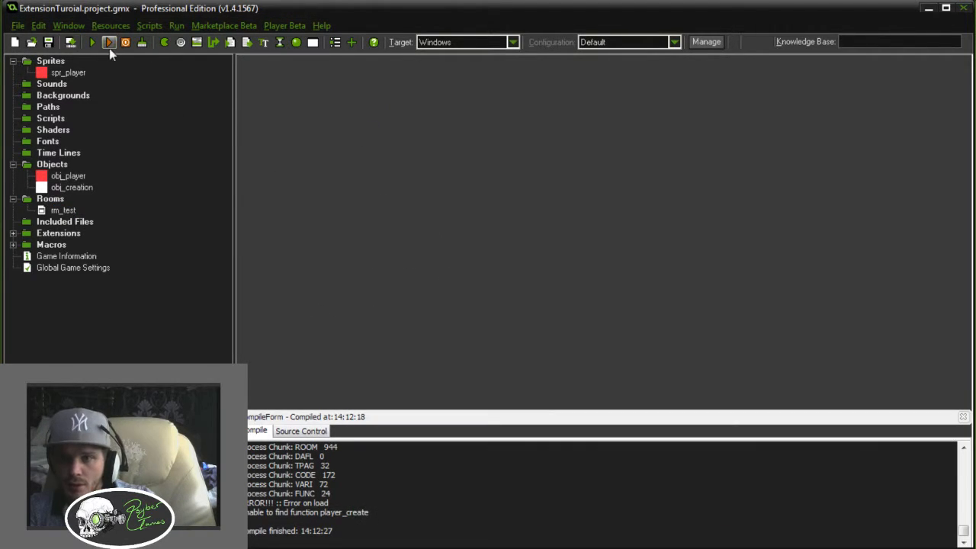
pyautogui.click(109, 43)
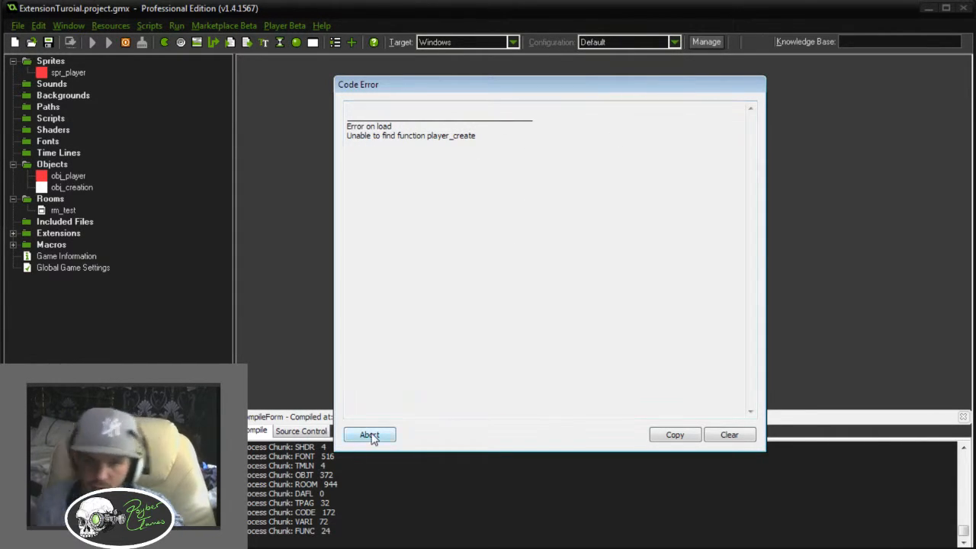
pyautogui.click(369, 435)
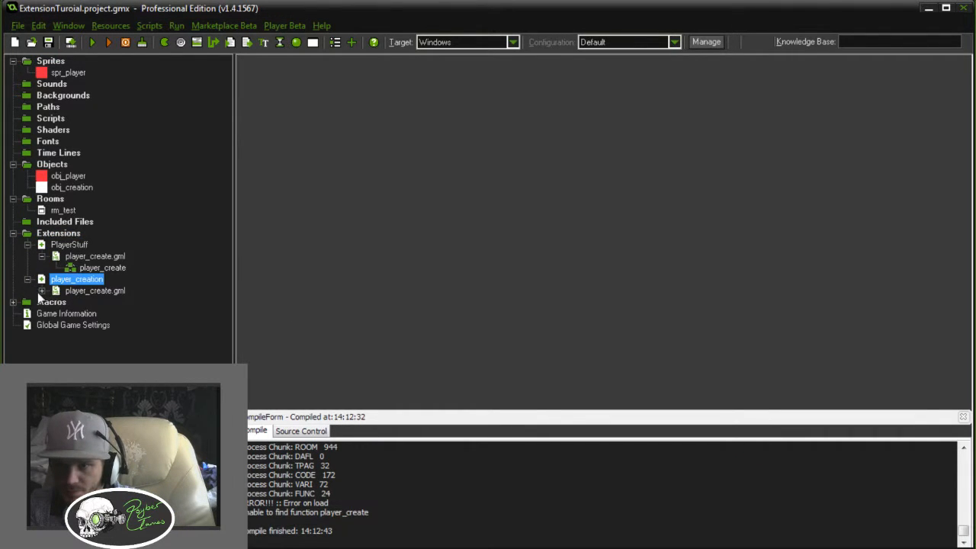
# Delete the duplicate player_creation extension, leaving only PlayerStuff
pyautogui.click(43, 277)
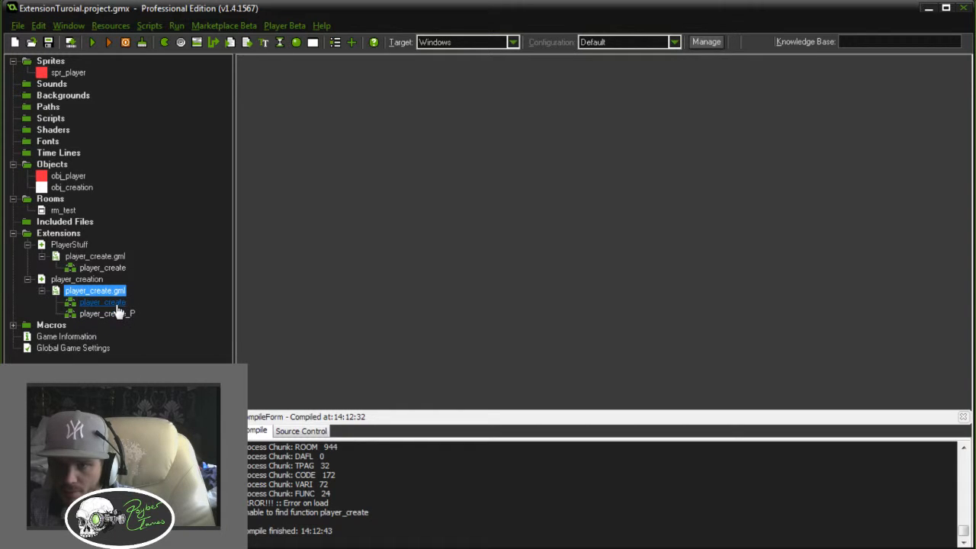
pyautogui.click(77, 279)
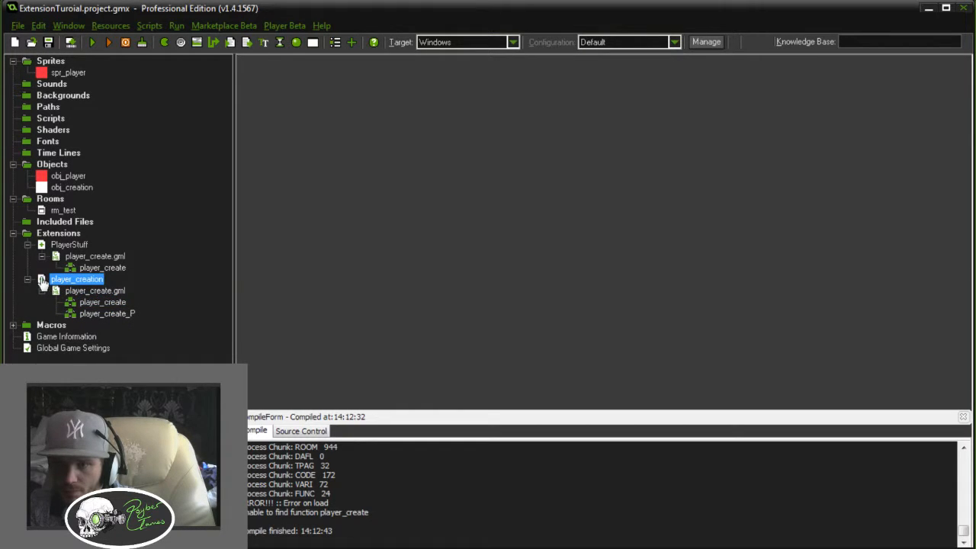
pyautogui.rightClick(76, 279)
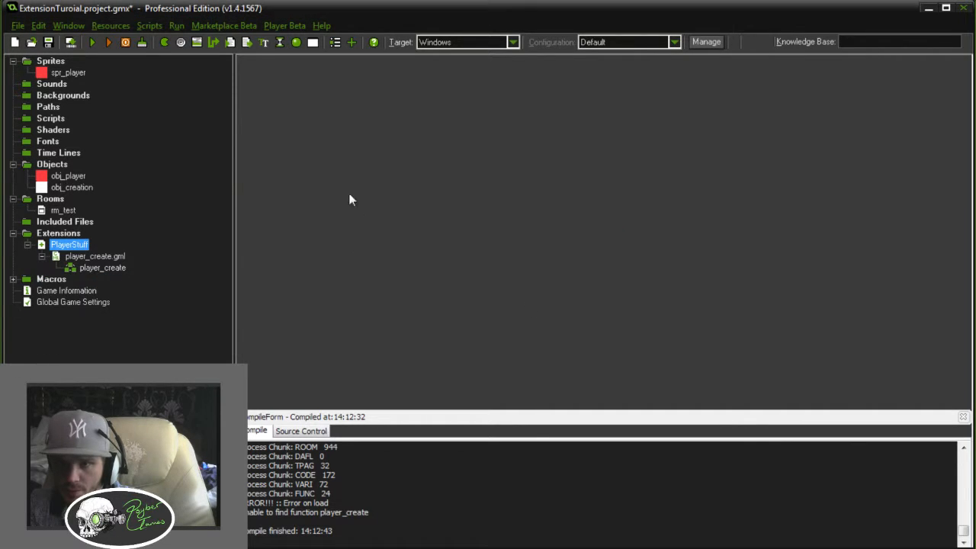
pyautogui.rightClick(70, 244)
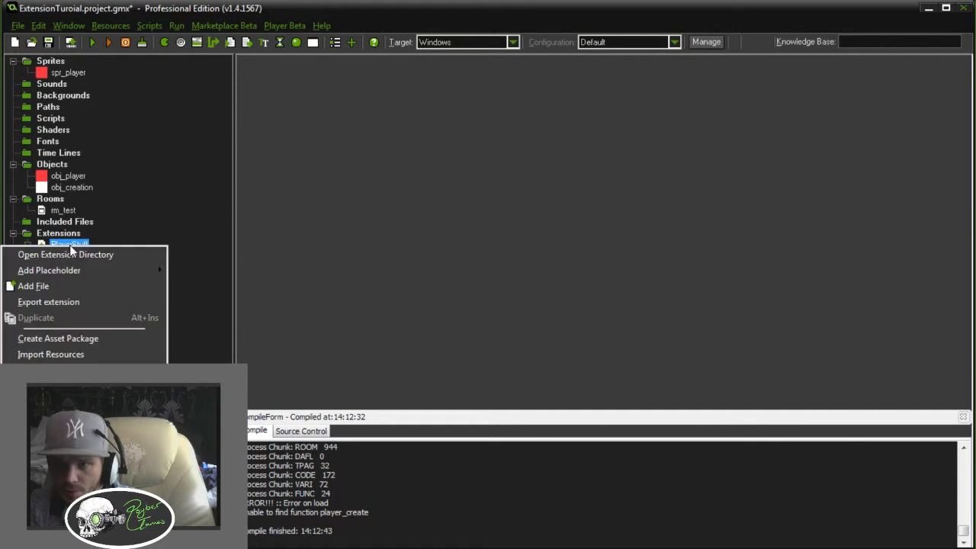
pyautogui.moveTo(113, 302)
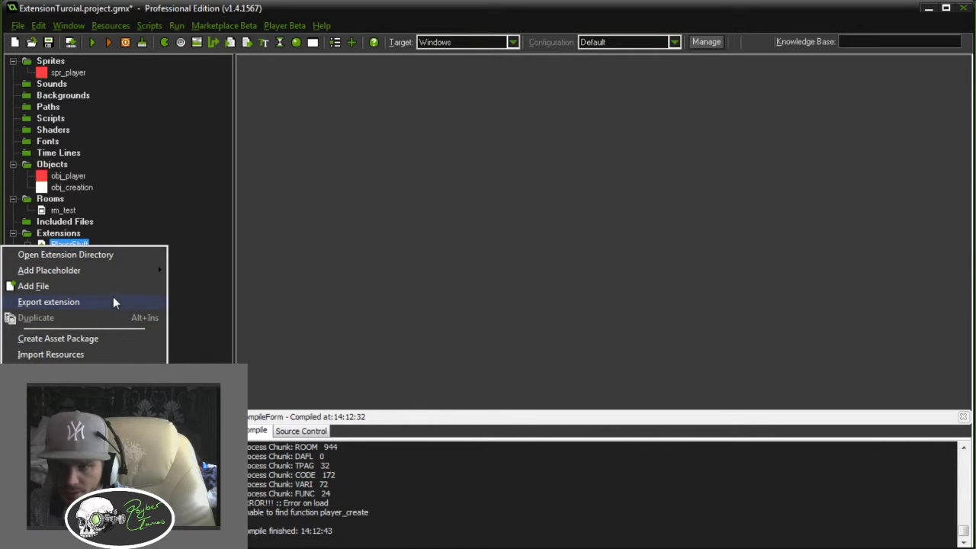
# Export PlayerStuff as an extension package named 'player_cre...' and remove it from the project
pyautogui.click(48, 302)
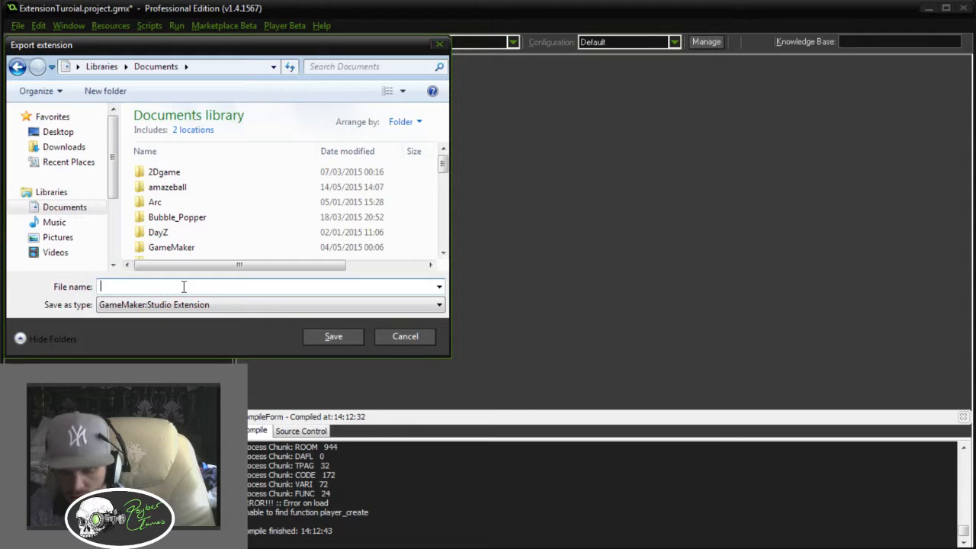
pyautogui.write('player_cre')
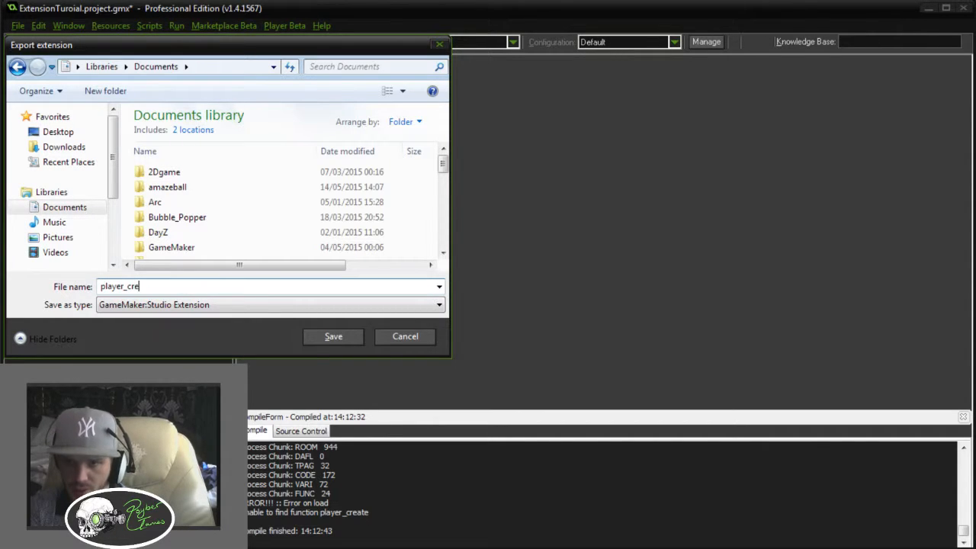
pyautogui.click(332, 337)
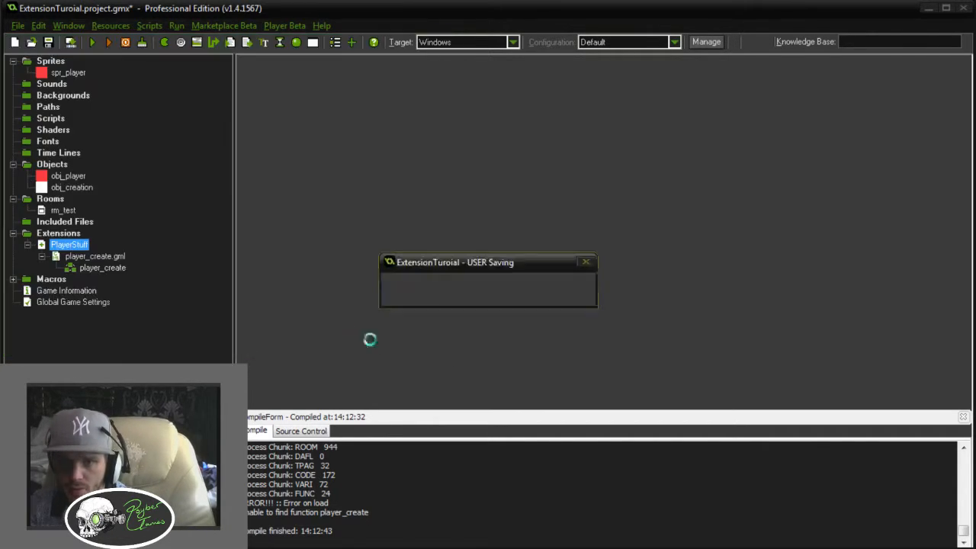
pyautogui.rightClick(58, 232)
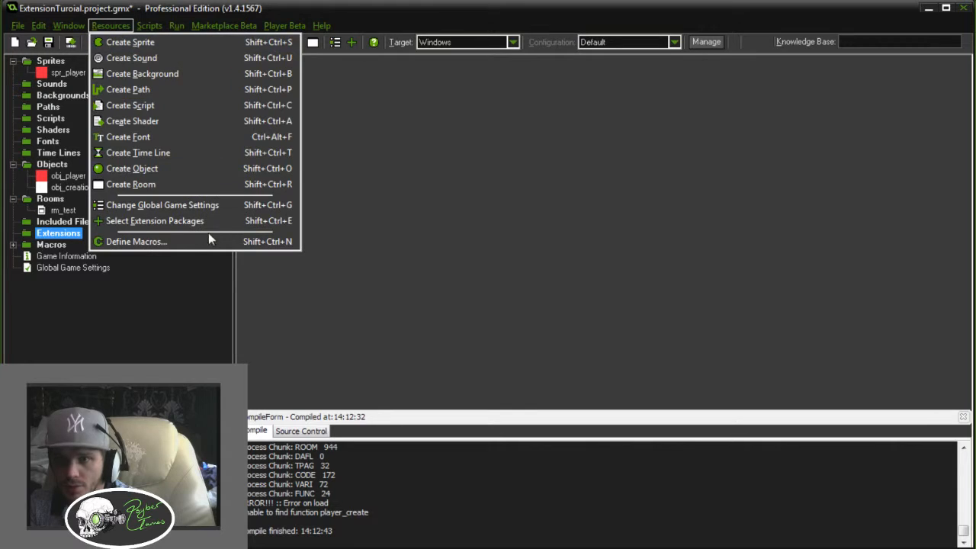
pyautogui.click(155, 219)
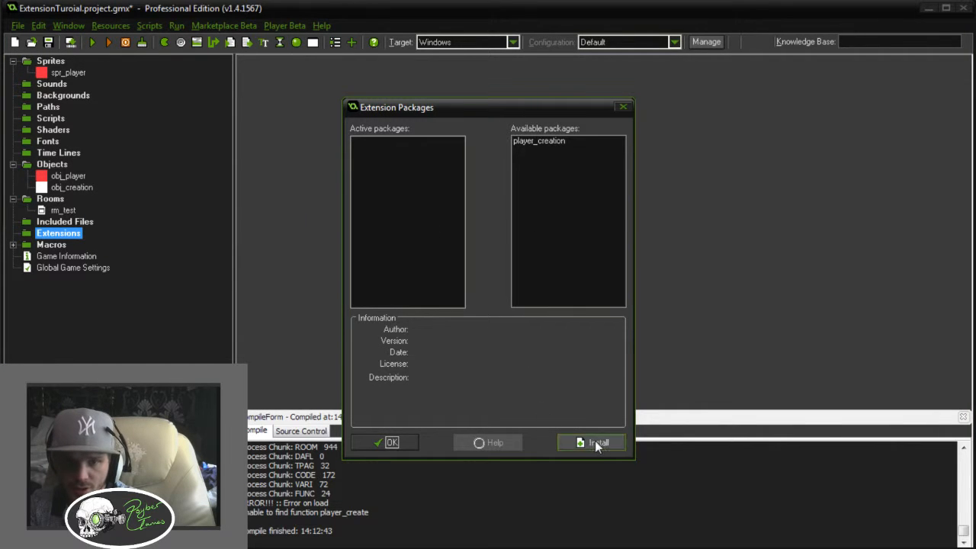
pyautogui.click(598, 442)
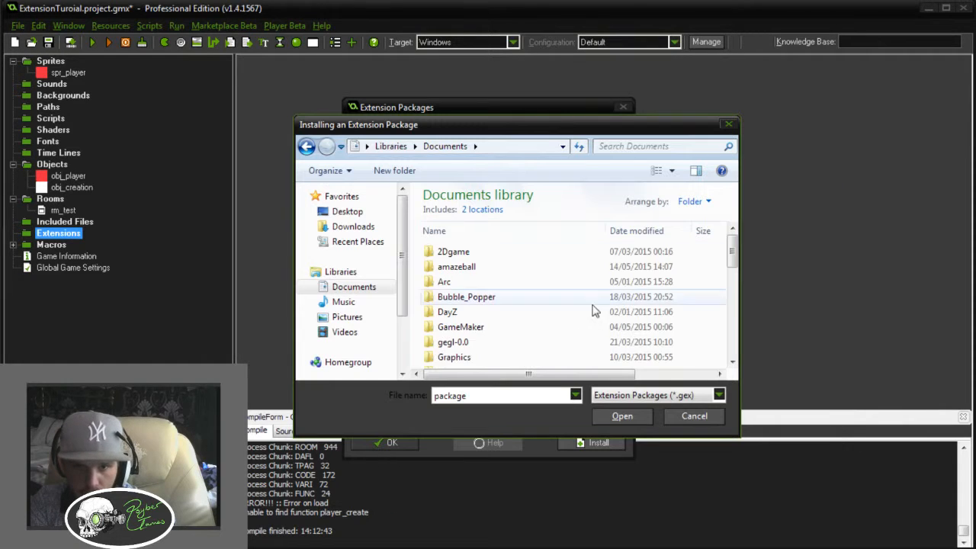
pyautogui.click(577, 394)
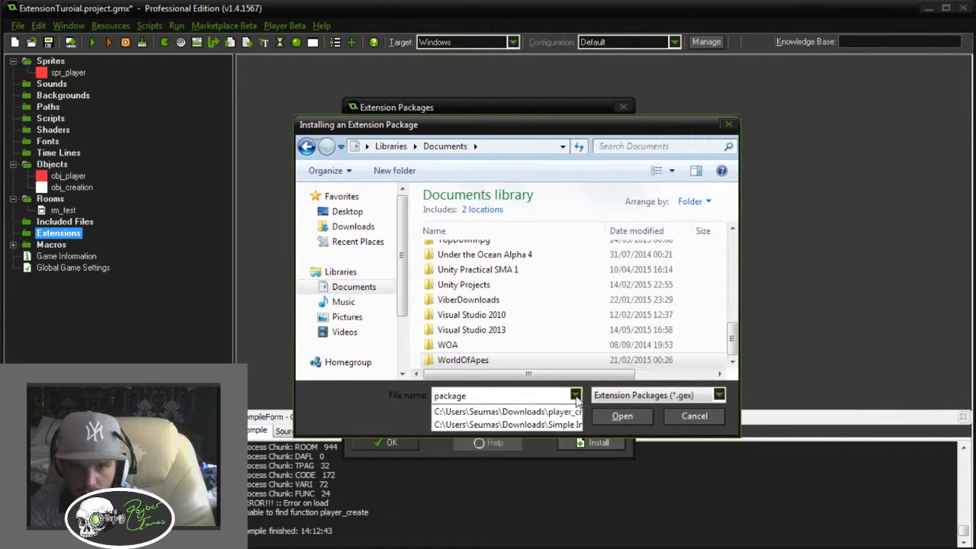
pyautogui.click(716, 394)
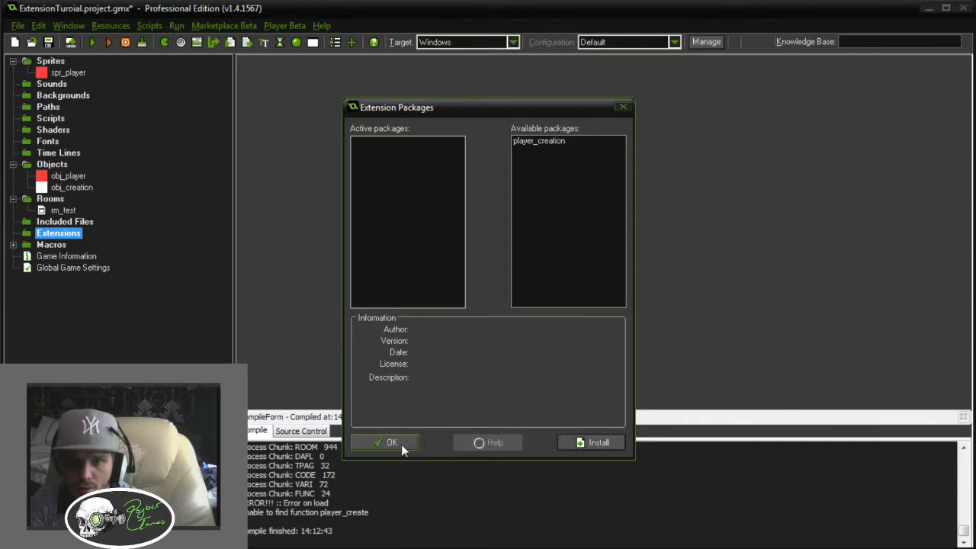
pyautogui.click(392, 442)
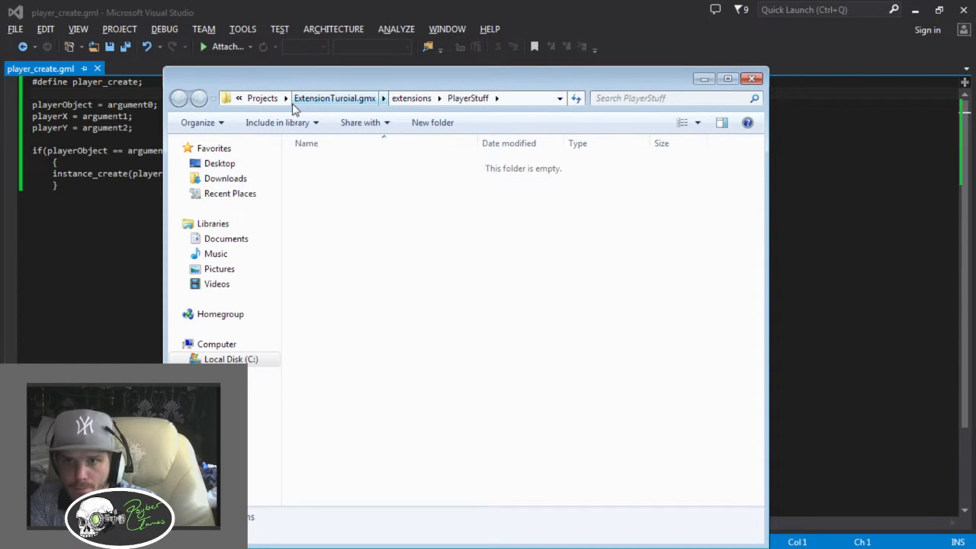
# Go to Documents and select the exported player_create.gmez package
pyautogui.click(226, 237)
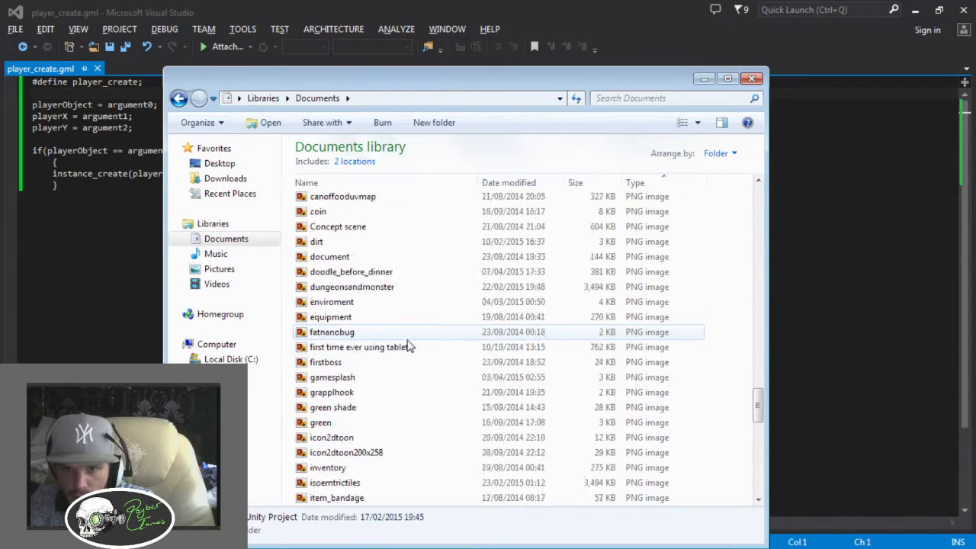
pyautogui.scroll(-3)
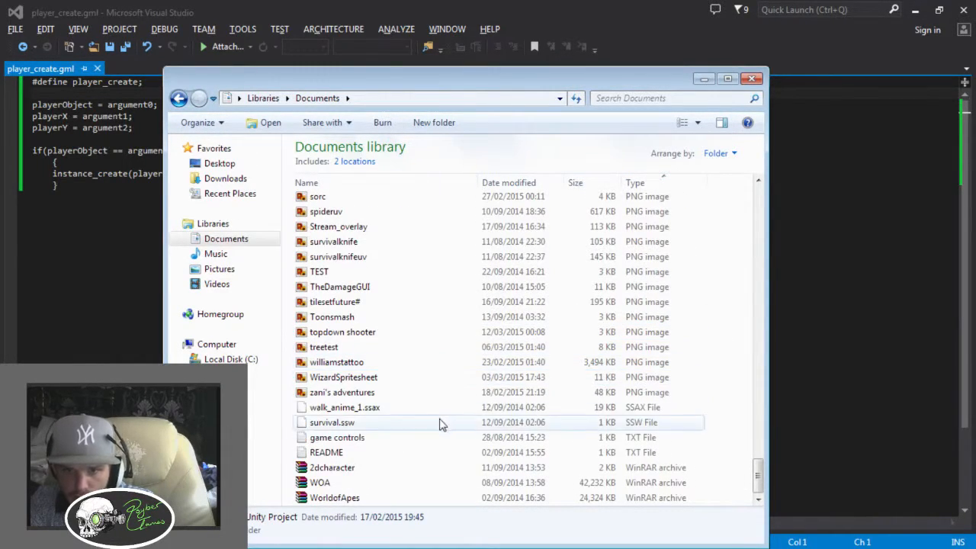
pyautogui.moveTo(671, 467)
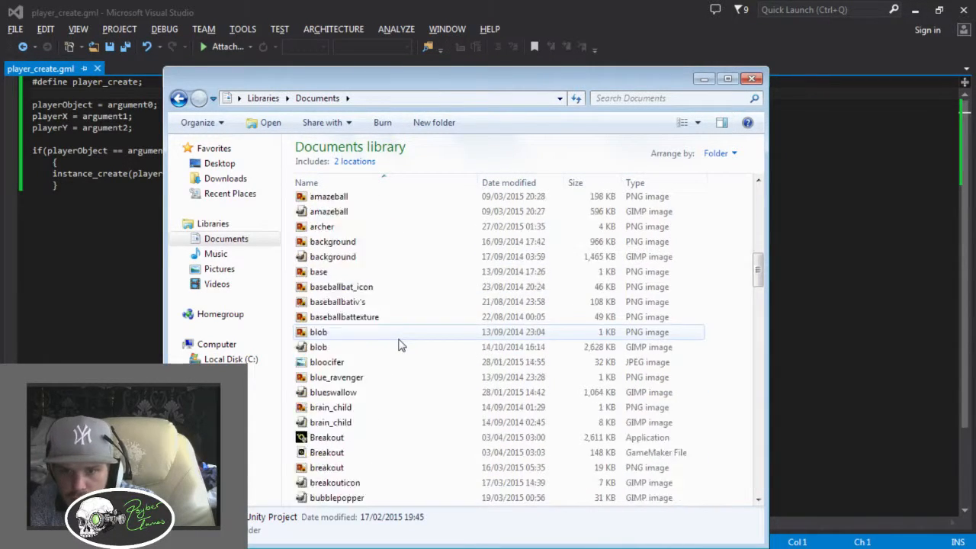
pyautogui.scroll(-3)
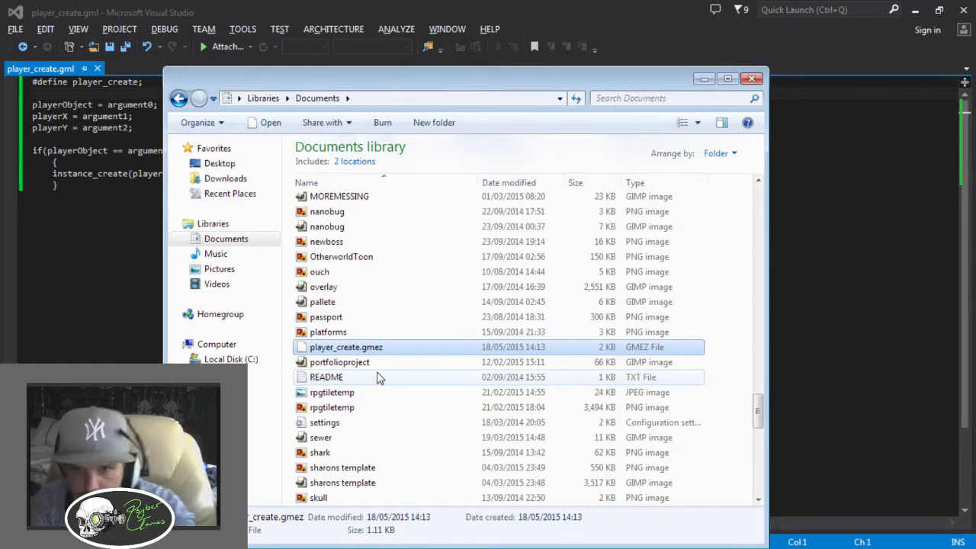
pyautogui.click(346, 348)
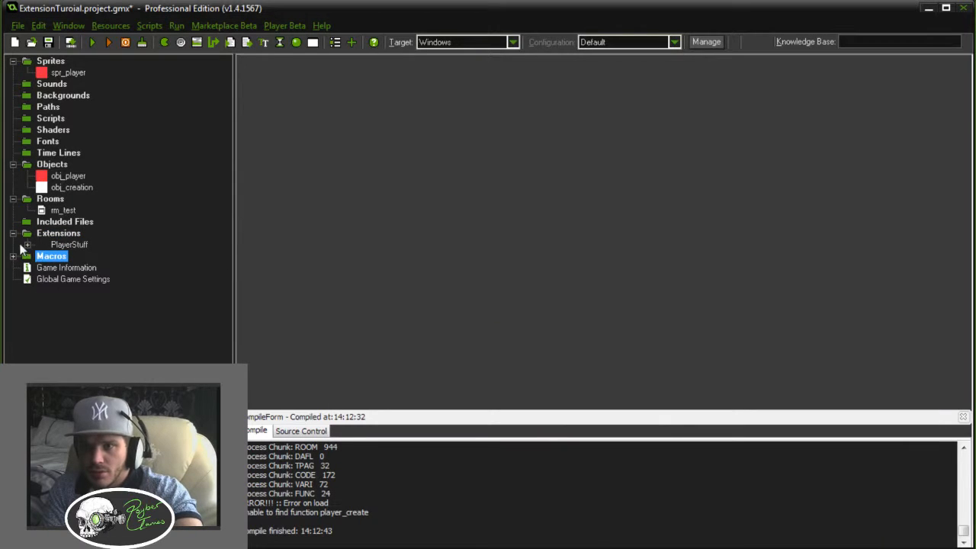
# Expand PlayerStuff and open player_create.gml in the external editor
pyautogui.click(27, 244)
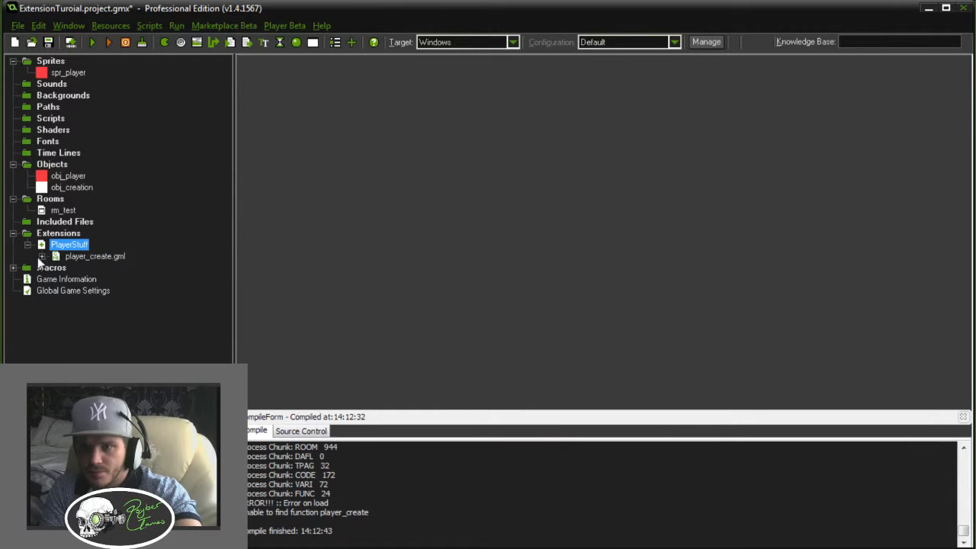
pyautogui.rightClick(94, 257)
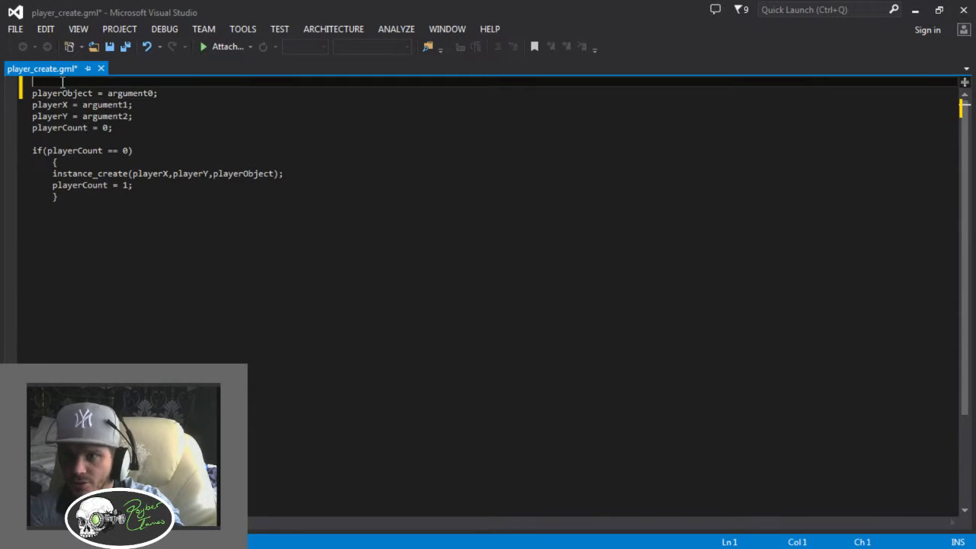
# Head player_create.gml with the line '#define player_create;' and save the script
pyautogui.write('#define')
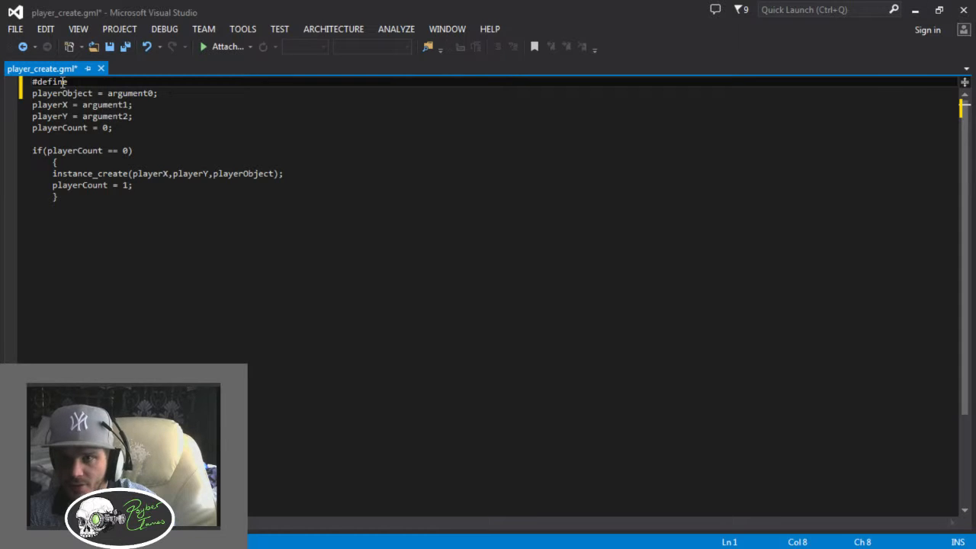
pyautogui.write('player_')
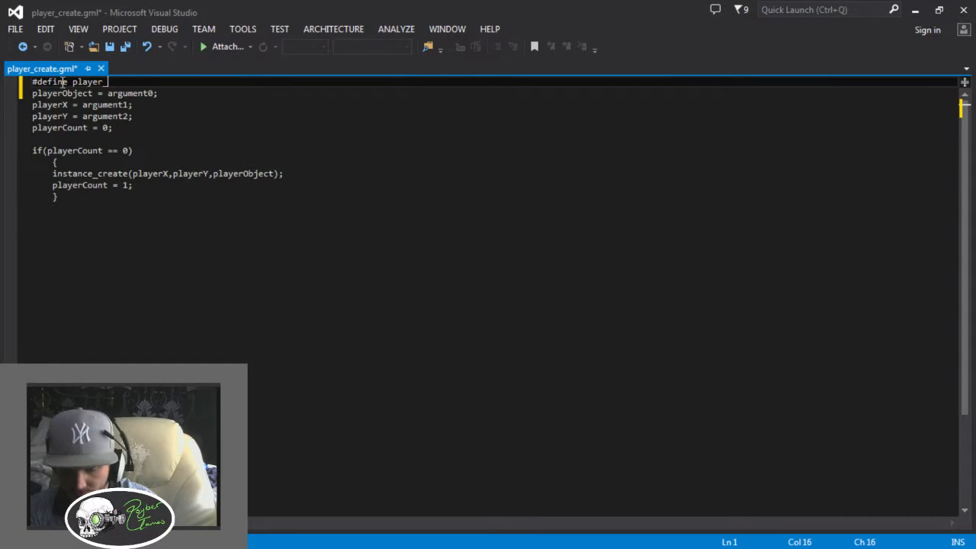
pyautogui.write('create')
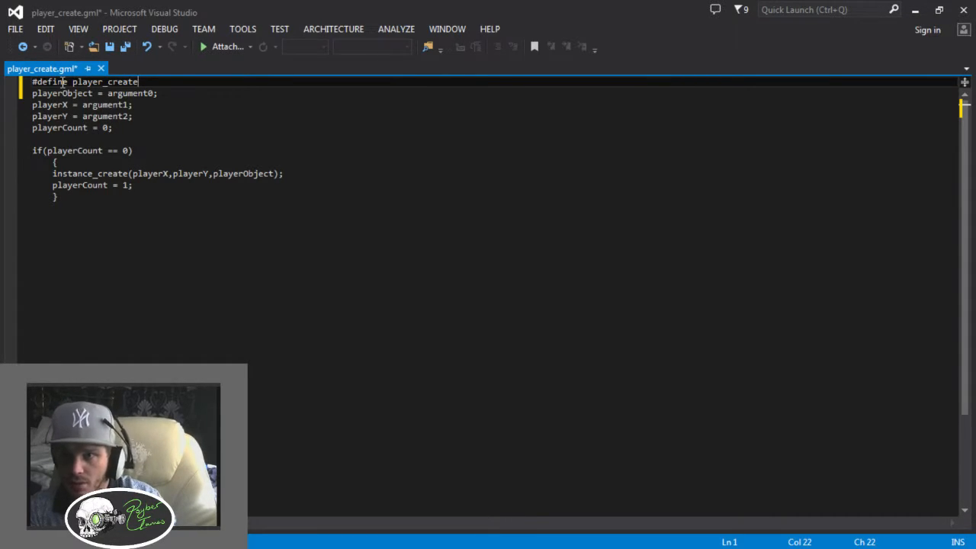
pyautogui.write(';')
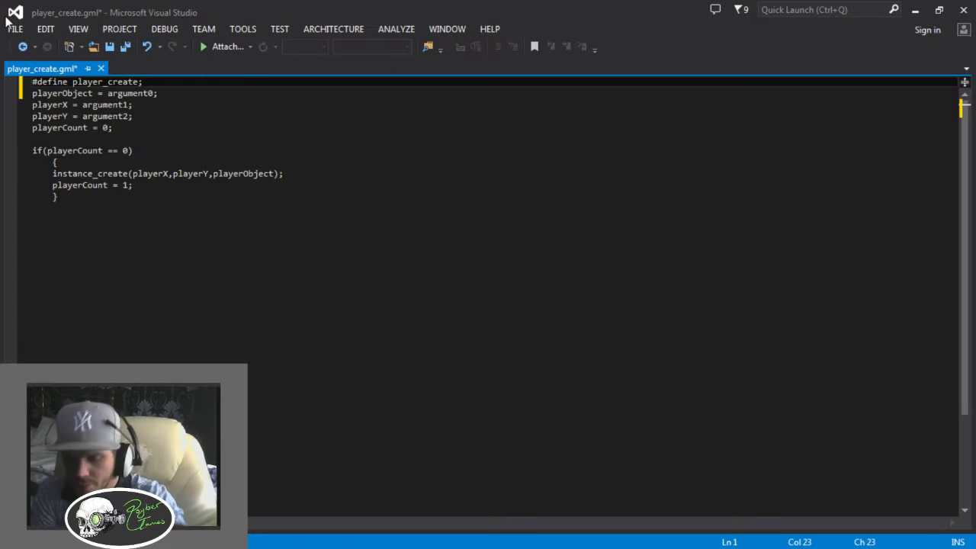
pyautogui.press('ctrl+s')
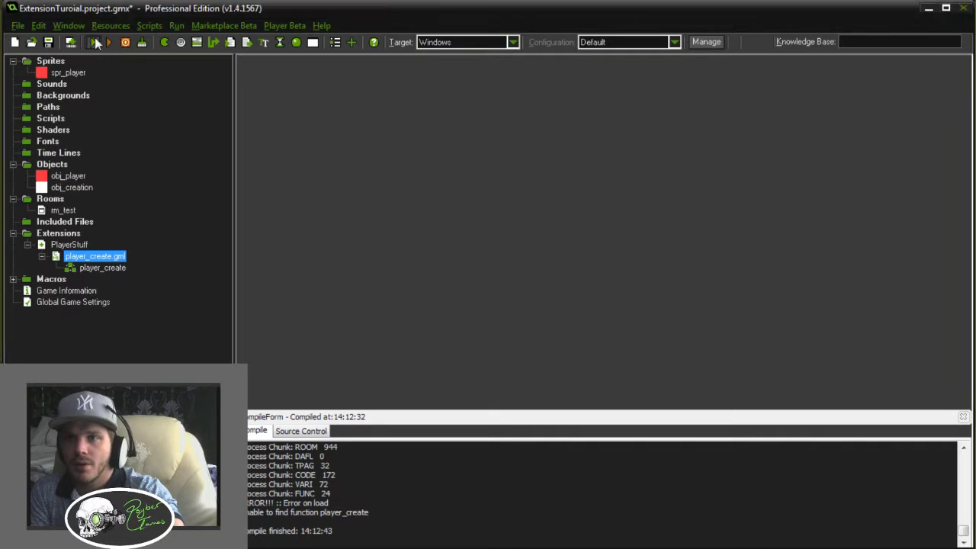
# Test-run the game, then confirm PlayerStuff is active in Select Extension Packages
pyautogui.click(108, 42)
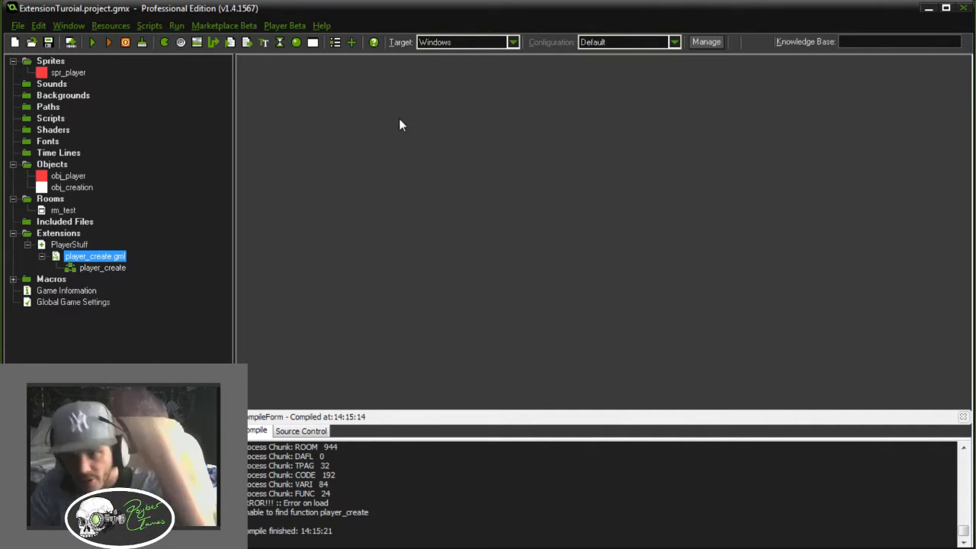
pyautogui.click(110, 24)
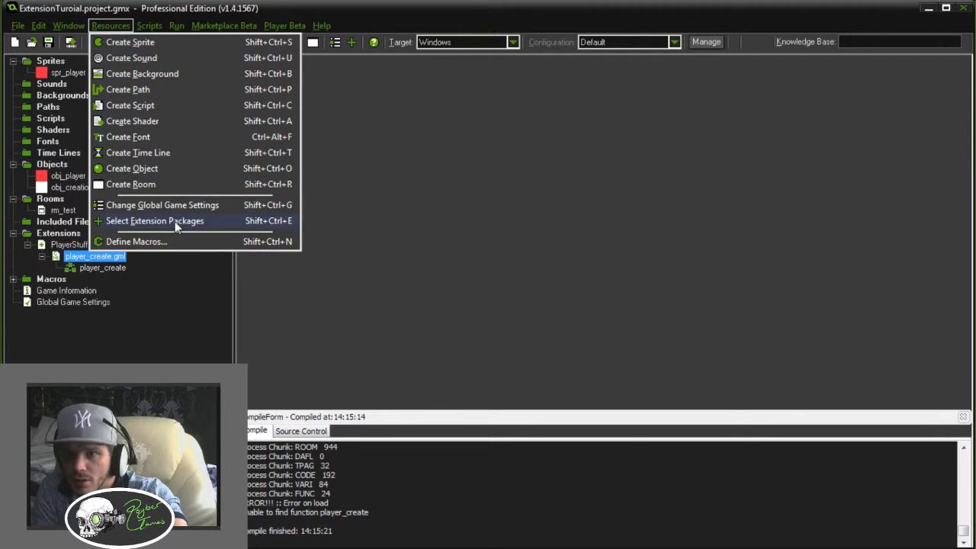
pyautogui.click(156, 220)
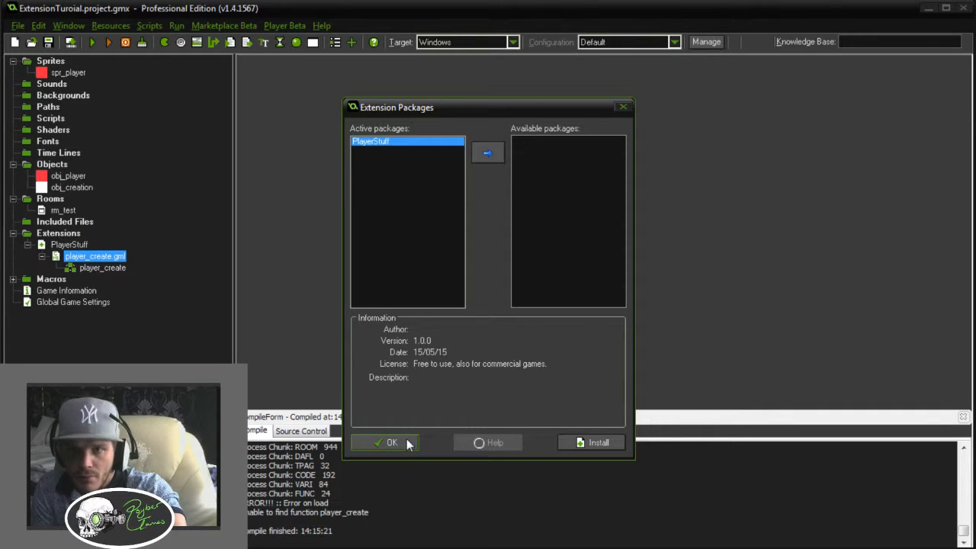
pyautogui.click(391, 442)
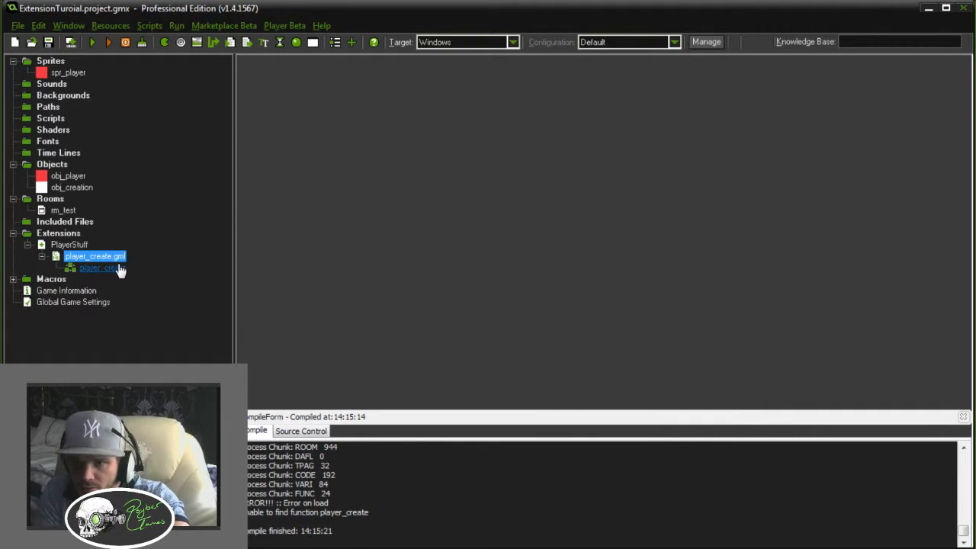
# Open the PlayerStuff extension's player_create.gml file location on disk
pyautogui.click(95, 256)
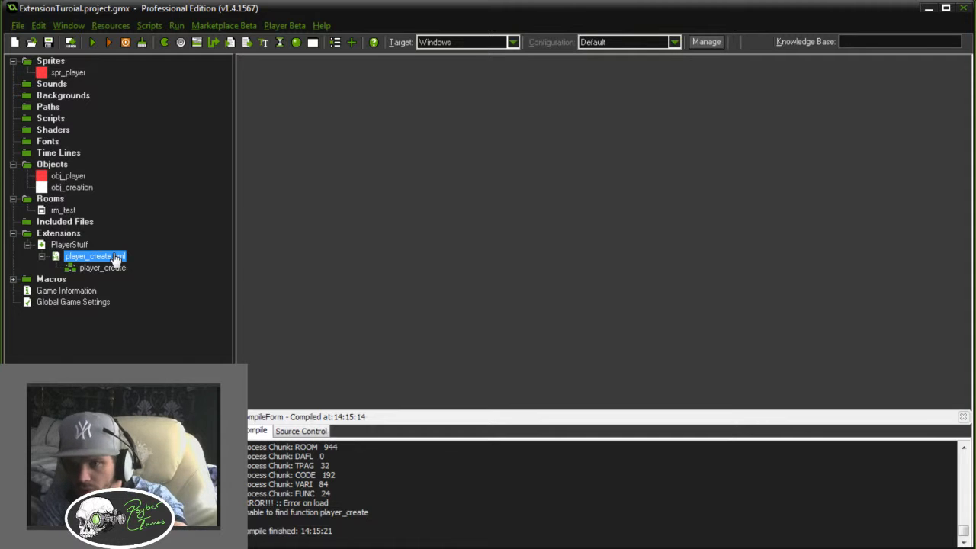
pyautogui.doubleClick(95, 256)
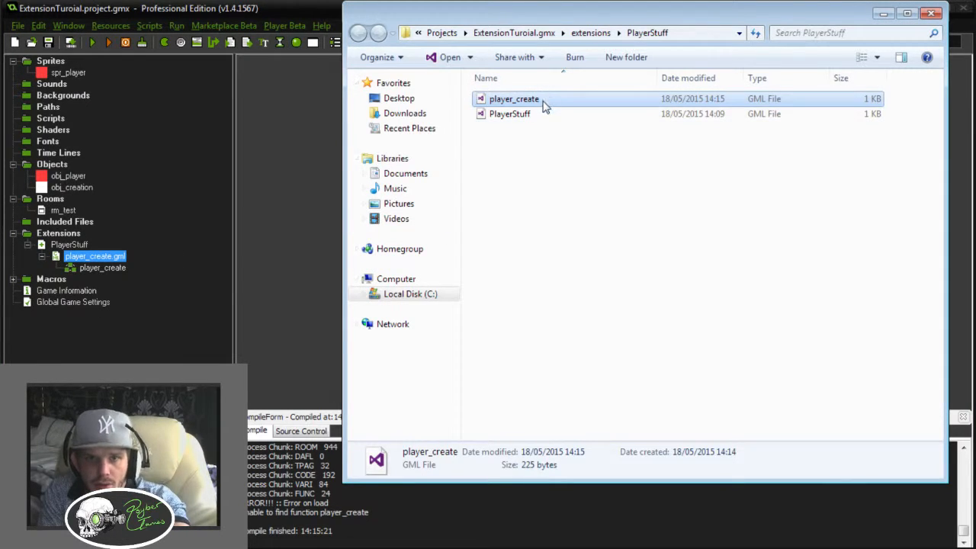
pyautogui.moveTo(521, 190)
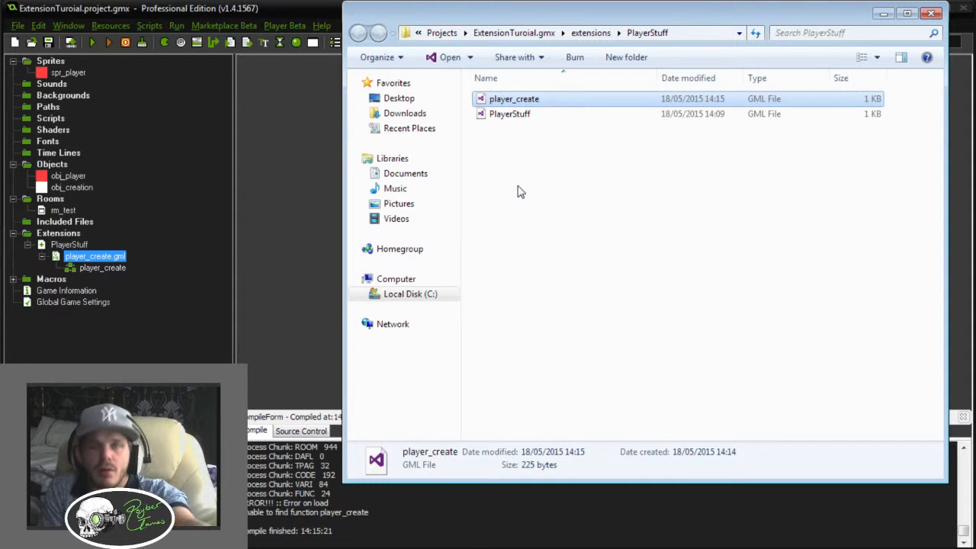
# Open player_create.gml from the extensions\PlayerStuff folder
pyautogui.doubleClick(514, 98)
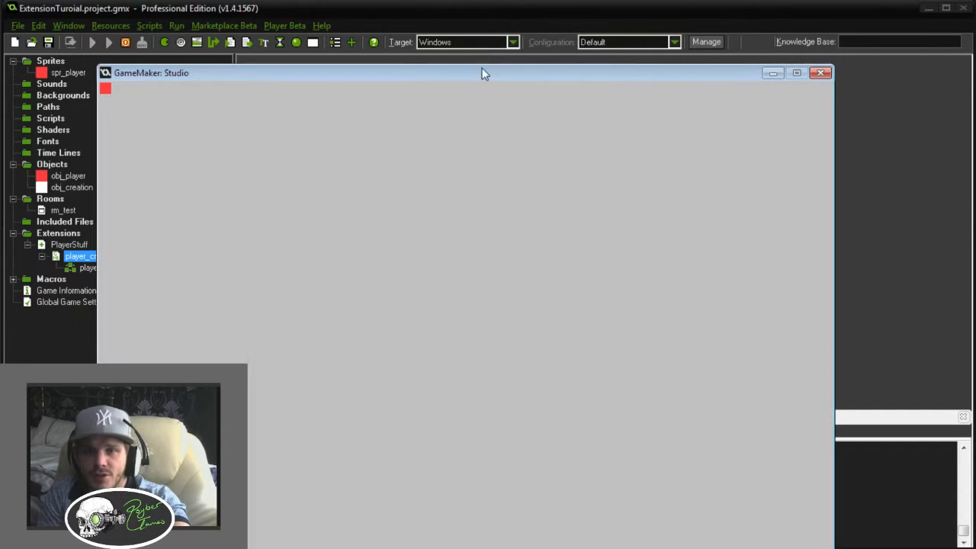
pyautogui.moveTo(91, 91)
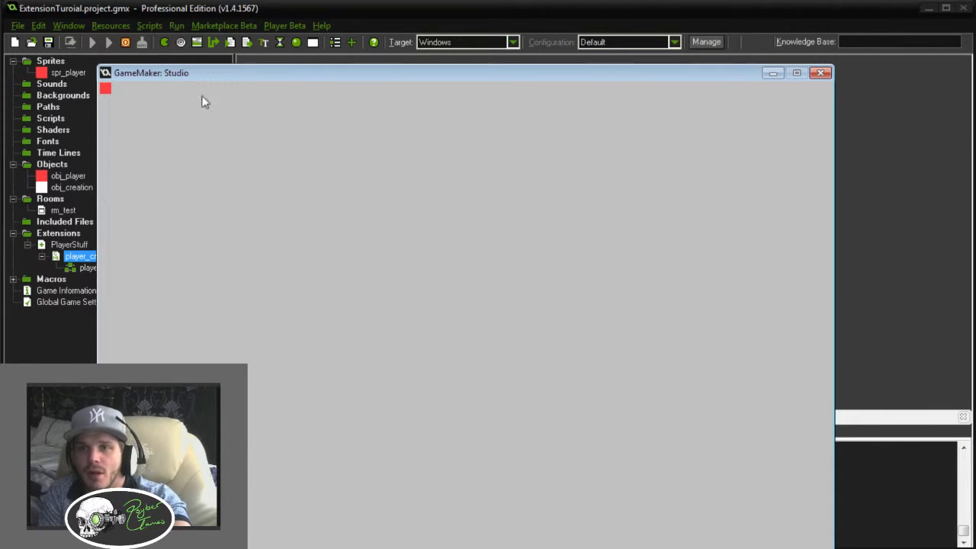
pyautogui.moveTo(119, 98)
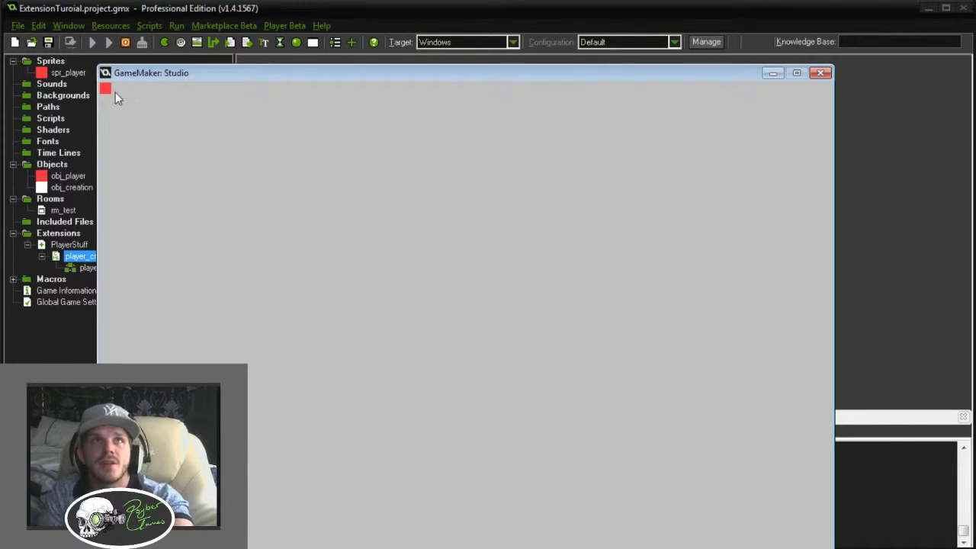
pyautogui.moveTo(108, 103)
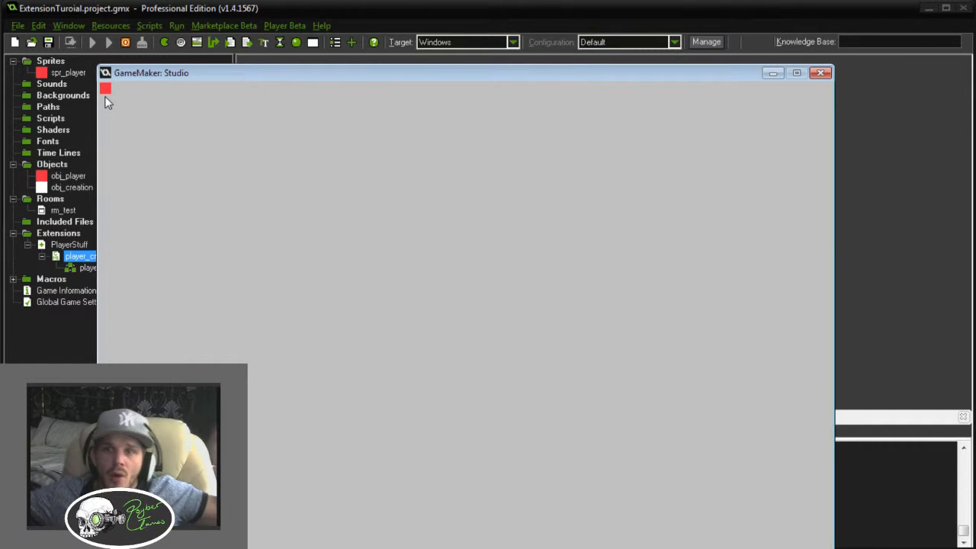